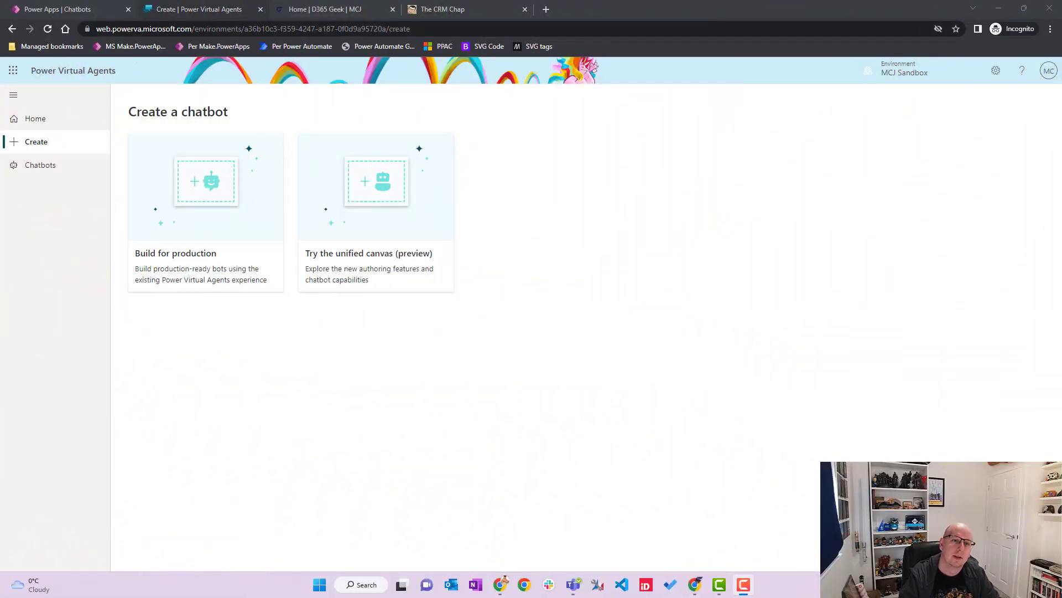
mouse_move(102, 76)
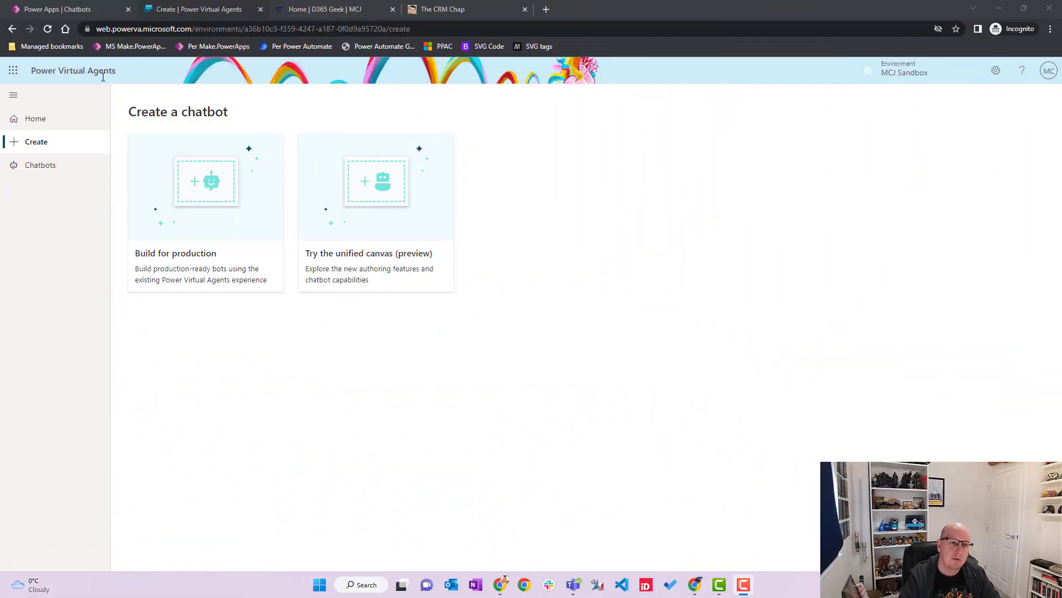
mouse_move(428, 242)
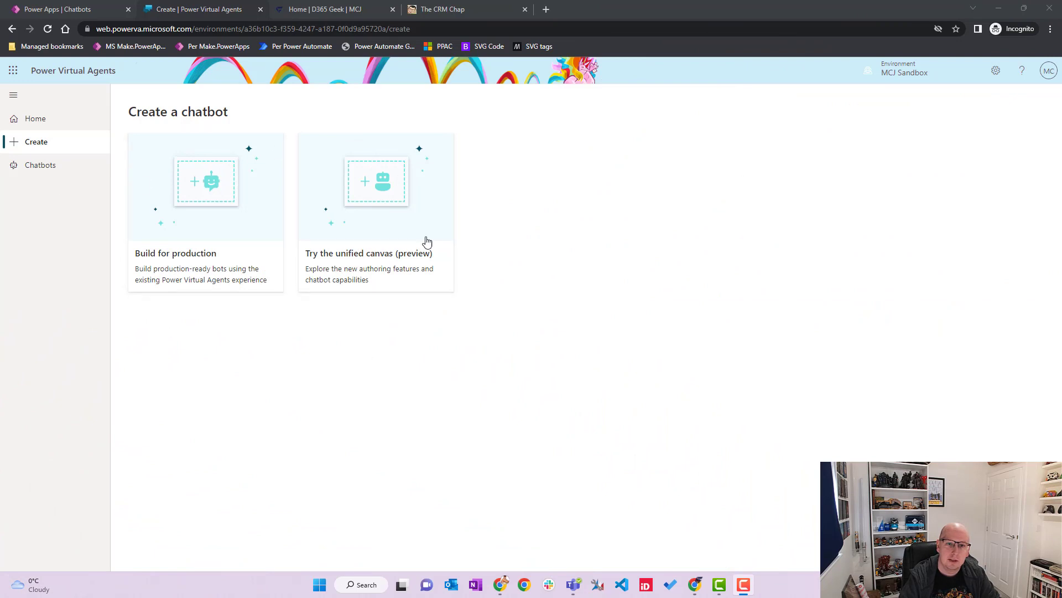
mouse_move(137, 214)
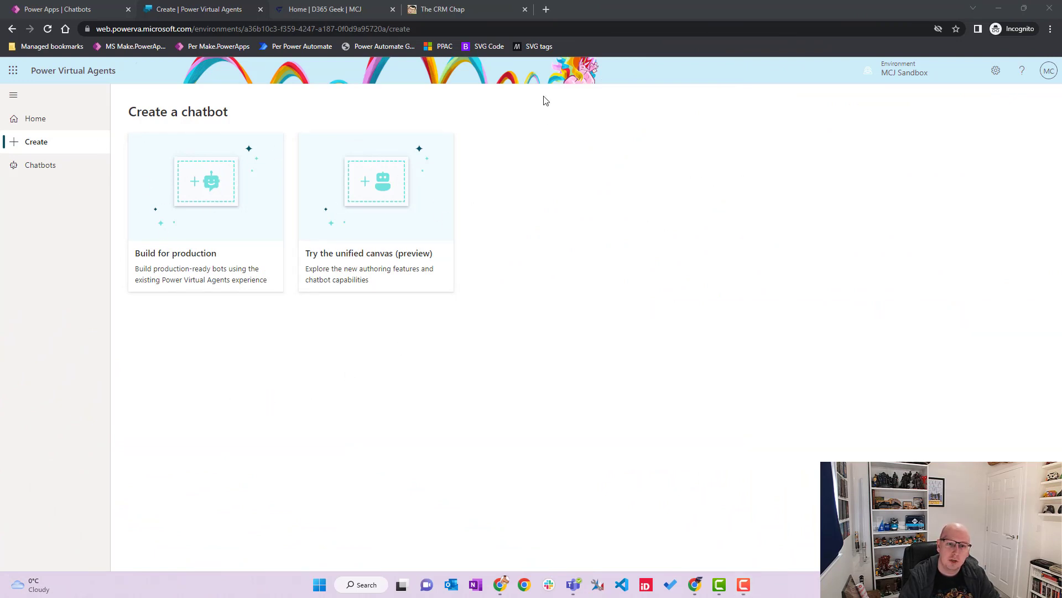
mouse_move(402, 214)
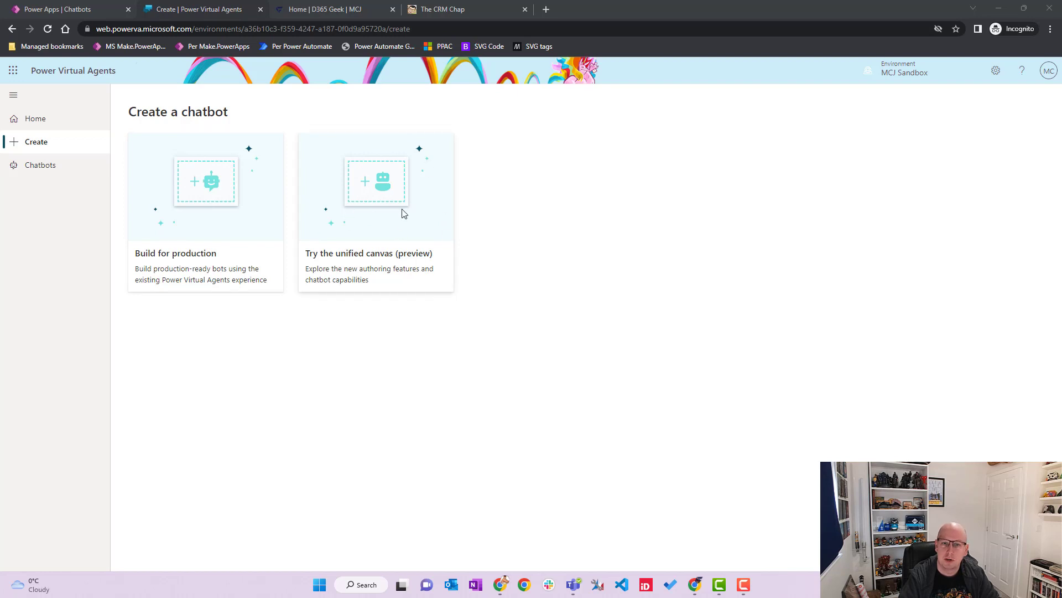
mouse_move(416, 211)
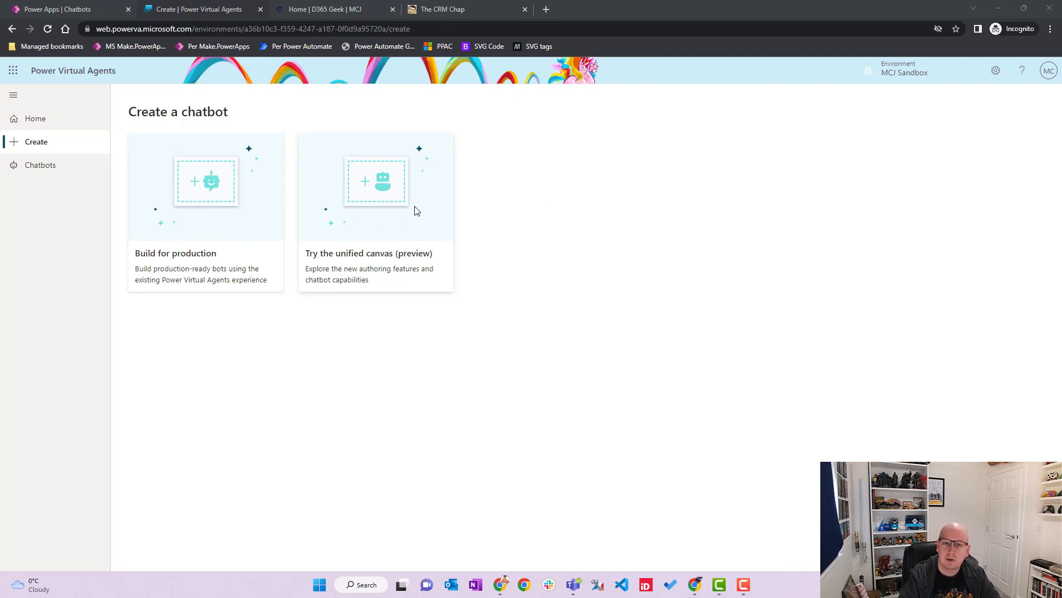
mouse_move(492, 272)
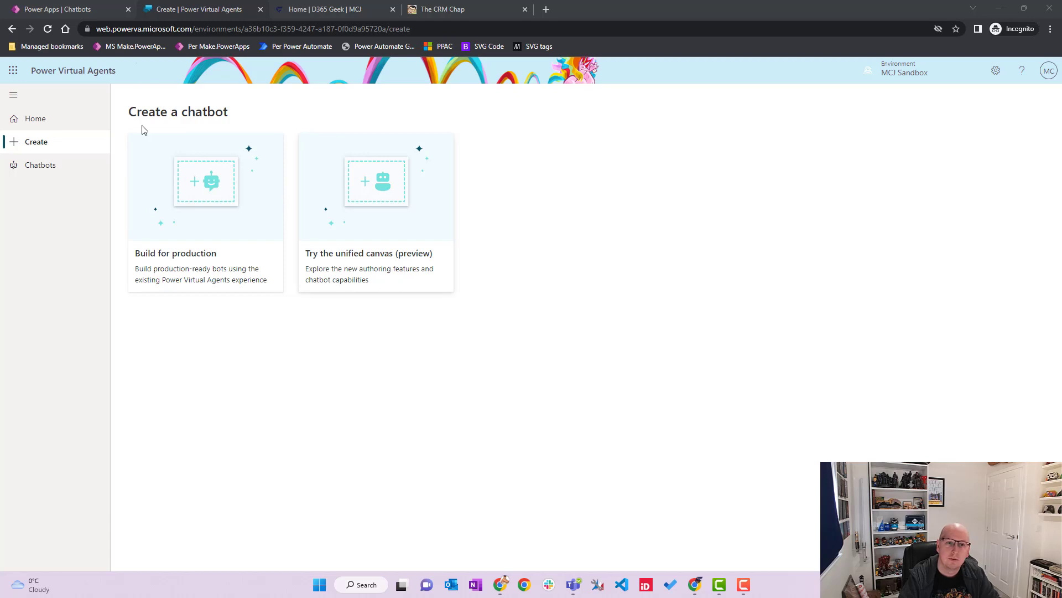
mouse_move(394, 317)
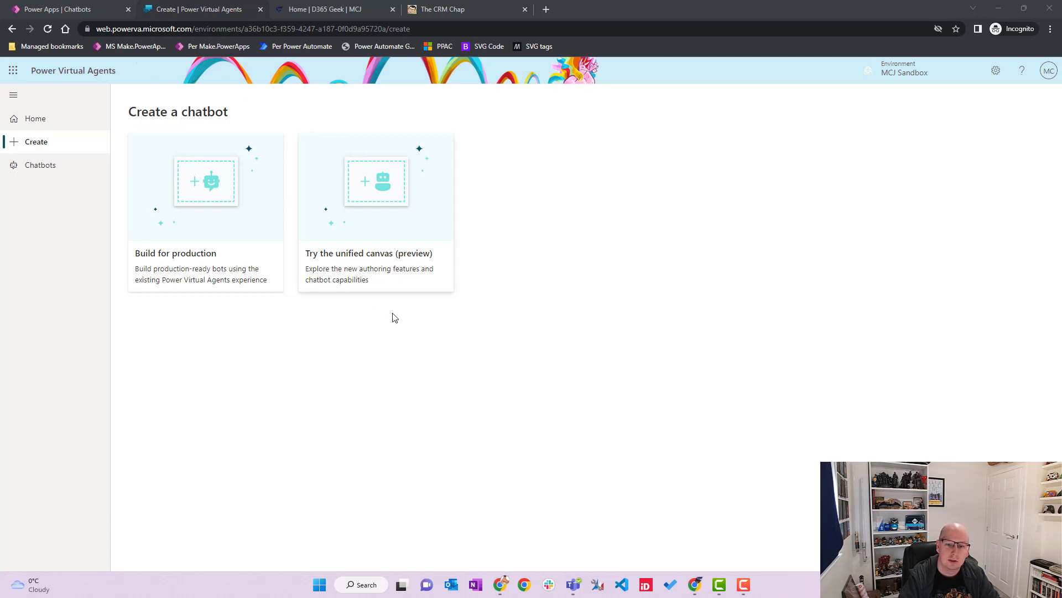
left_click(375, 188)
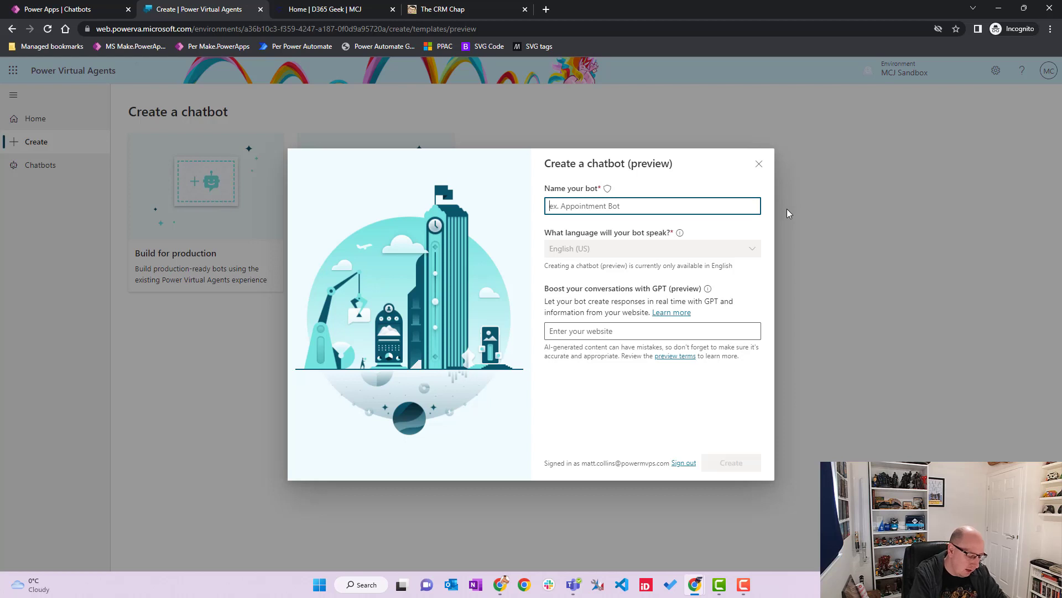
type("Wednesday Bo")
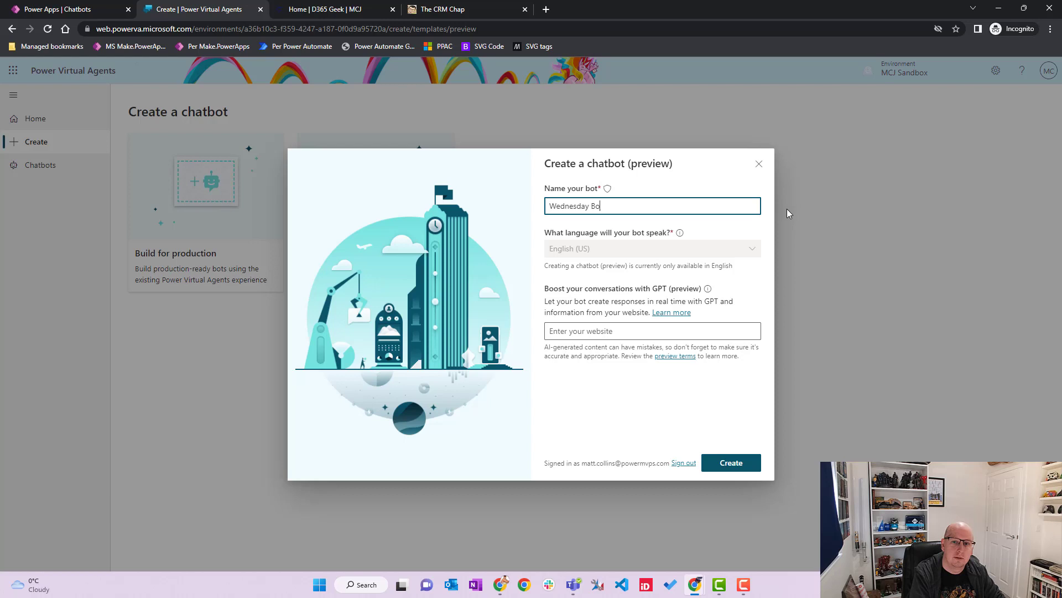
type("t")
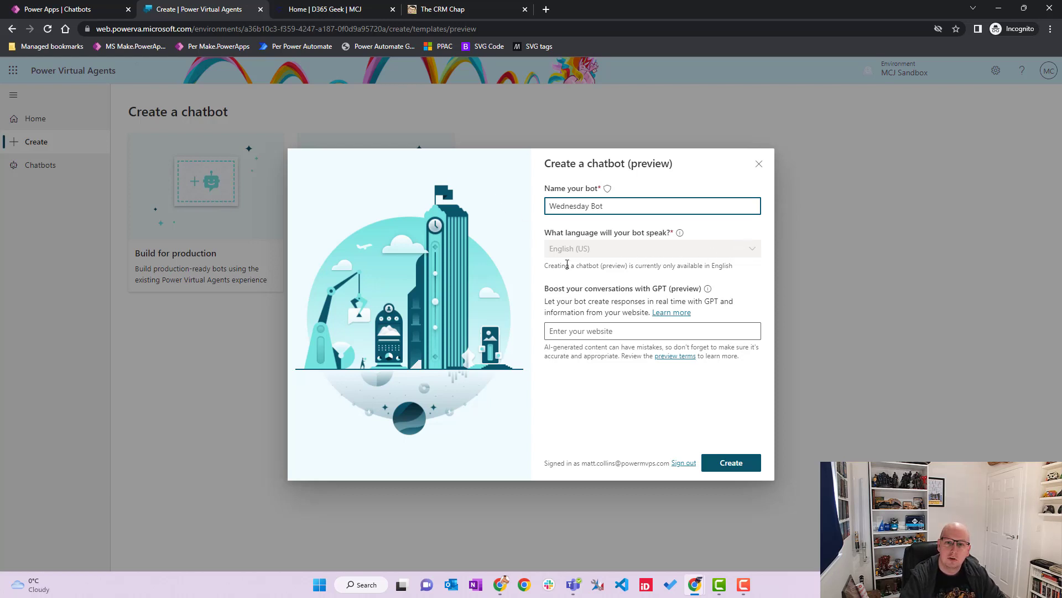
mouse_move(715, 274)
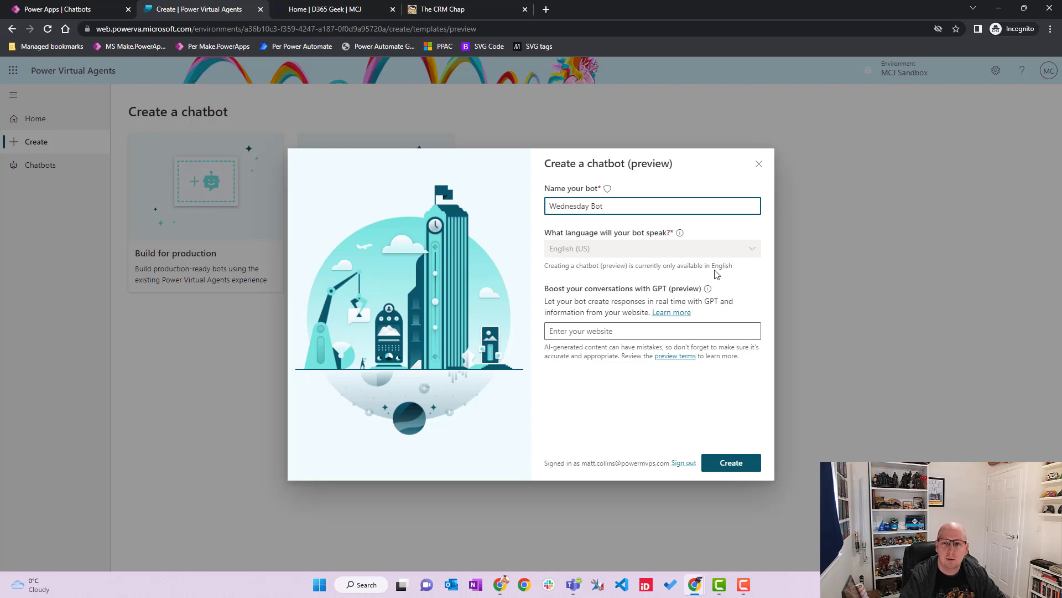
left_click(651, 331)
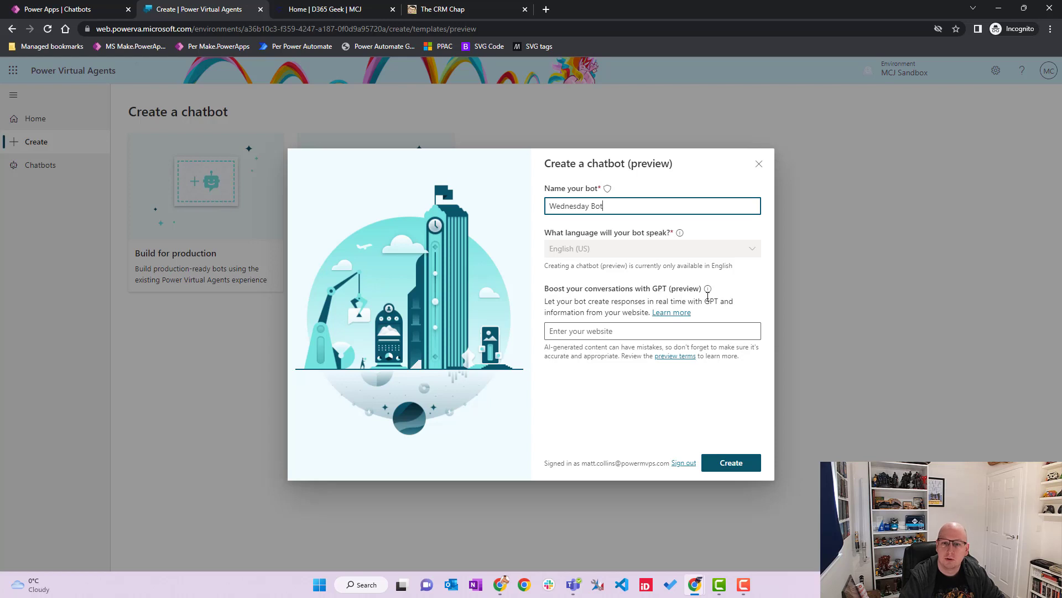
mouse_move(707, 289)
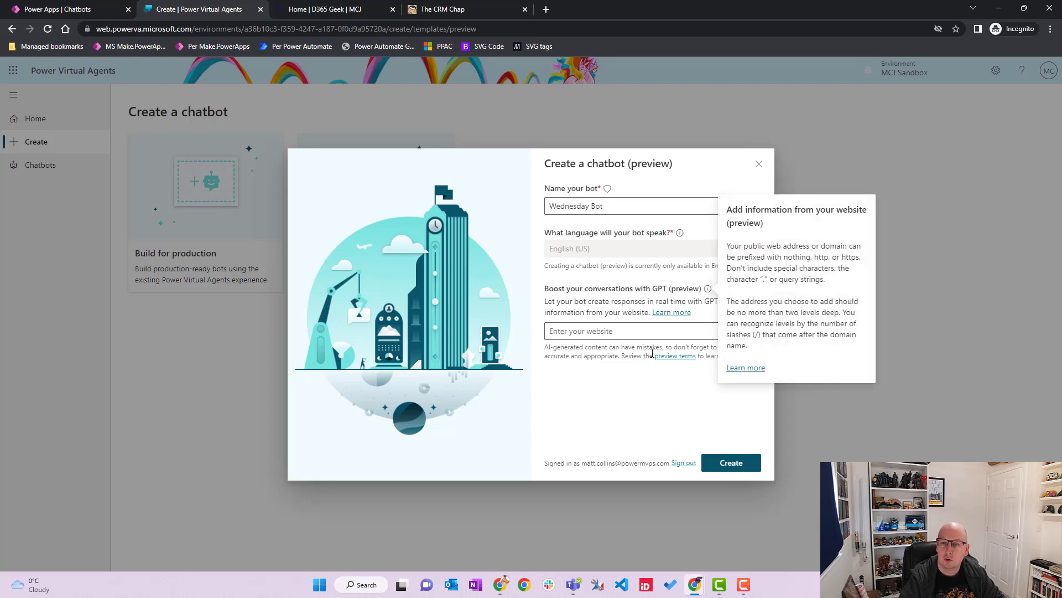
left_click(630, 205)
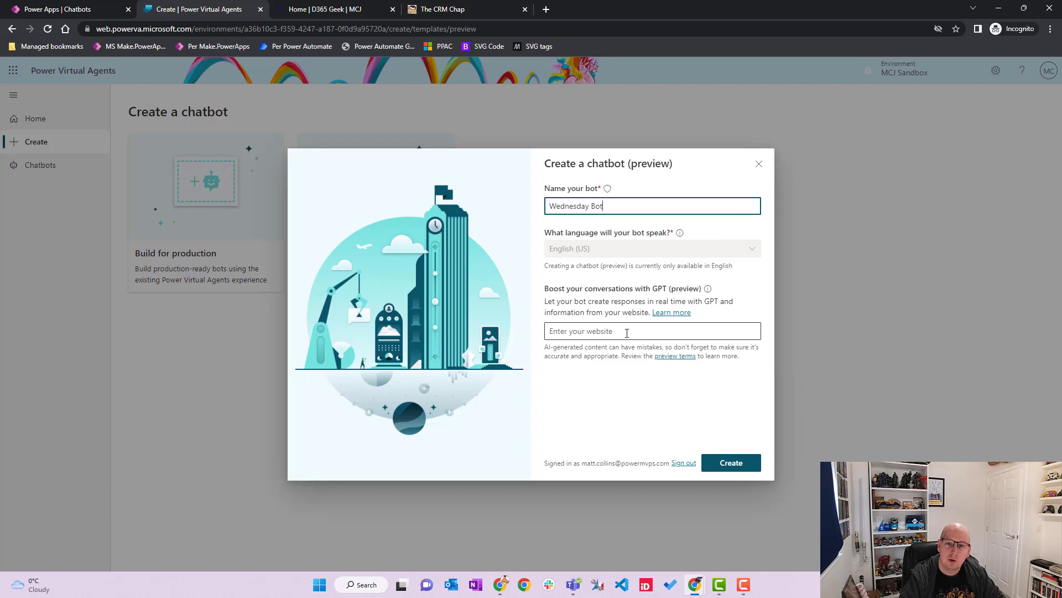
type("w")
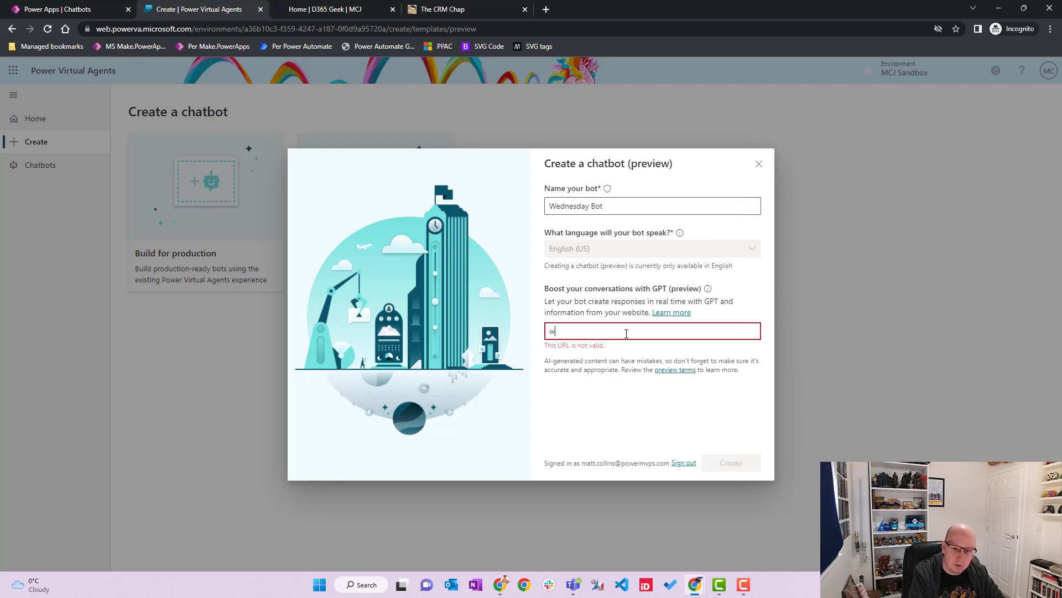
type("ww.d365geek.co.uk")
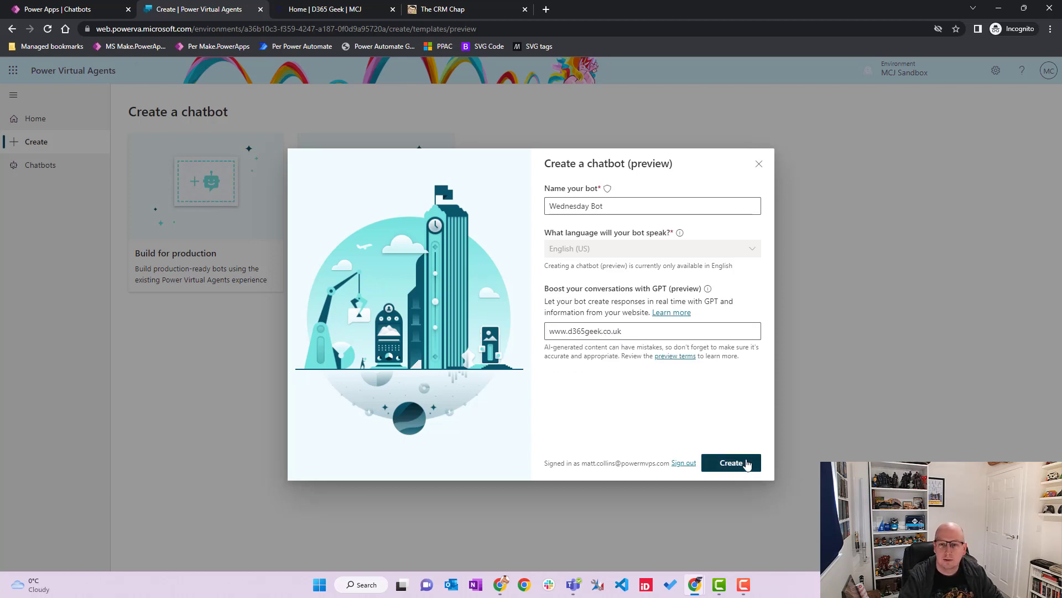
Create Wednesday Bot and wait for its overview page and test chat to load.
left_click(731, 462)
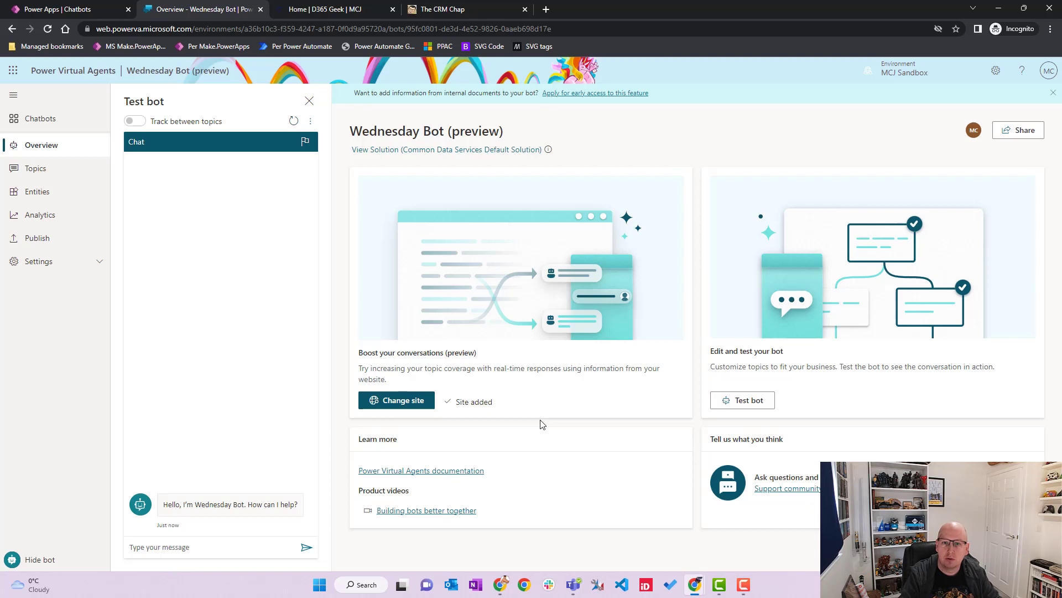
mouse_move(757, 389)
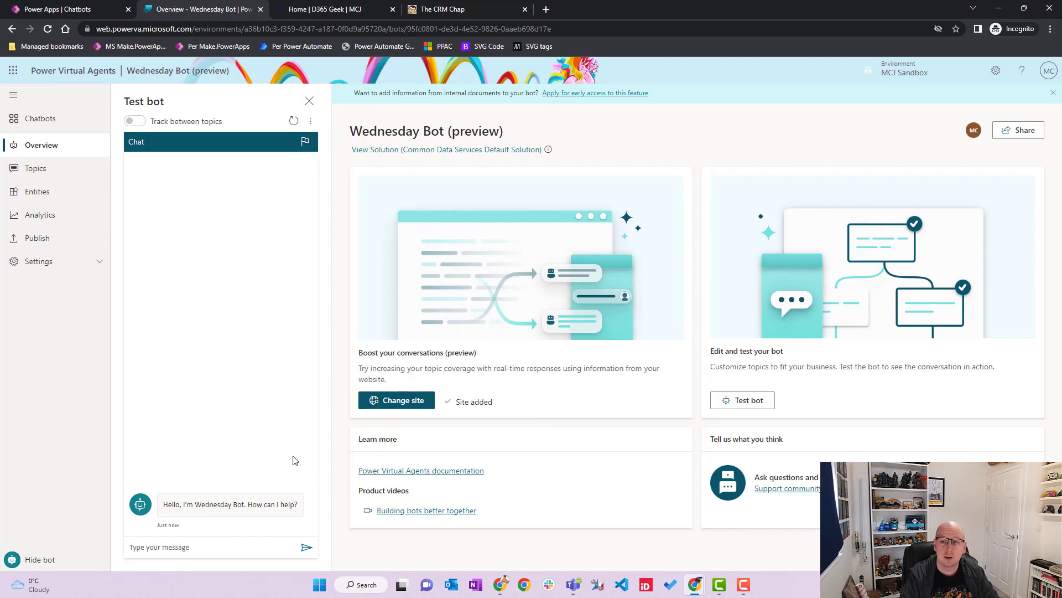
Open the bot's Topics list and send 'Hello' in the test chat.
left_click(36, 168)
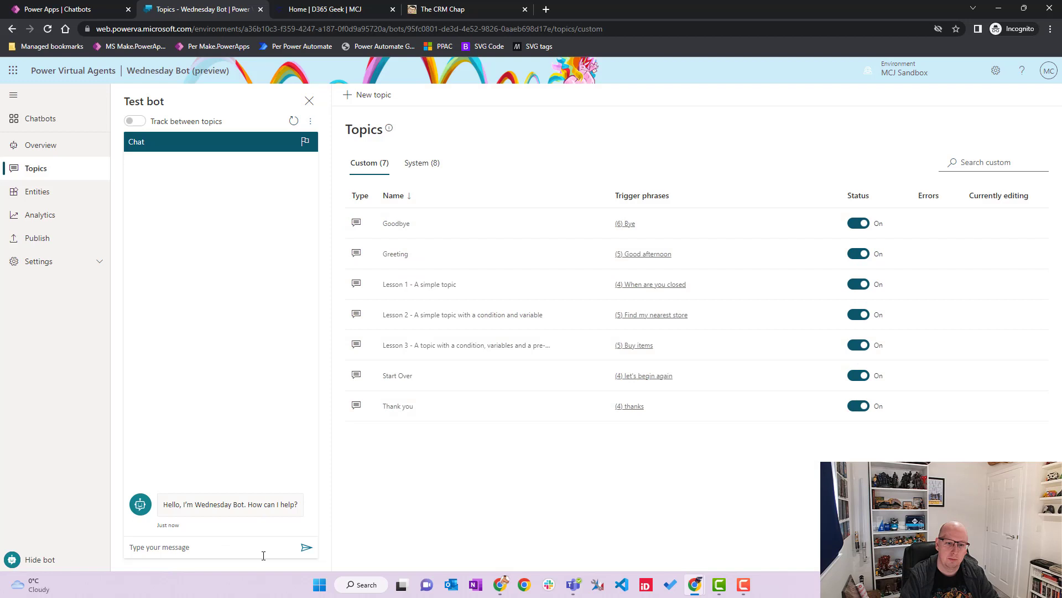
type("H")
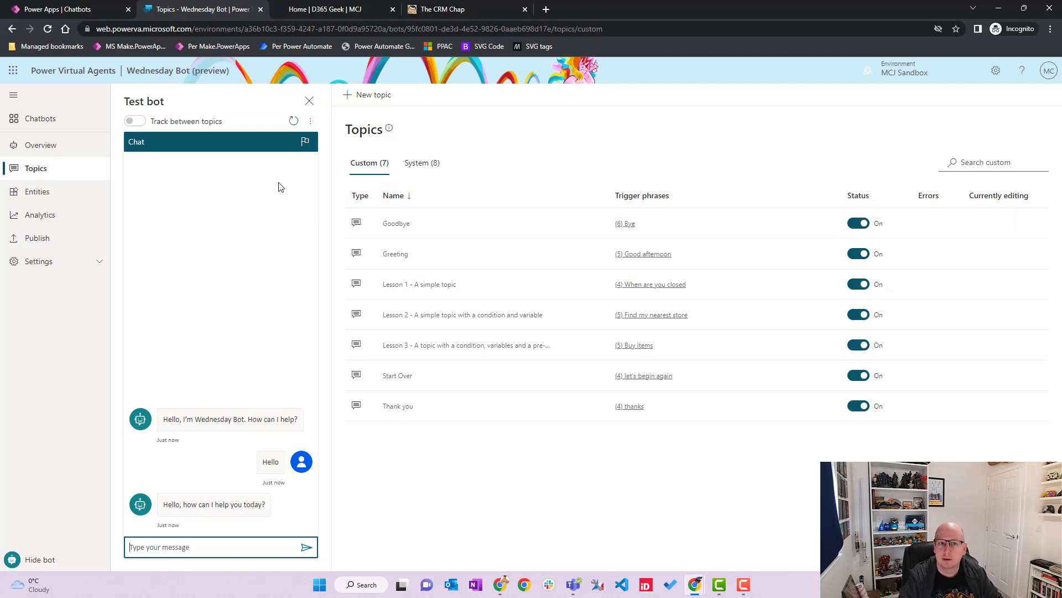
mouse_move(309, 490)
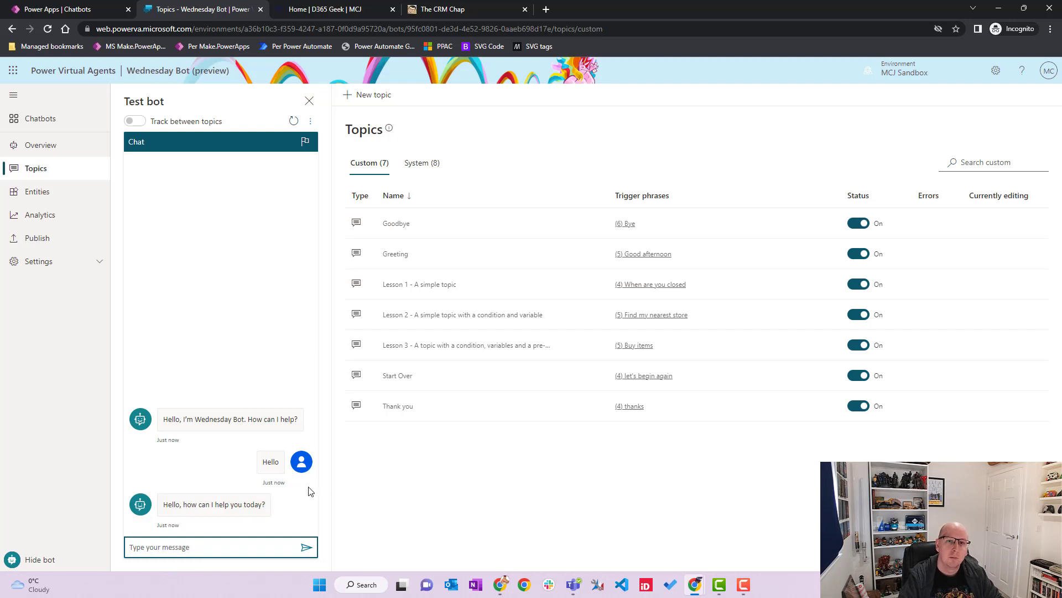
mouse_move(332, 495)
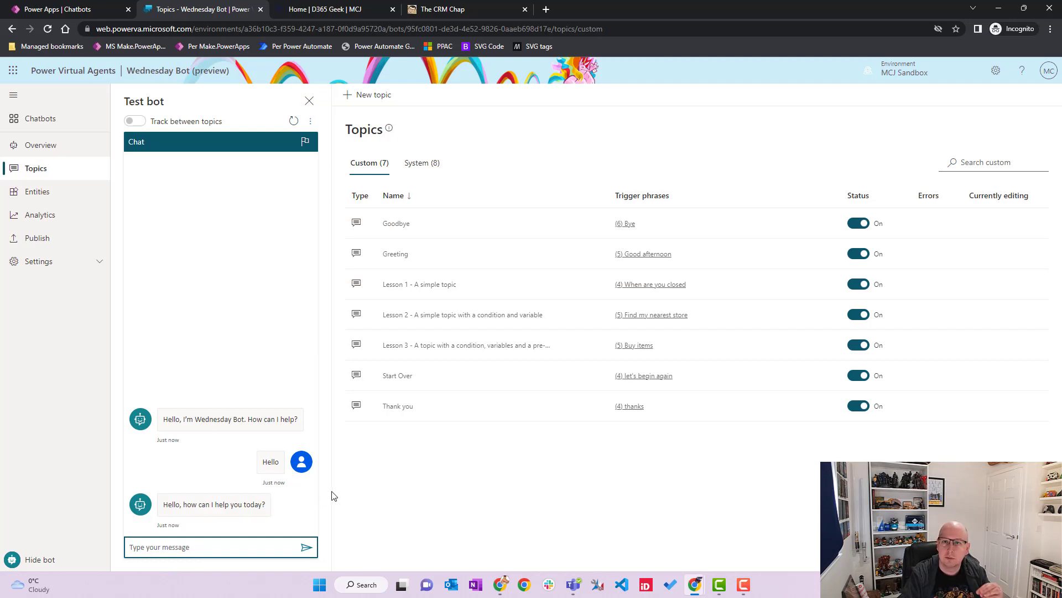
mouse_move(404, 562)
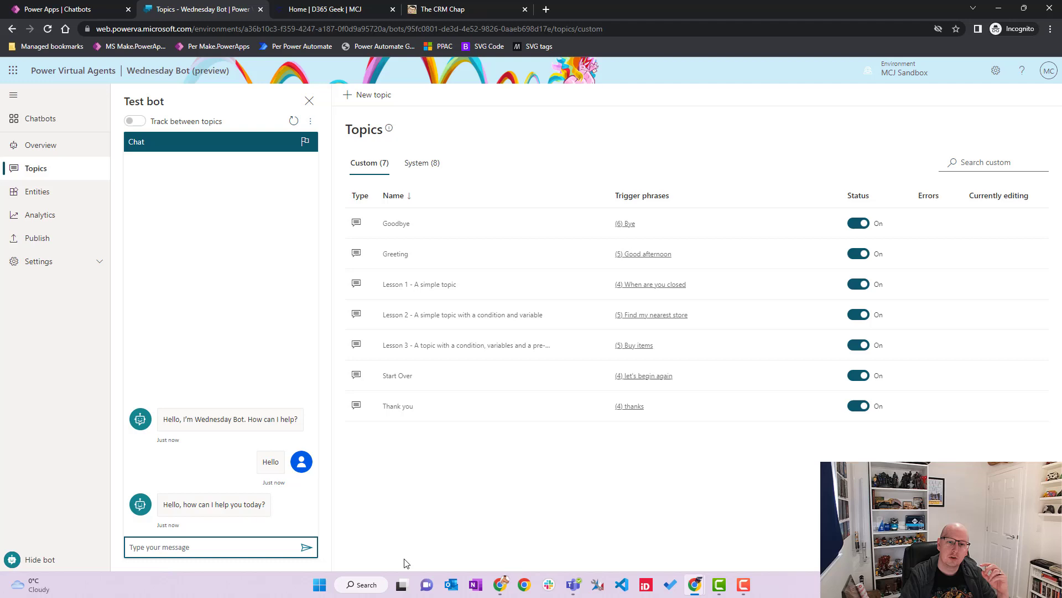
mouse_move(416, 574)
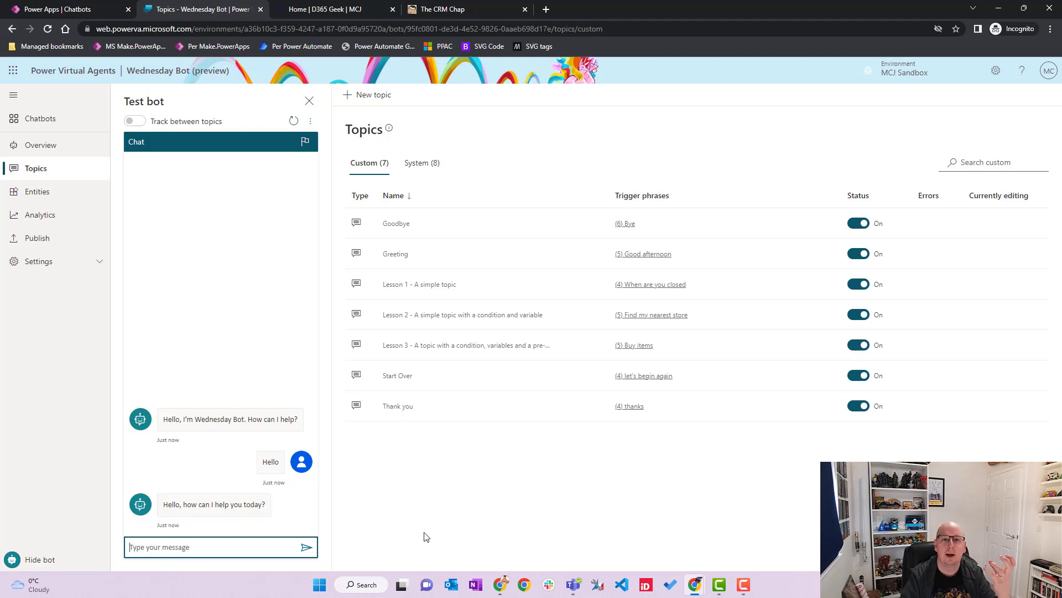
mouse_move(400, 537)
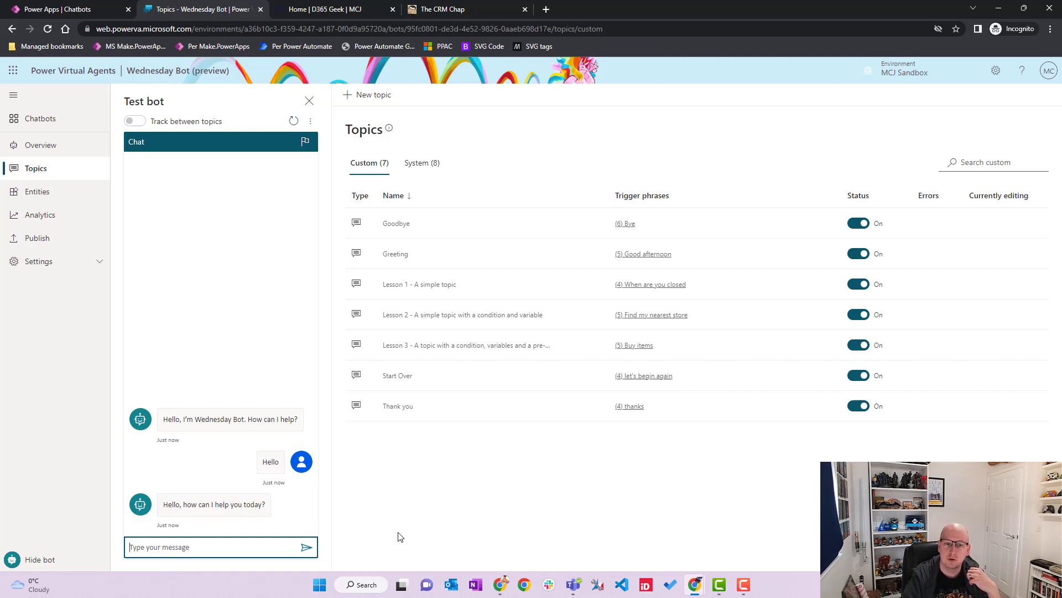
left_click(221, 547)
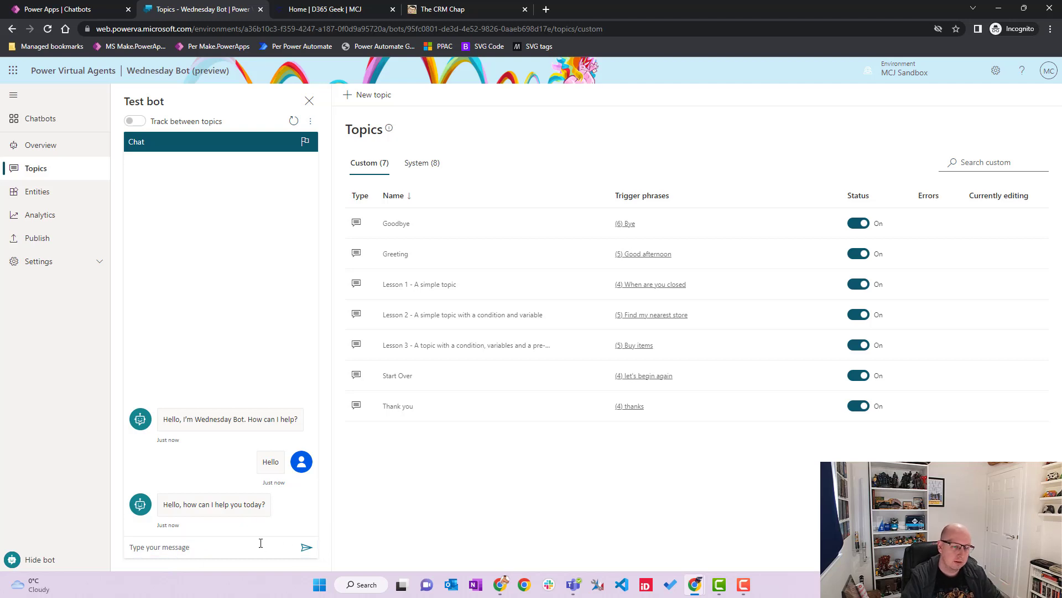
type("Te")
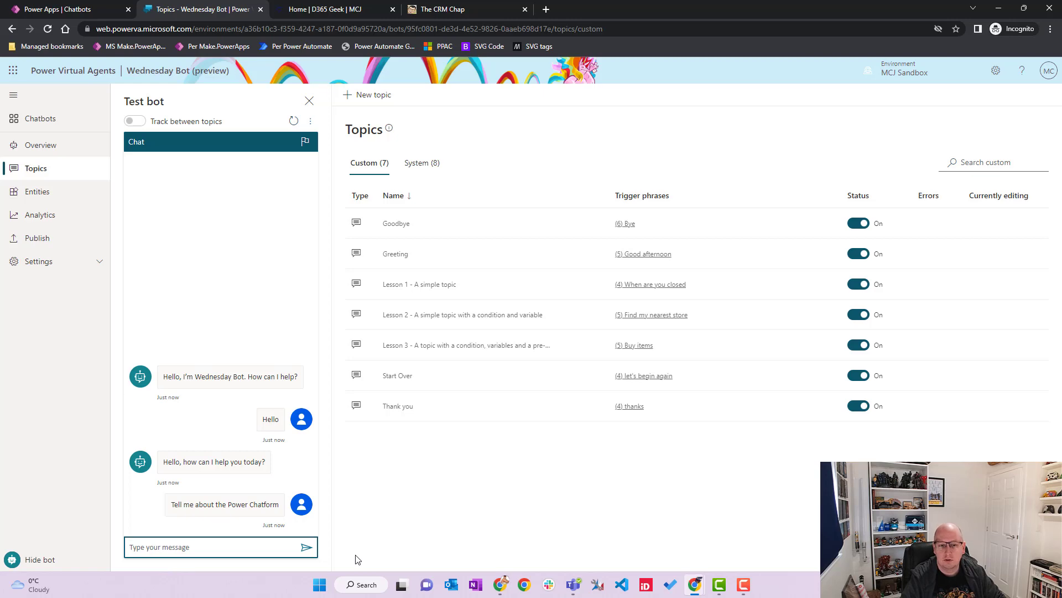
mouse_move(369, 536)
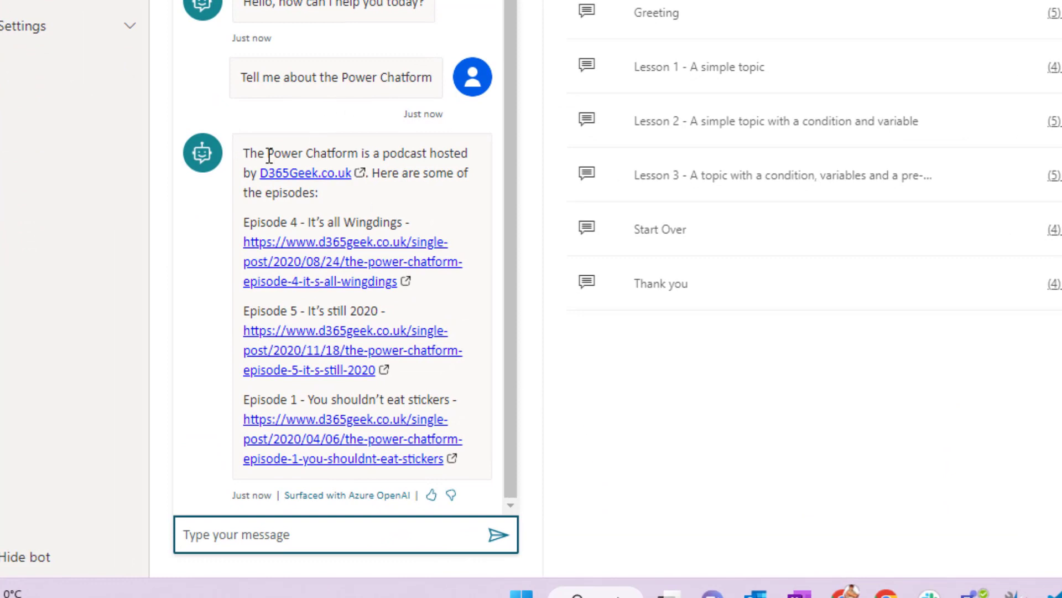
mouse_move(285, 179)
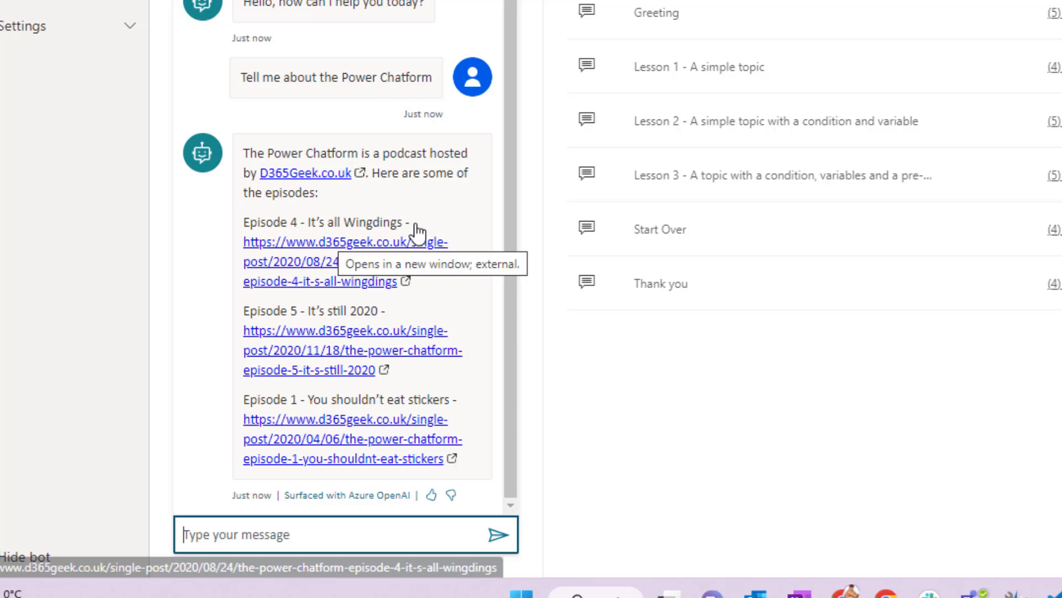
mouse_move(395, 307)
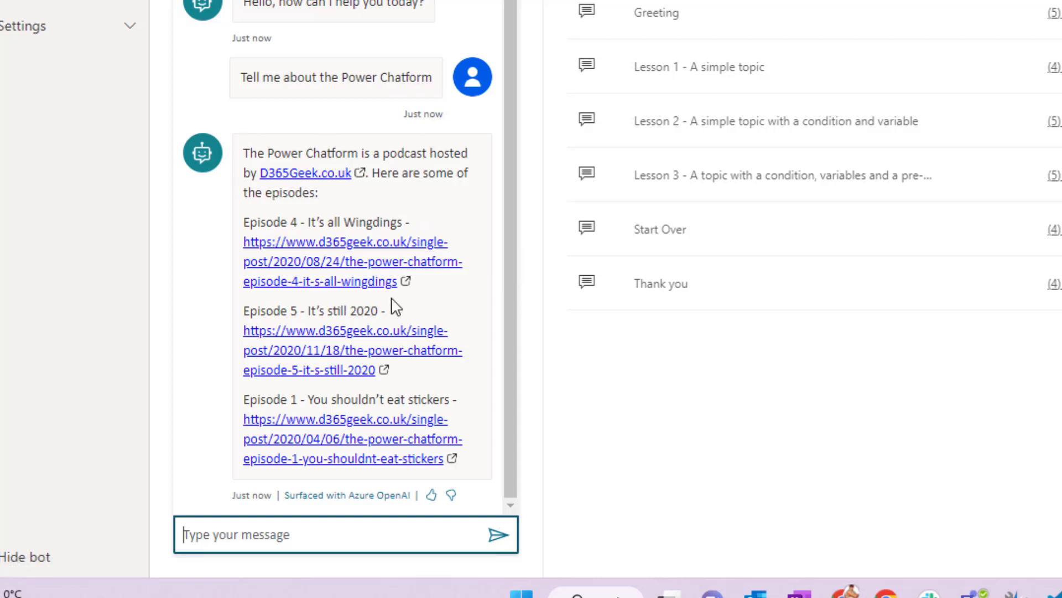
mouse_move(423, 430)
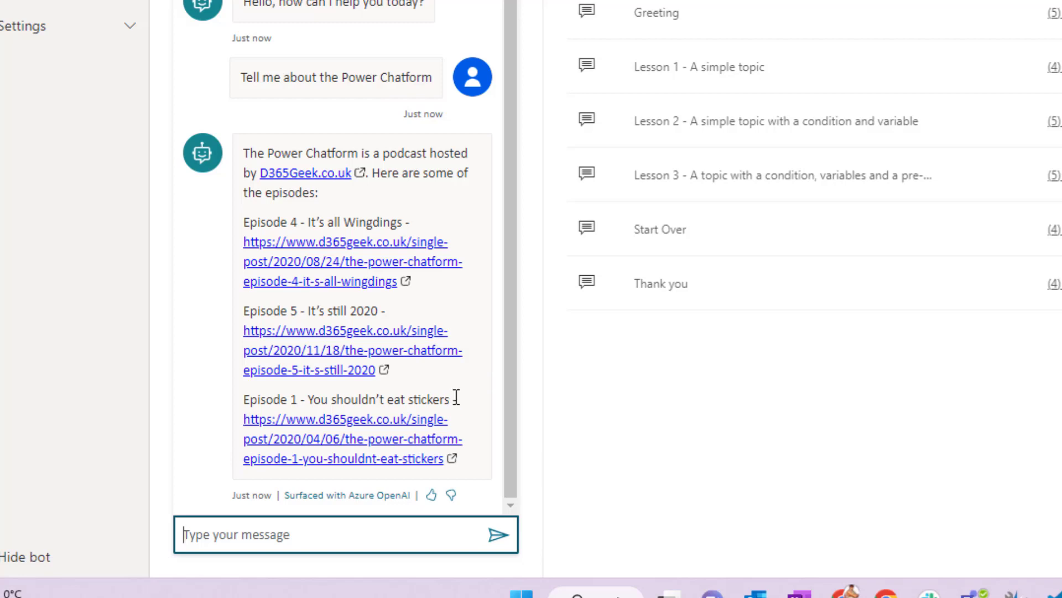
mouse_move(537, 386)
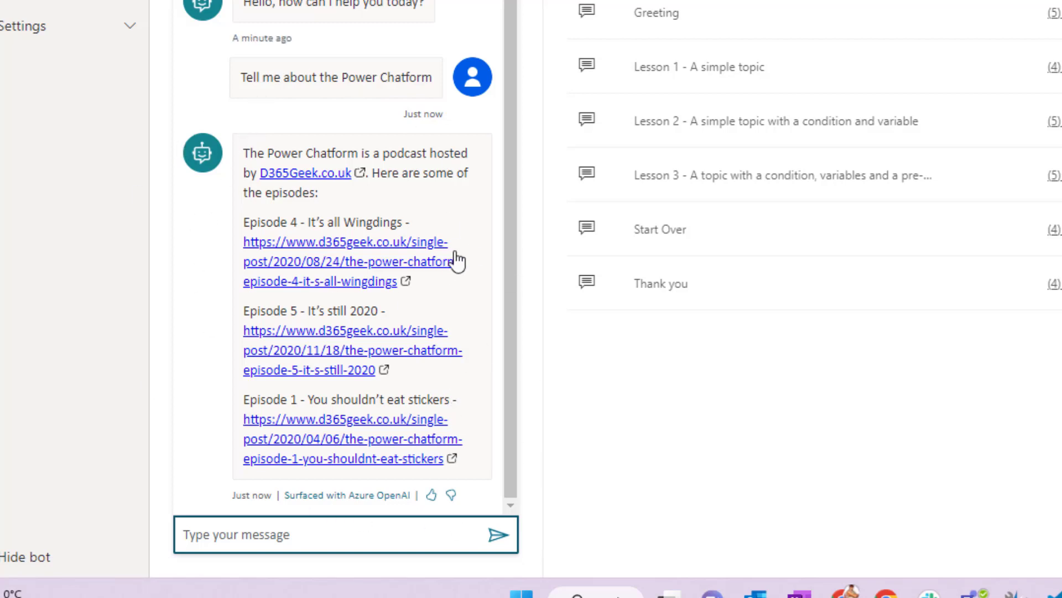
mouse_move(481, 261)
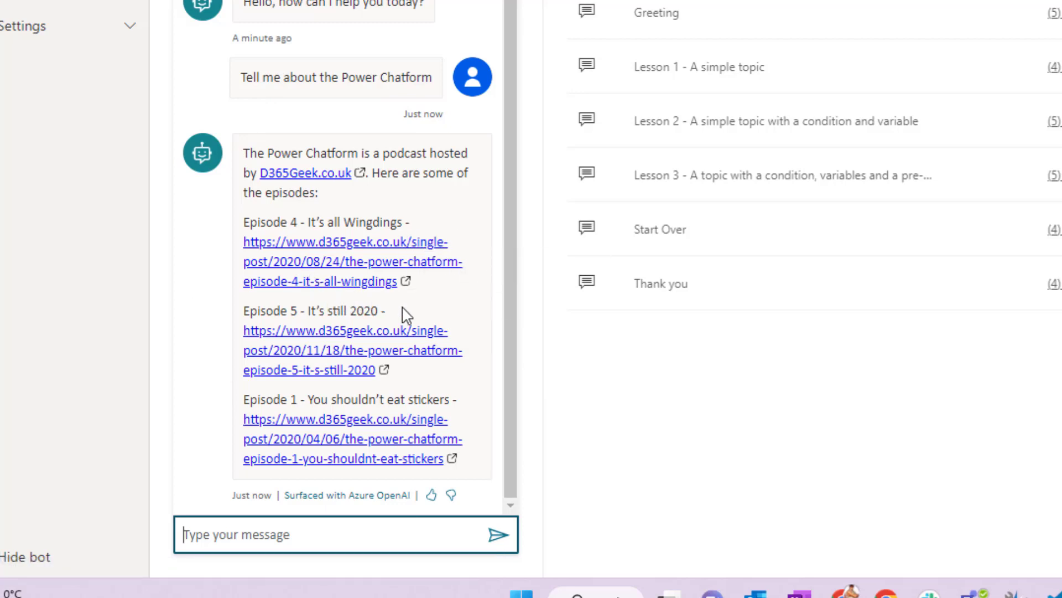
mouse_move(470, 470)
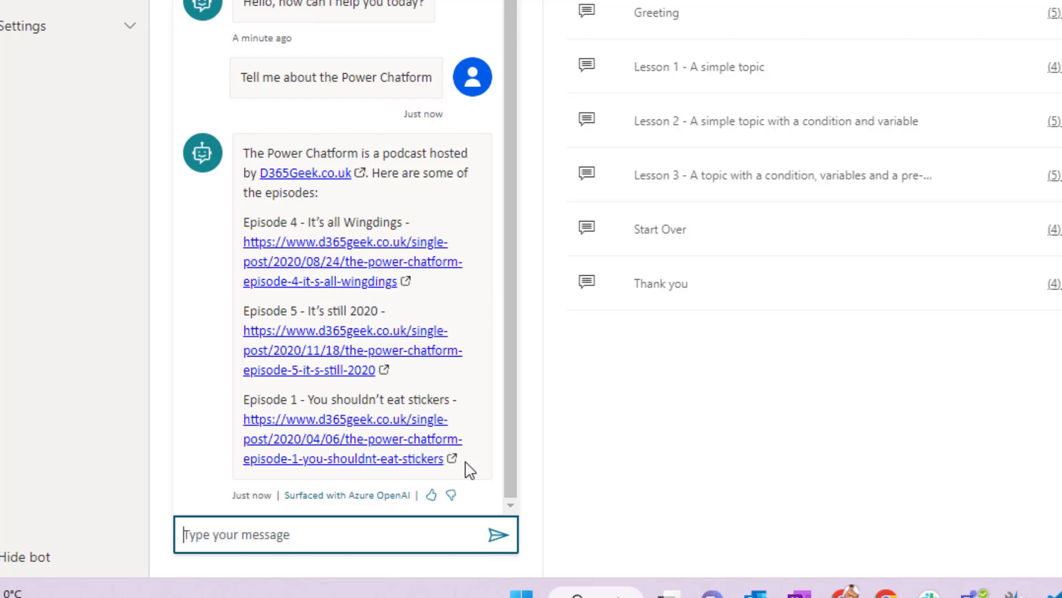
mouse_move(470, 407)
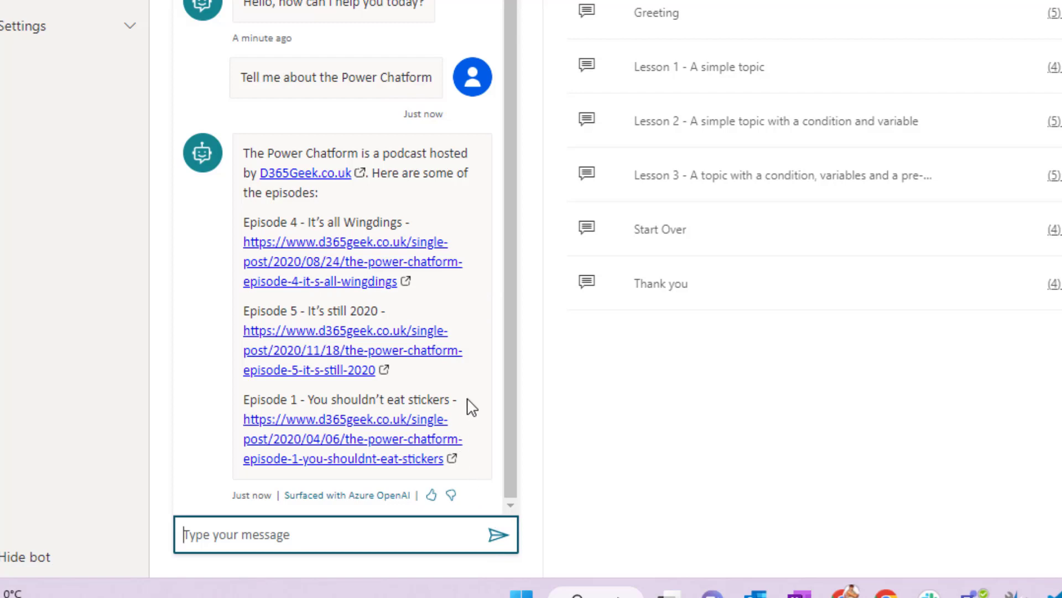
mouse_move(482, 353)
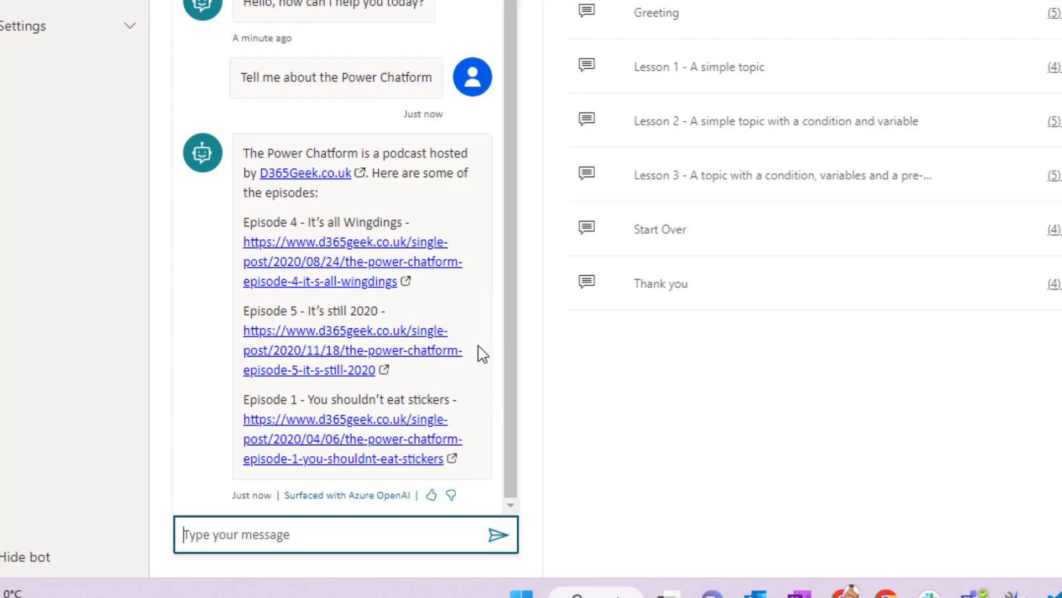
mouse_move(508, 388)
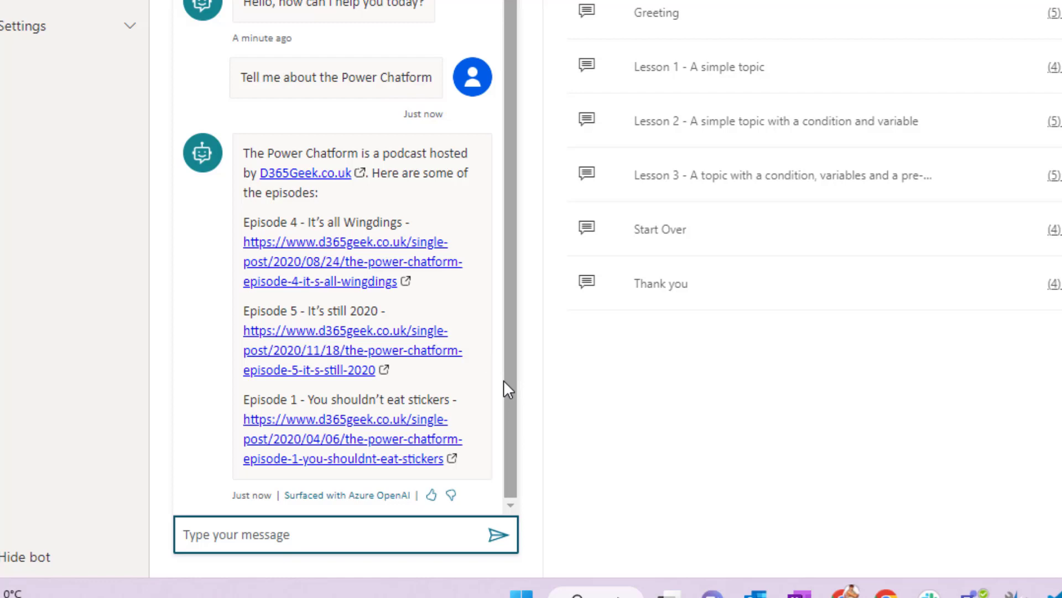
mouse_move(453, 288)
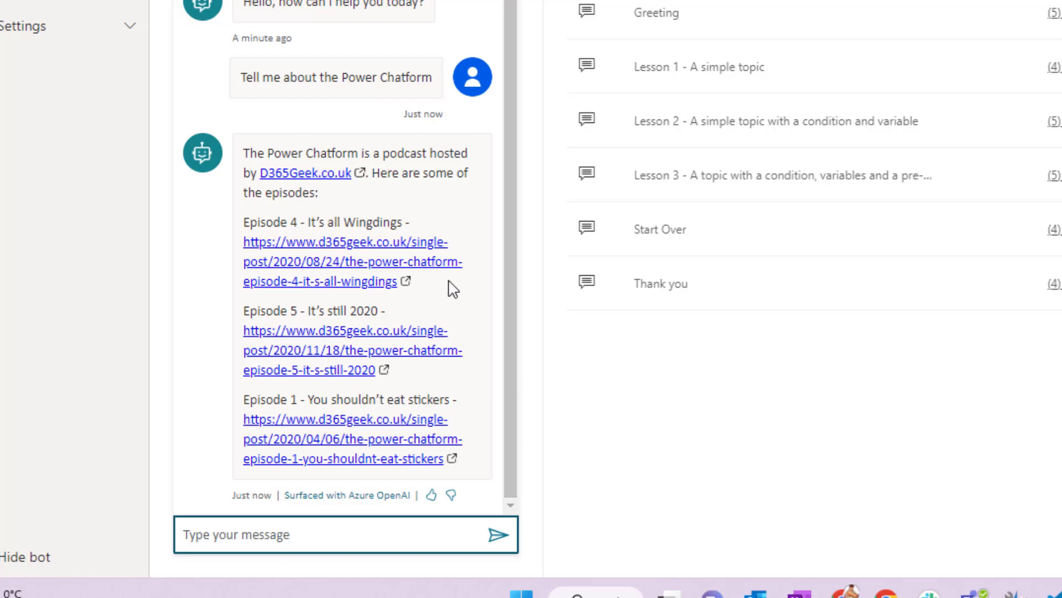
mouse_move(468, 300)
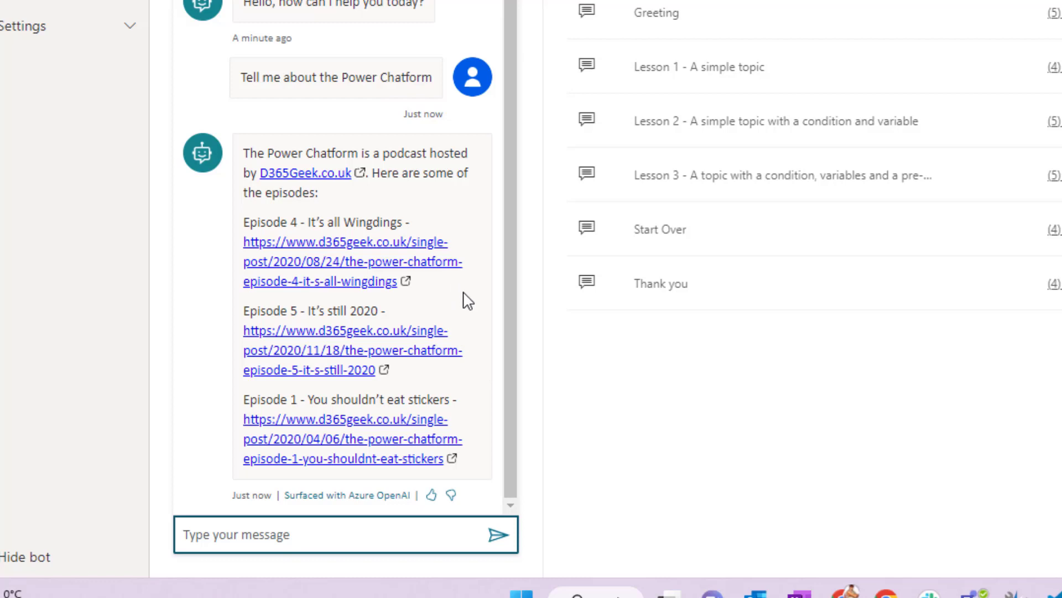
mouse_move(341, 518)
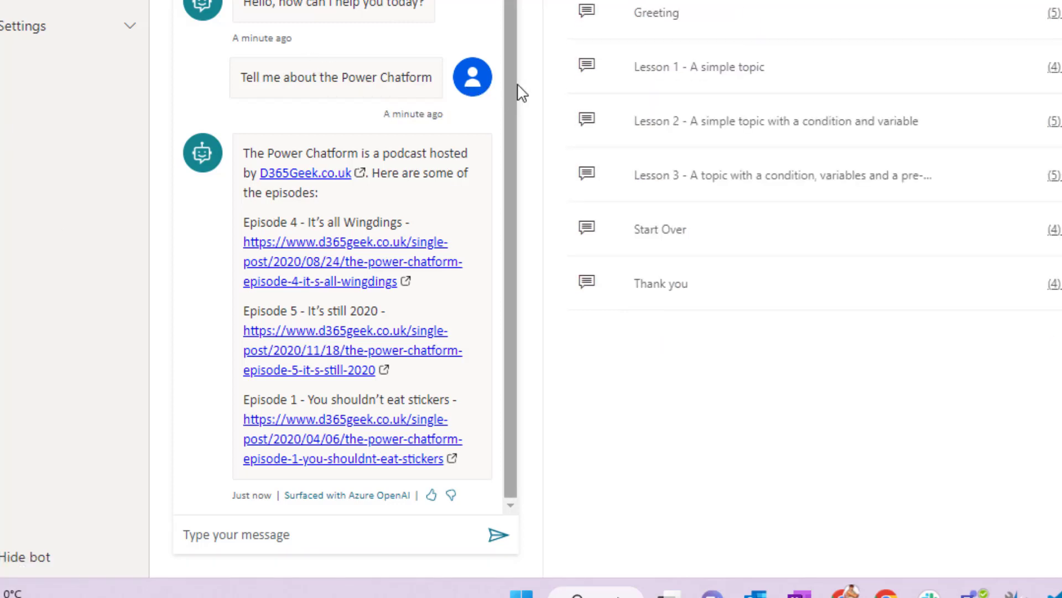
mouse_move(494, 418)
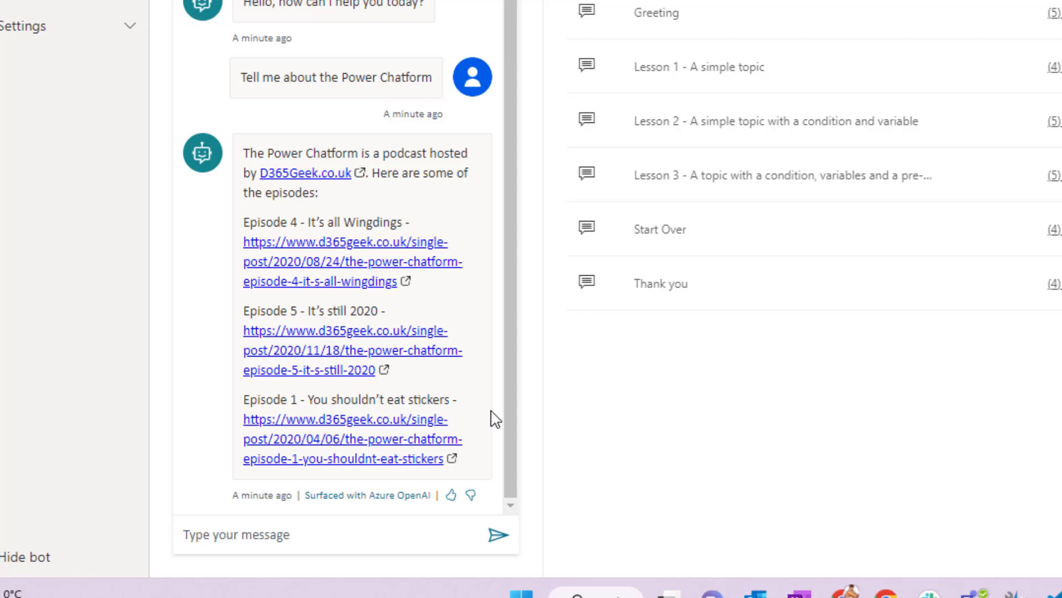
mouse_move(339, 534)
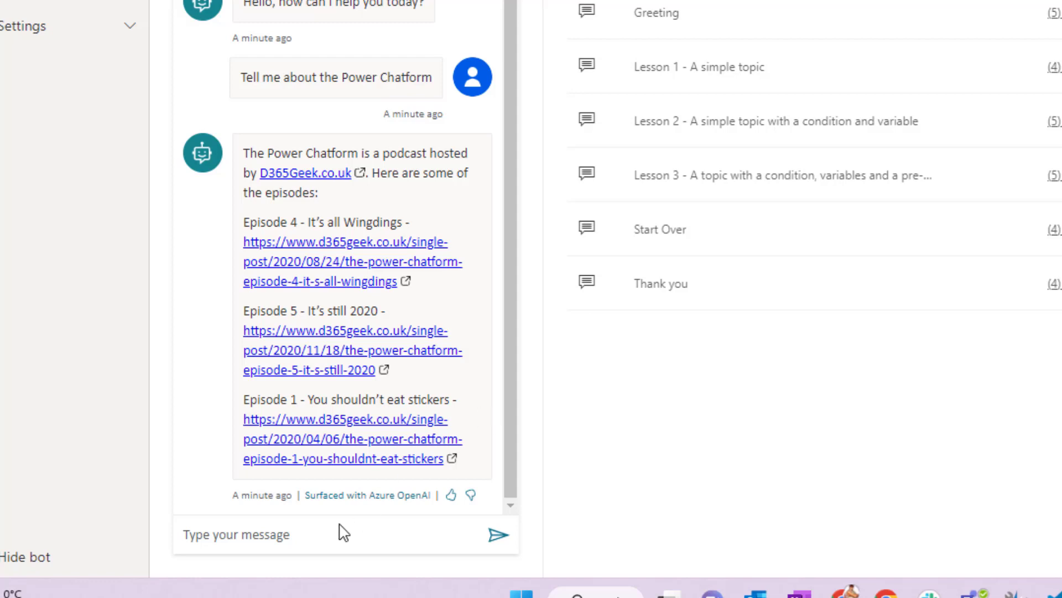
mouse_move(342, 494)
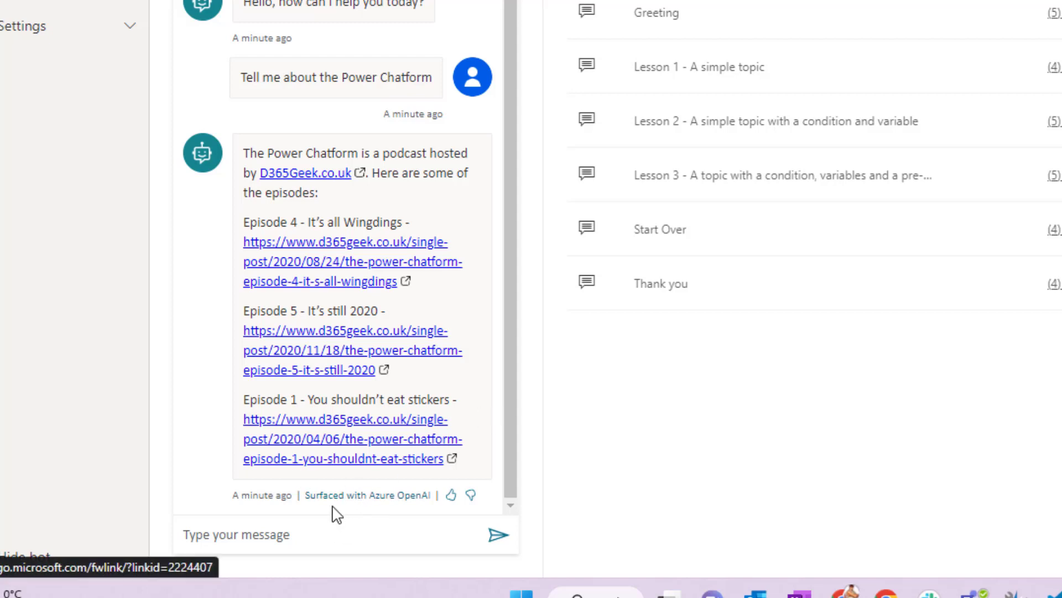
mouse_move(405, 505)
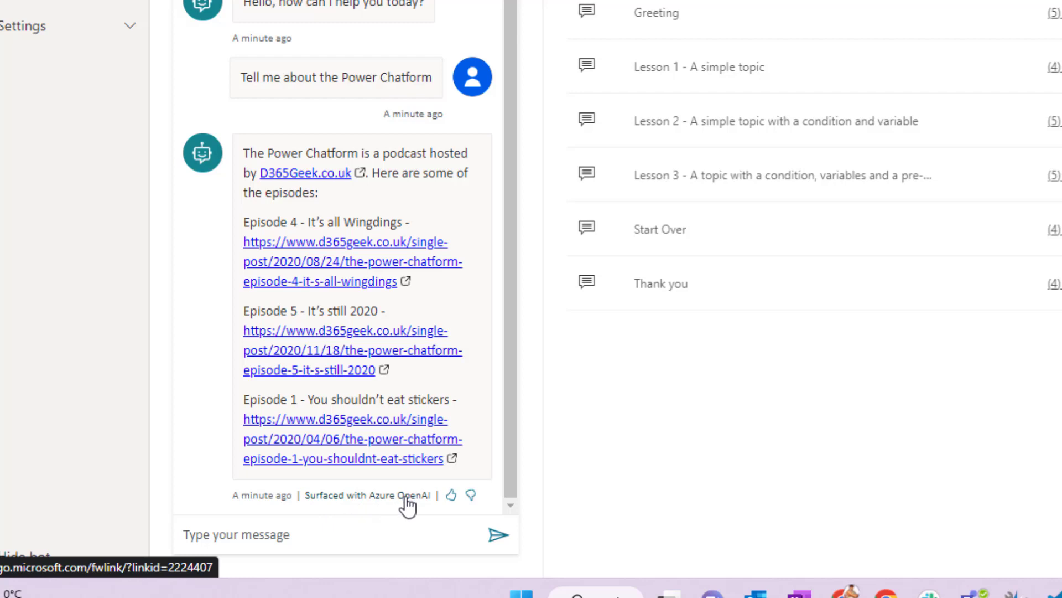
mouse_move(403, 509)
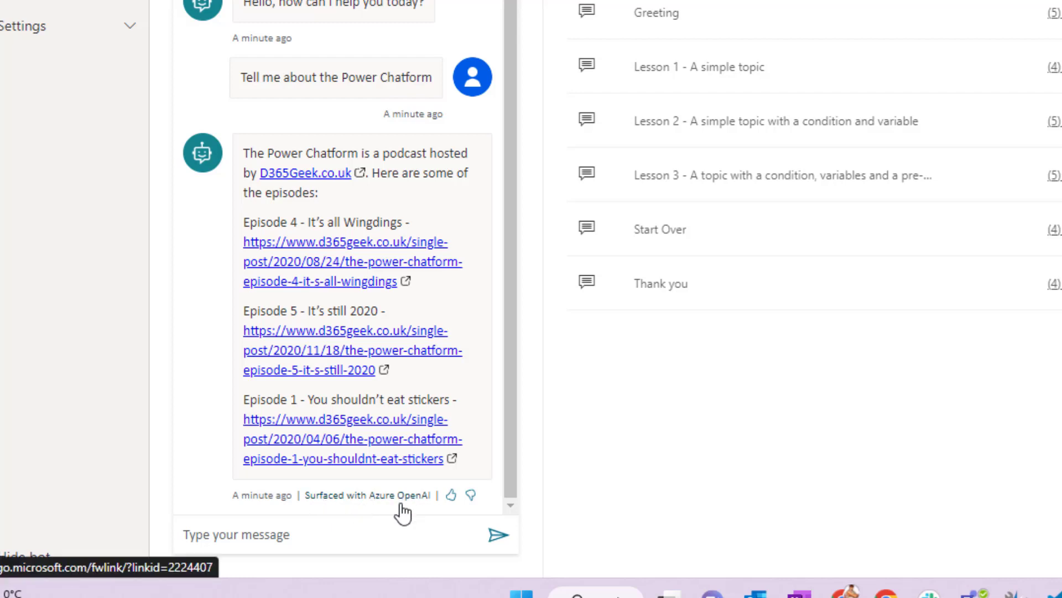
mouse_move(377, 507)
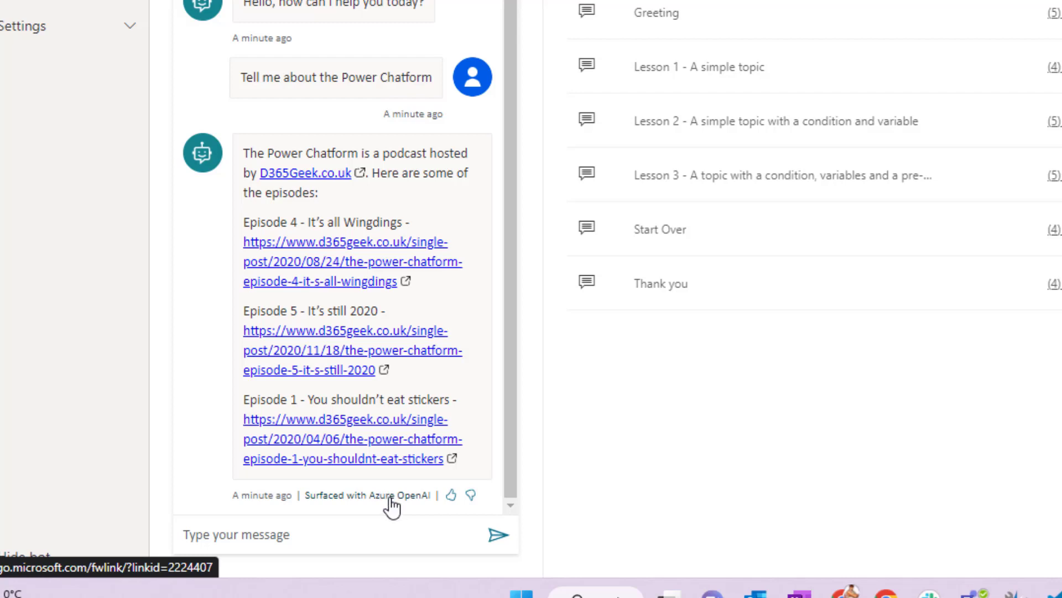
mouse_move(391, 507)
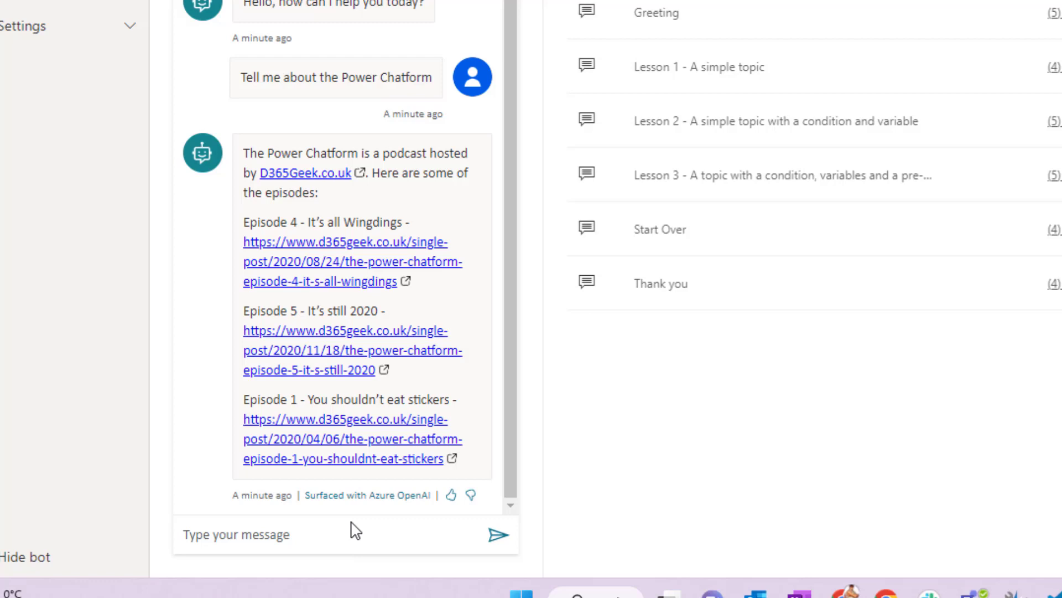
mouse_move(328, 550)
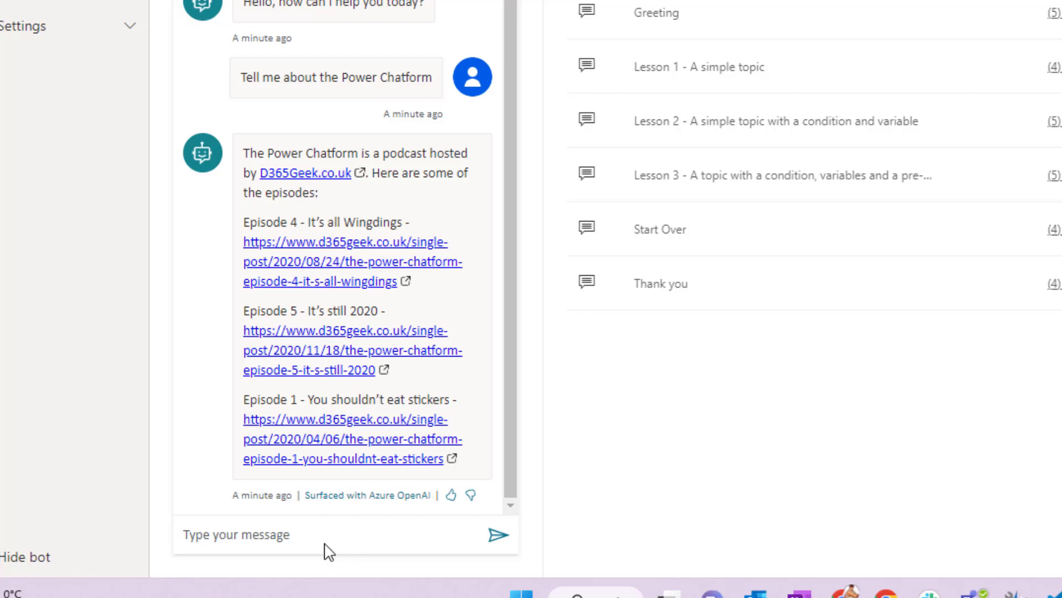
Ask the test bot 'How do I use ALM on Word Templates?'.
left_click(326, 534)
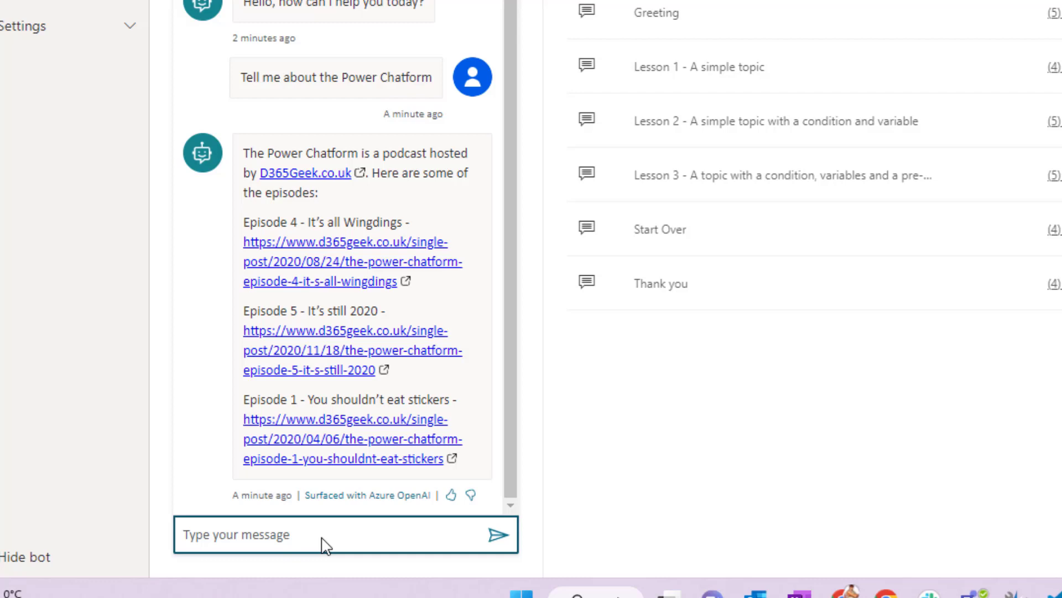
type("How do I use")
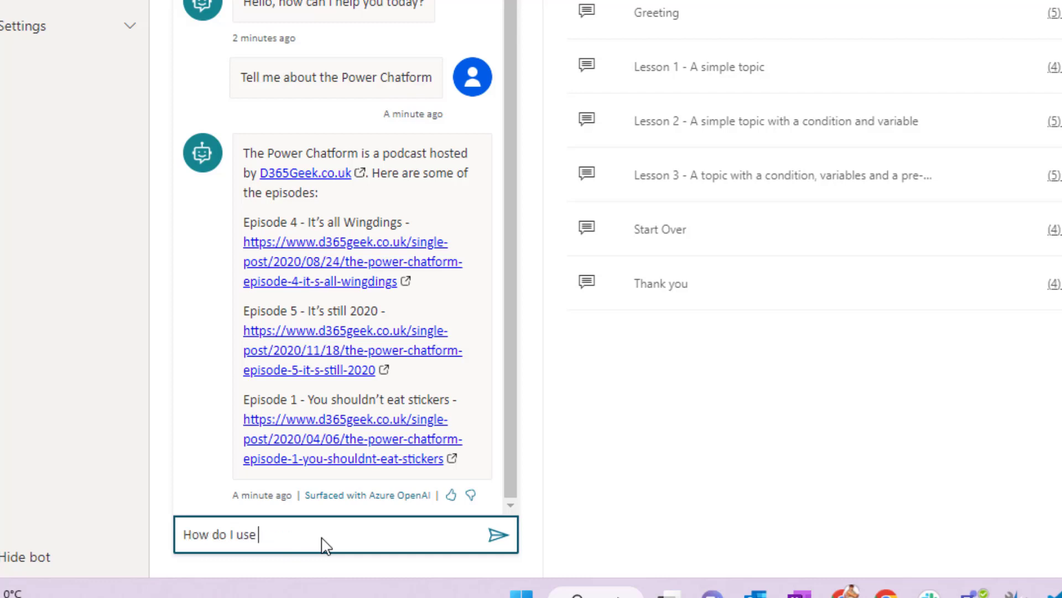
type("ALM on Word")
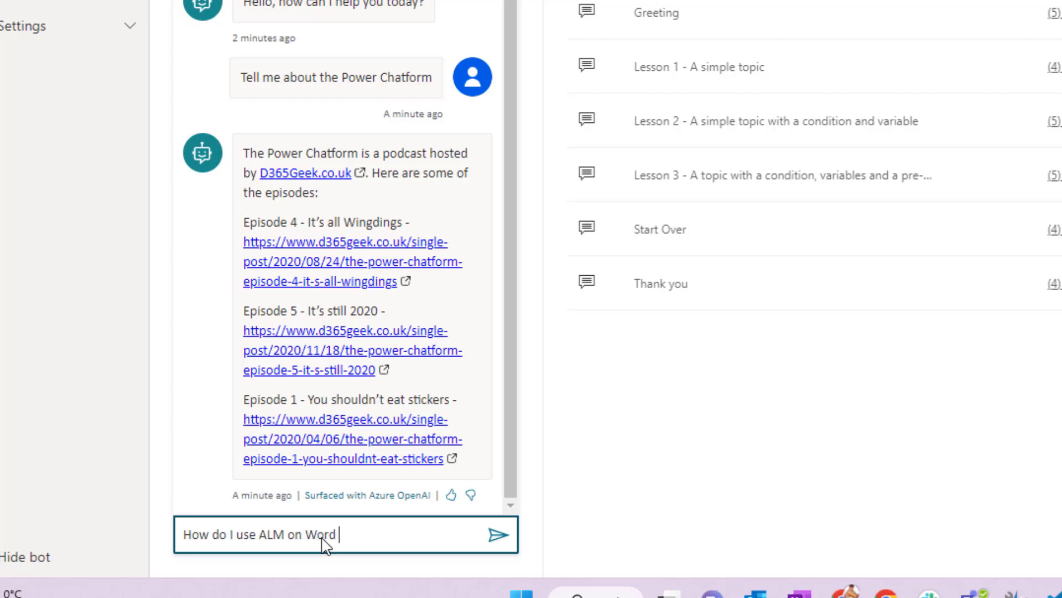
type("Templates")
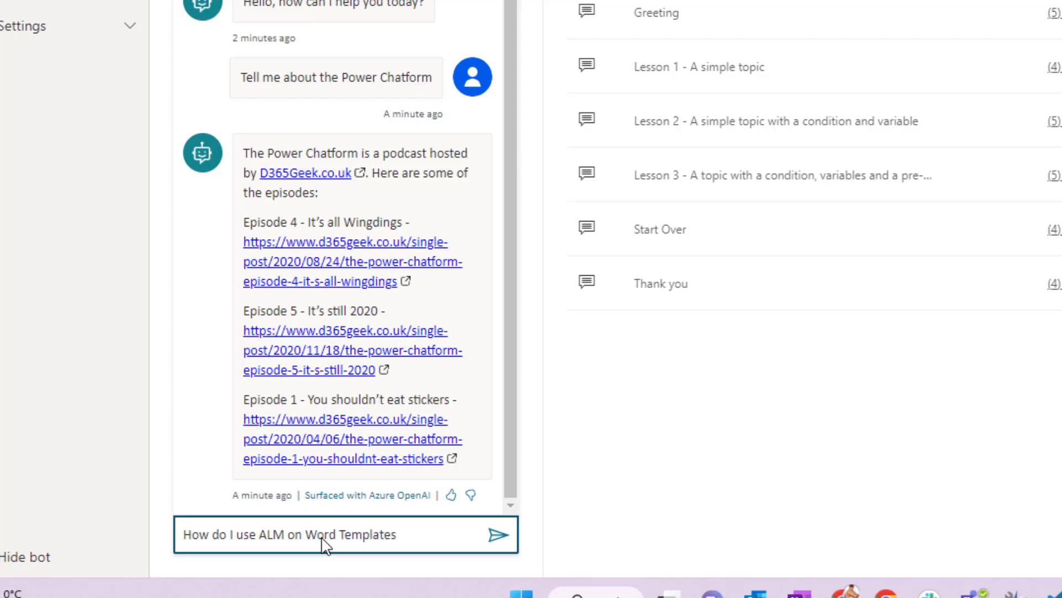
left_click(498, 534)
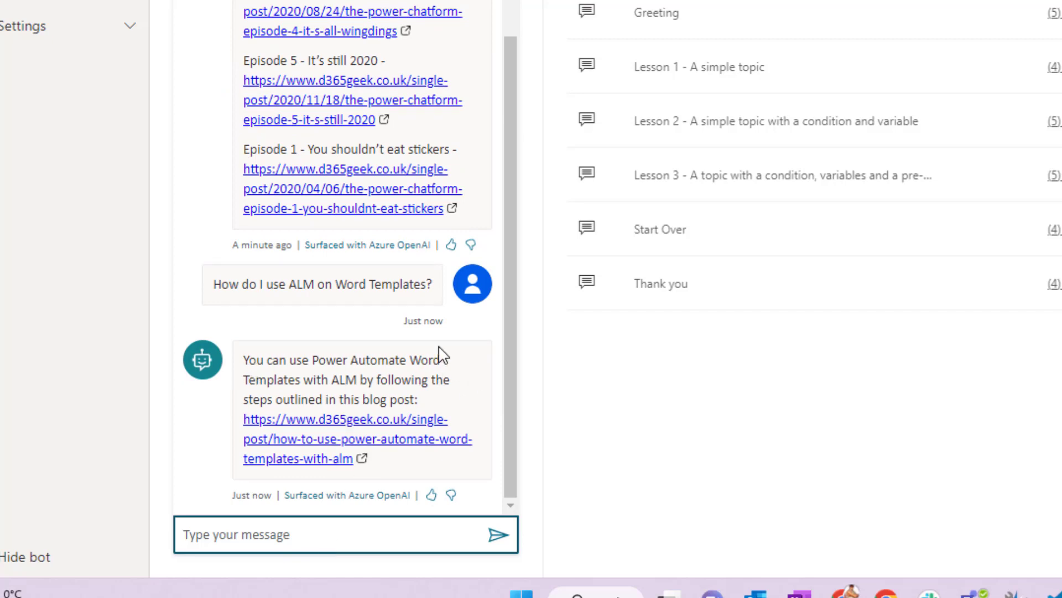
mouse_move(332, 522)
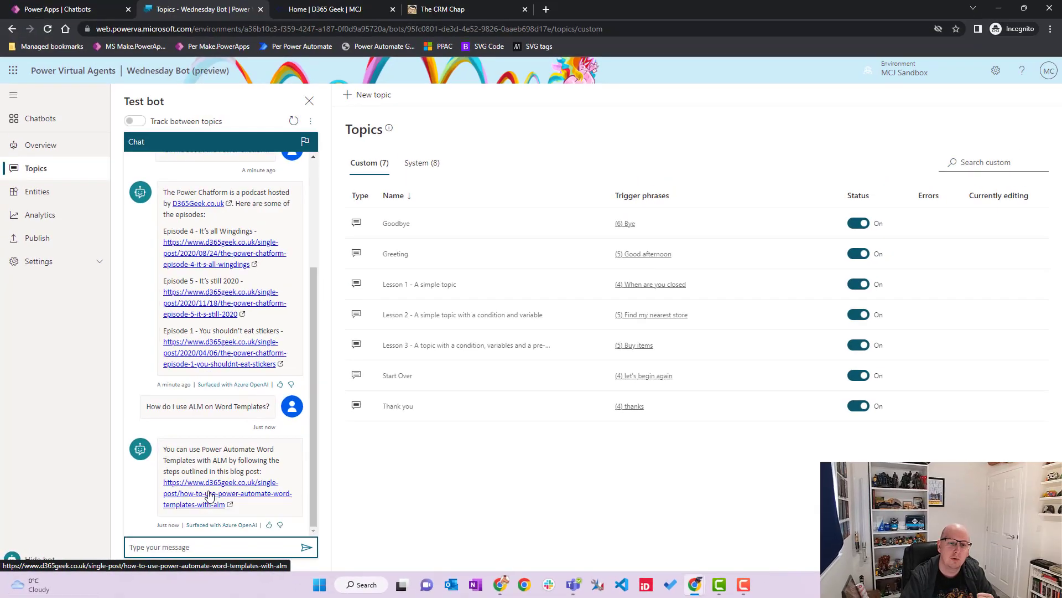
Open and skim the linked Word Templates ALM blog post, then return to the topics tab.
left_click(224, 493)
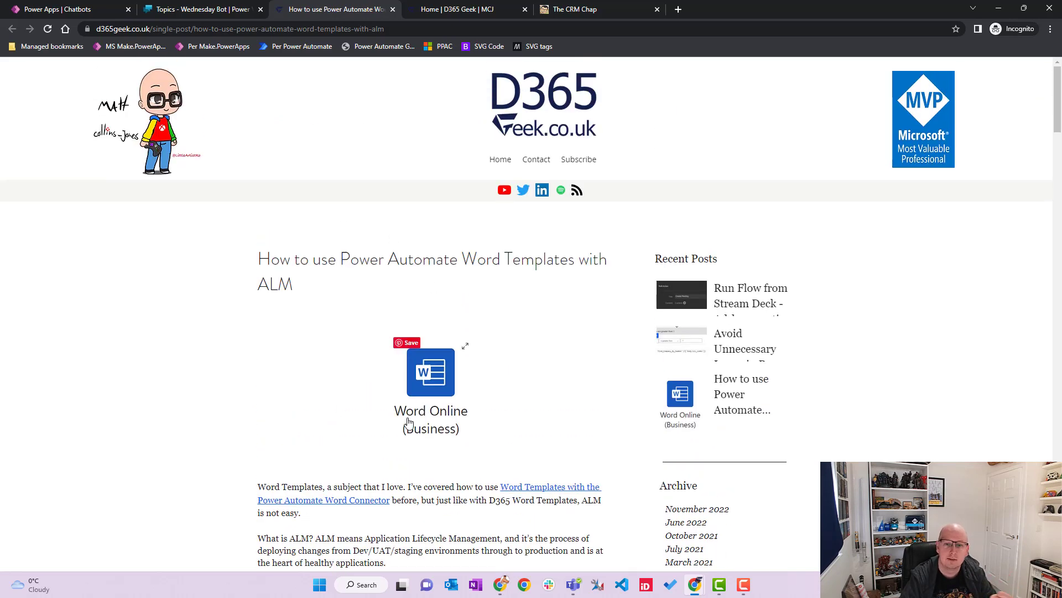
scroll("down", 3)
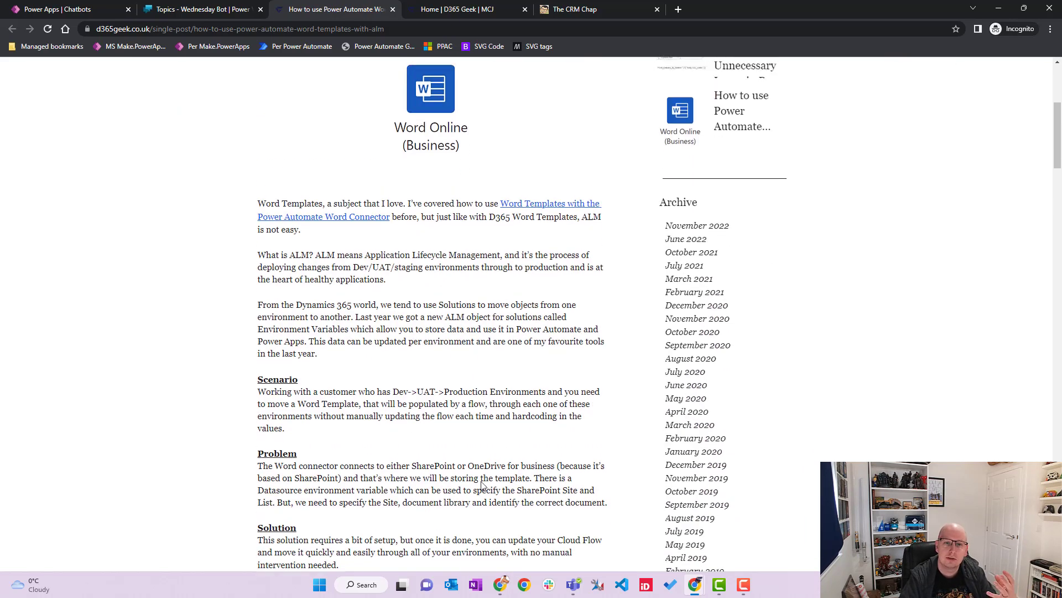
left_click(196, 9)
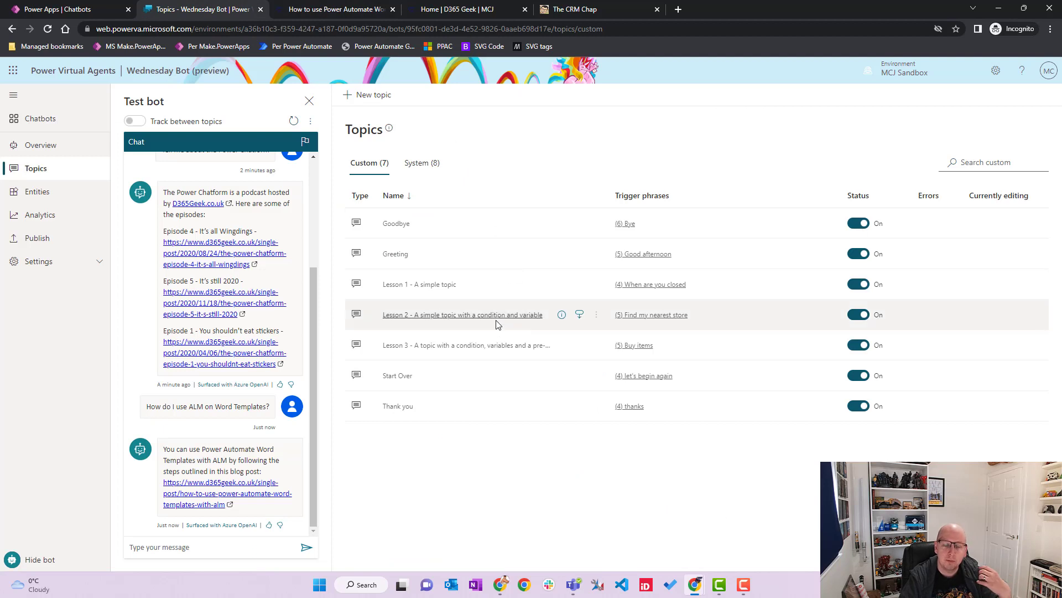
mouse_move(567, 461)
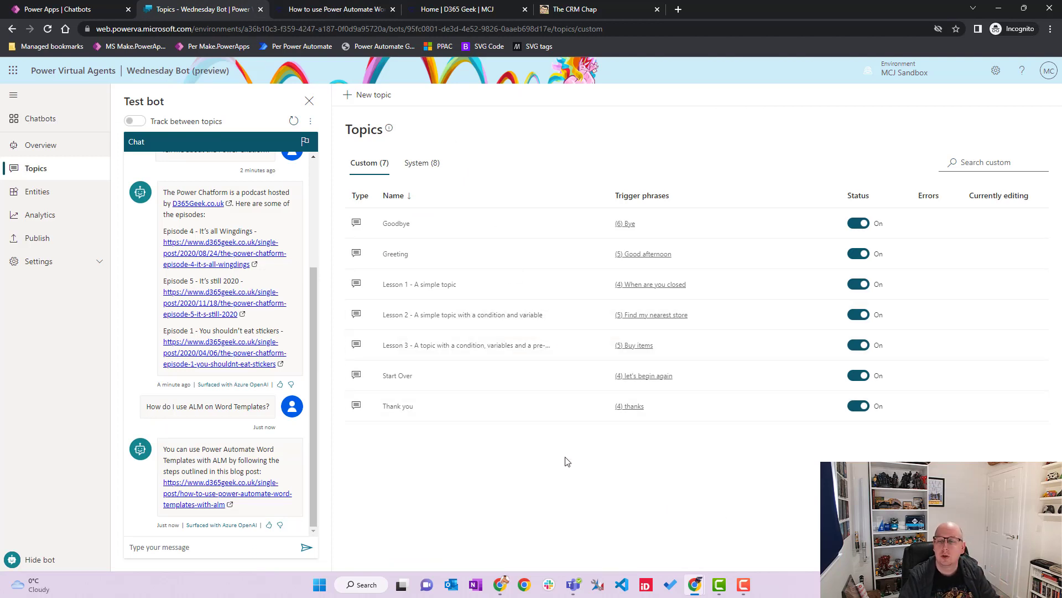
mouse_move(571, 462)
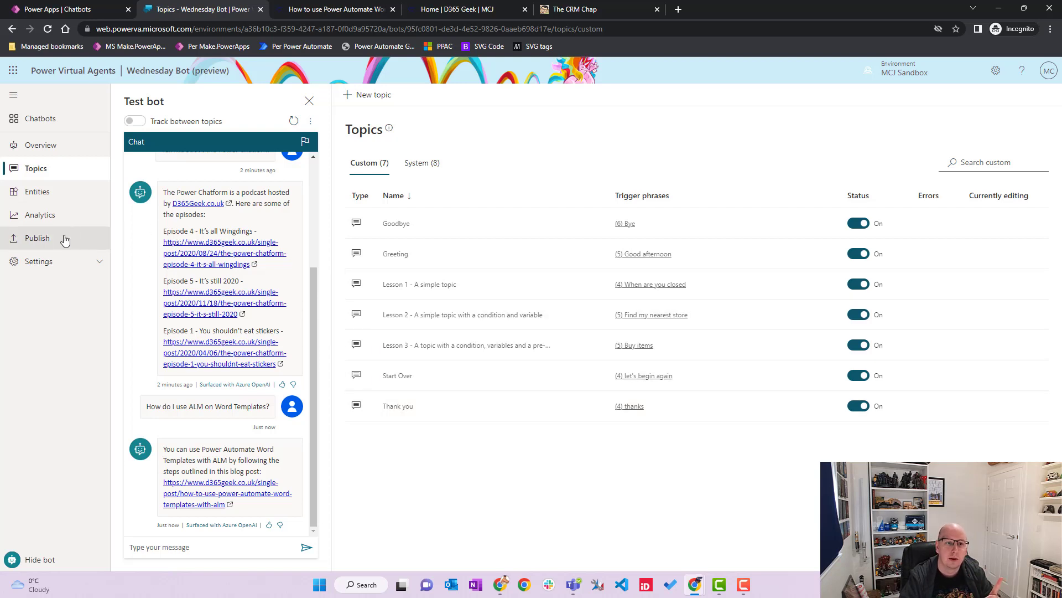
Go to Settings > AI capabilities for Wednesday Bot.
left_click(39, 261)
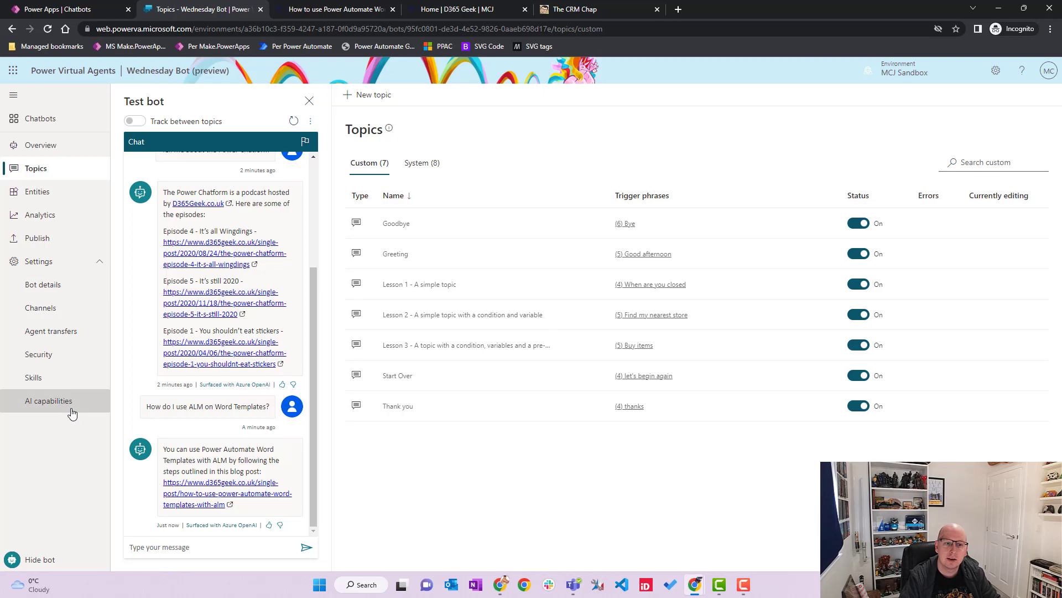
left_click(48, 400)
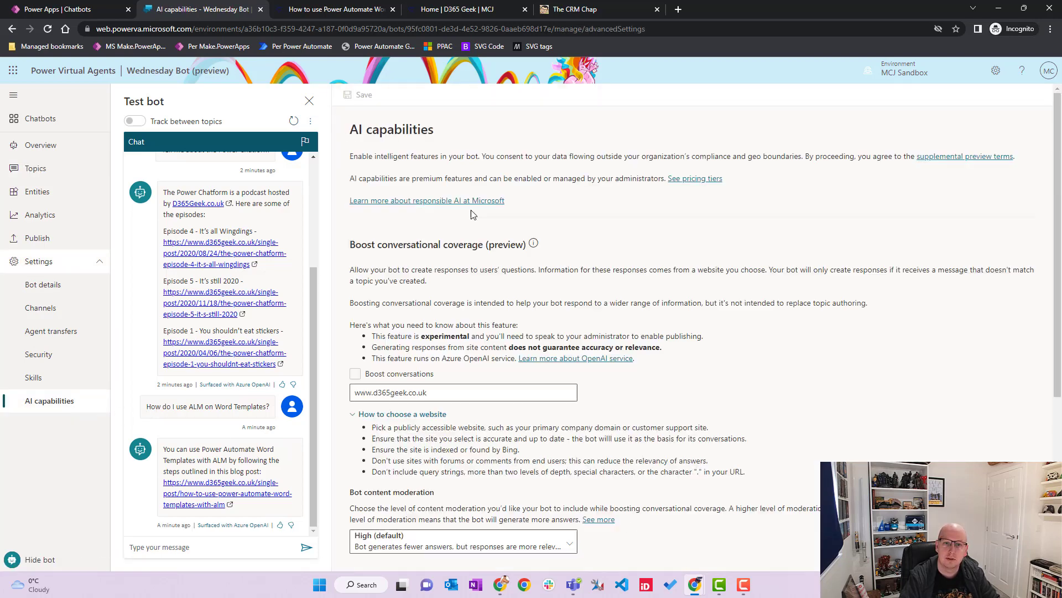
Review the boost conversational coverage and moderation settings, then switch to the CRM Chap blog tab.
left_click(355, 373)
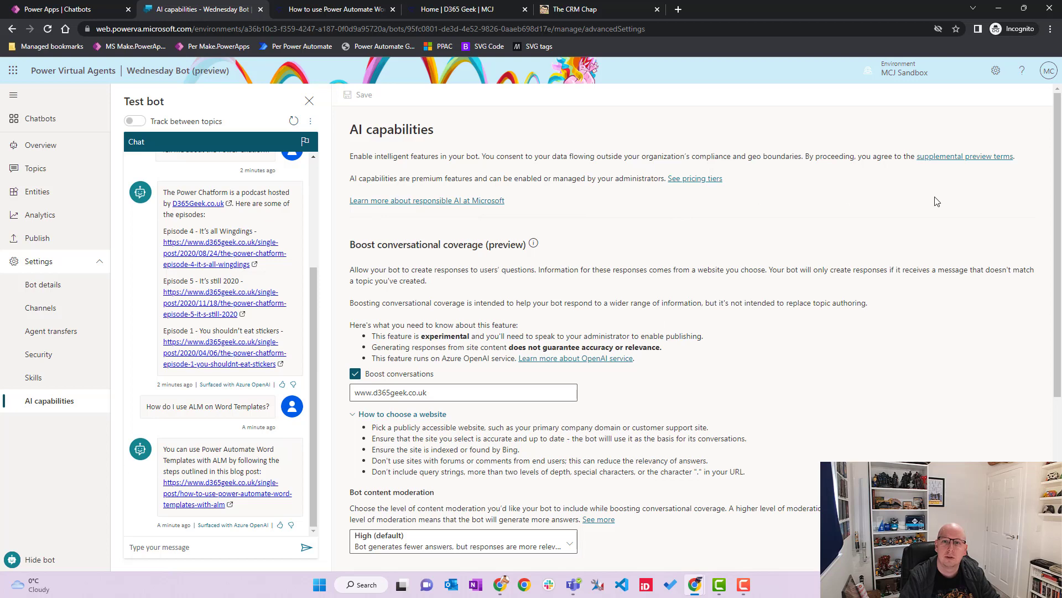
scroll("down", 3)
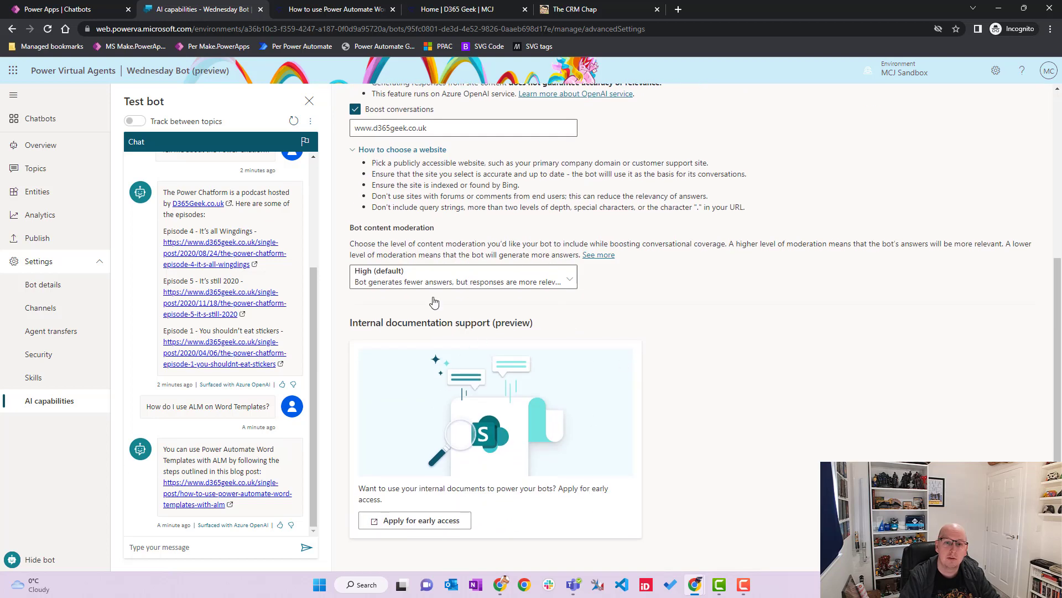
mouse_move(370, 502)
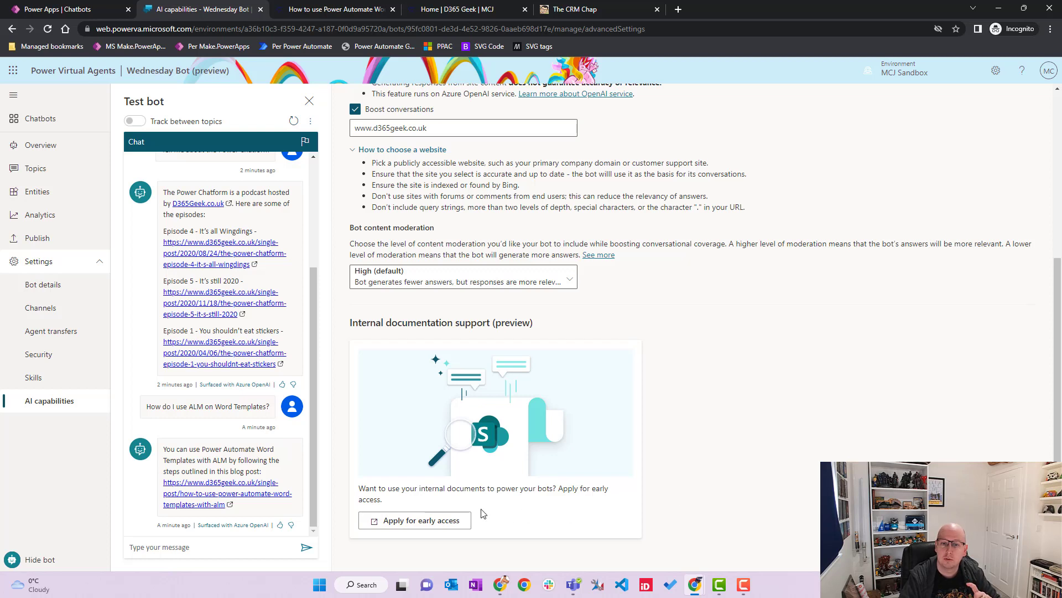
mouse_move(603, 516)
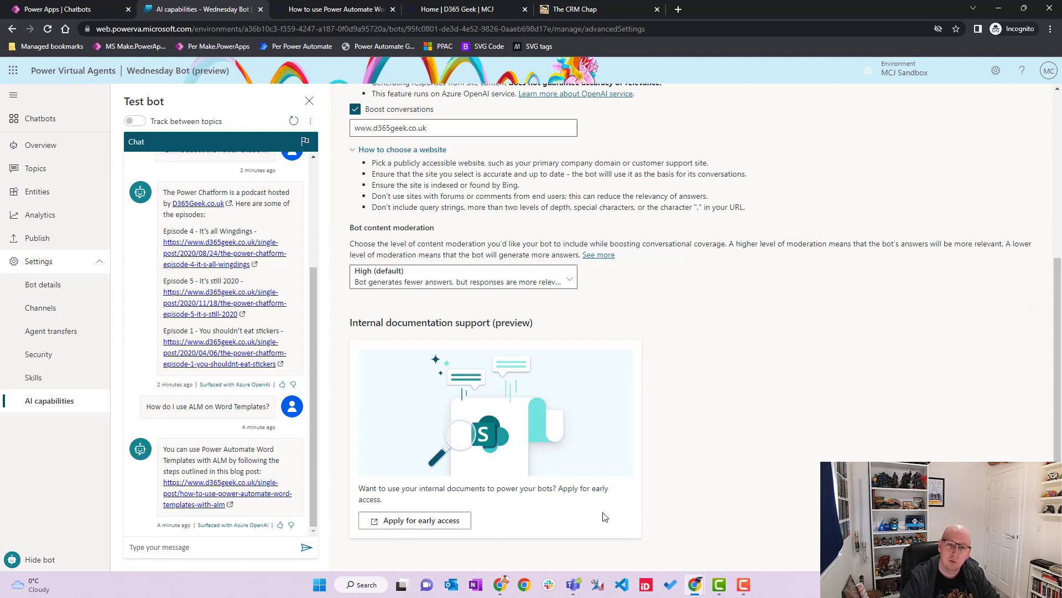
mouse_move(675, 505)
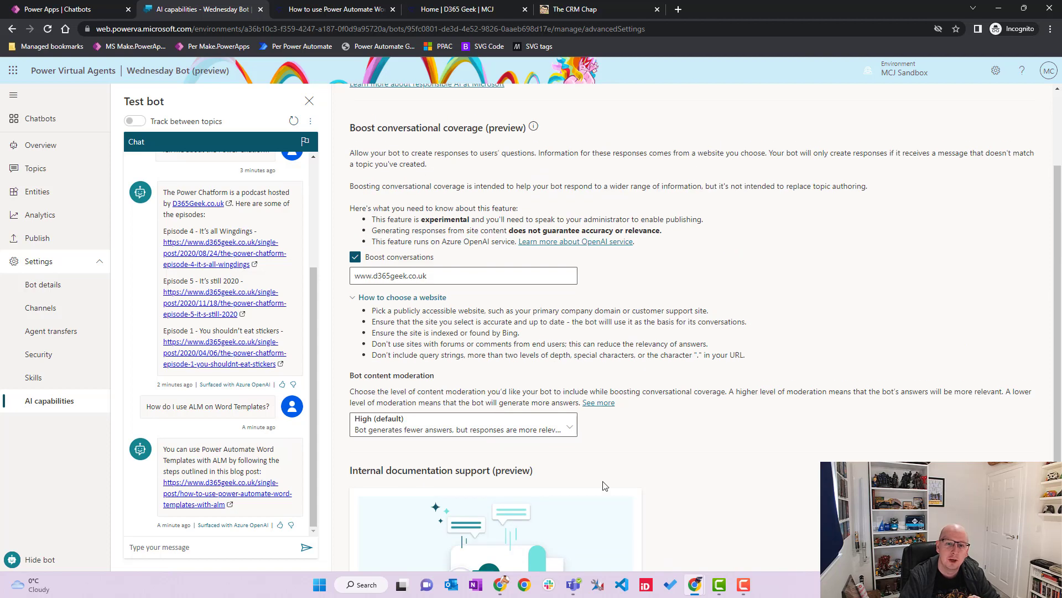
mouse_move(322, 236)
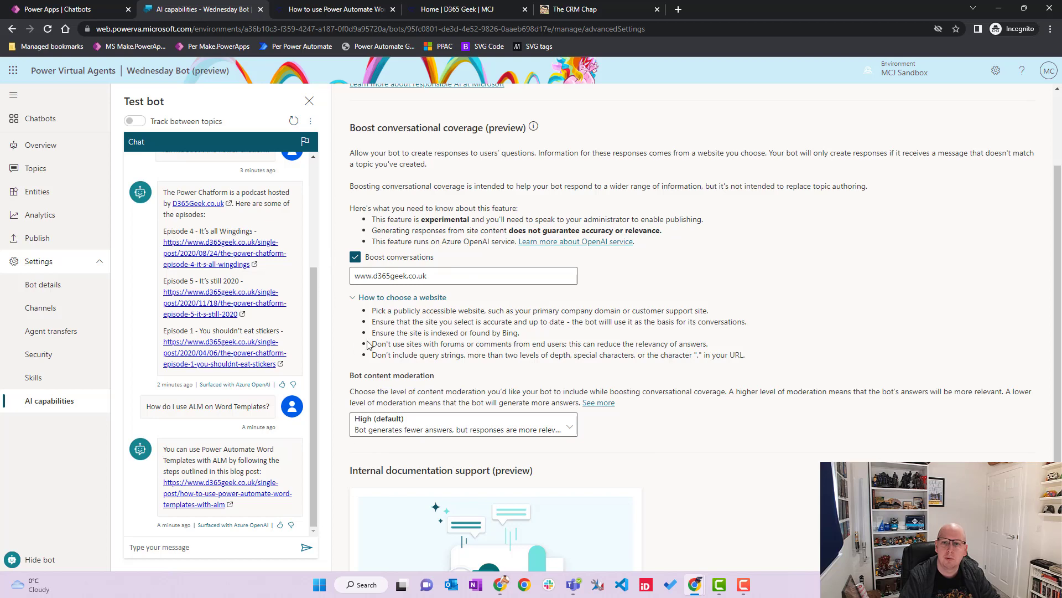
mouse_move(360, 381)
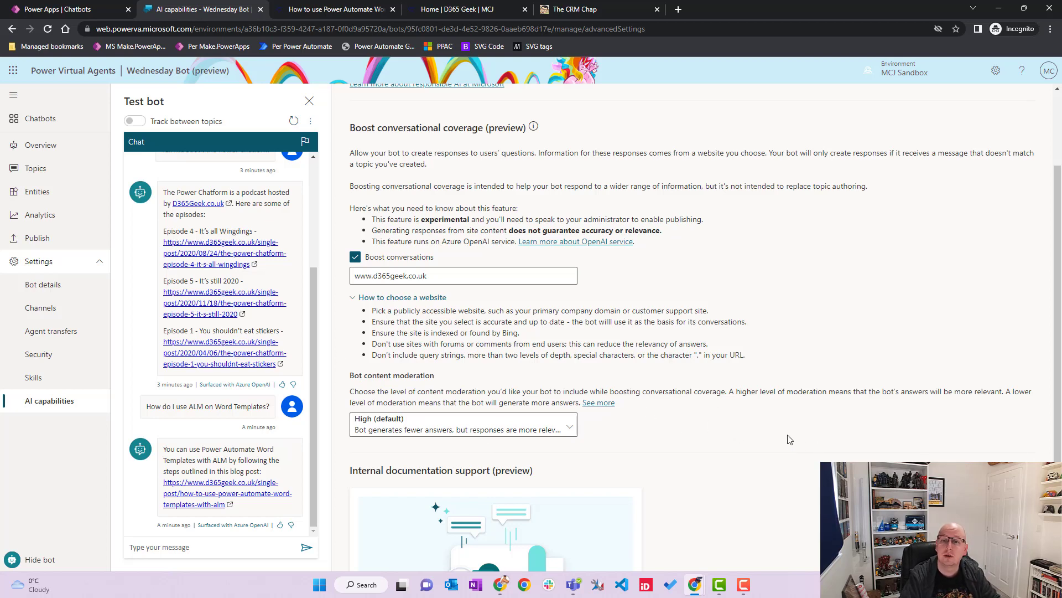
mouse_move(838, 441)
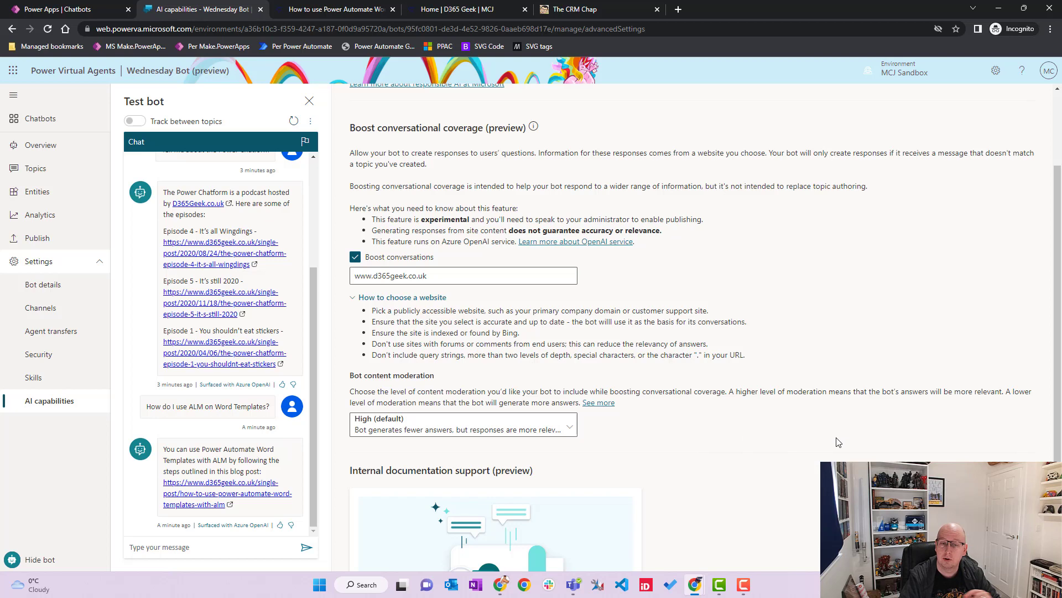
mouse_move(785, 421)
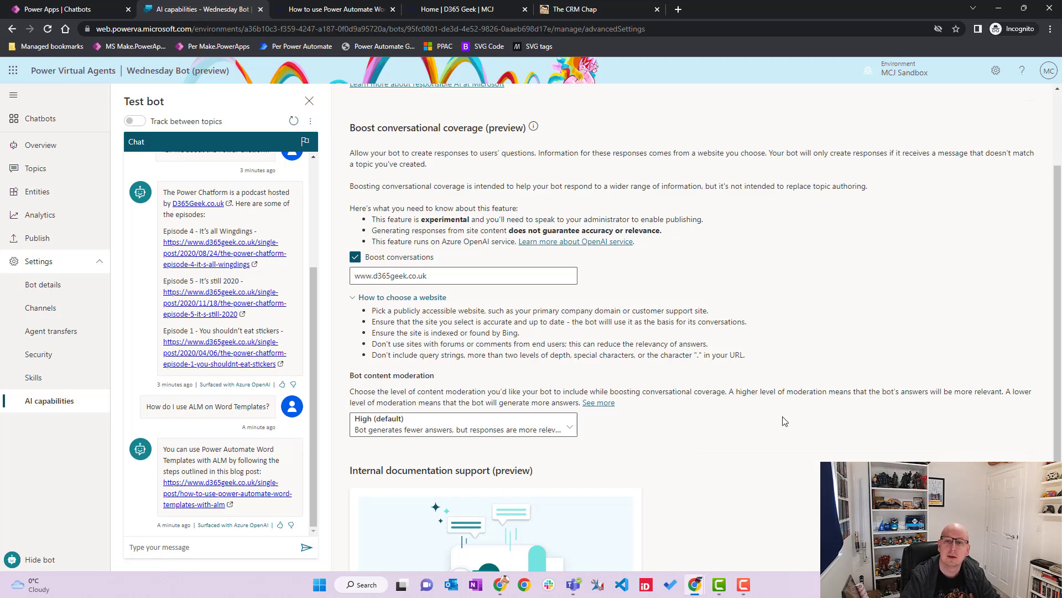
mouse_move(1028, 447)
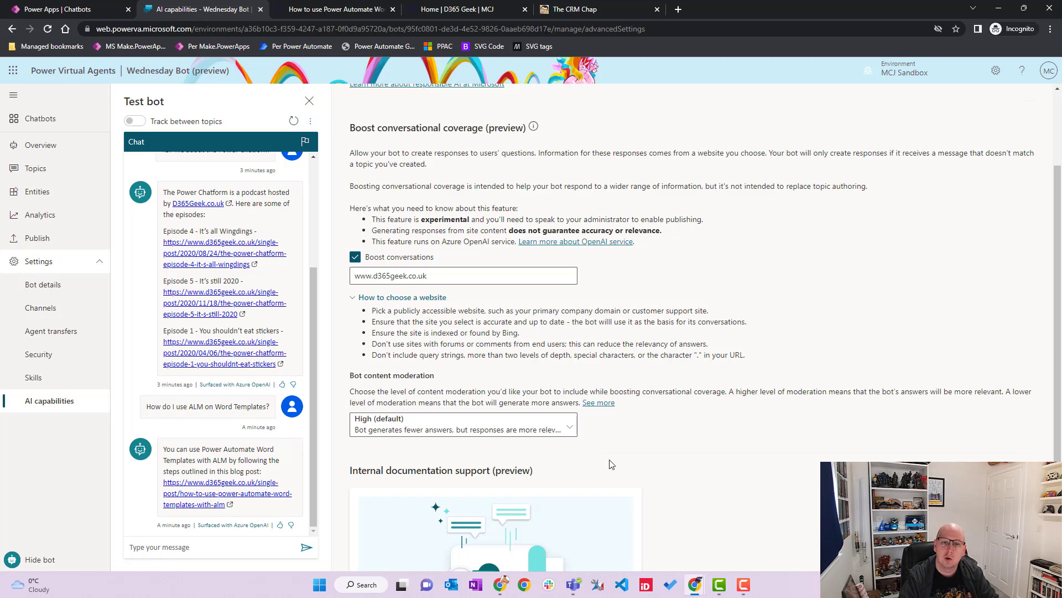
mouse_move(559, 437)
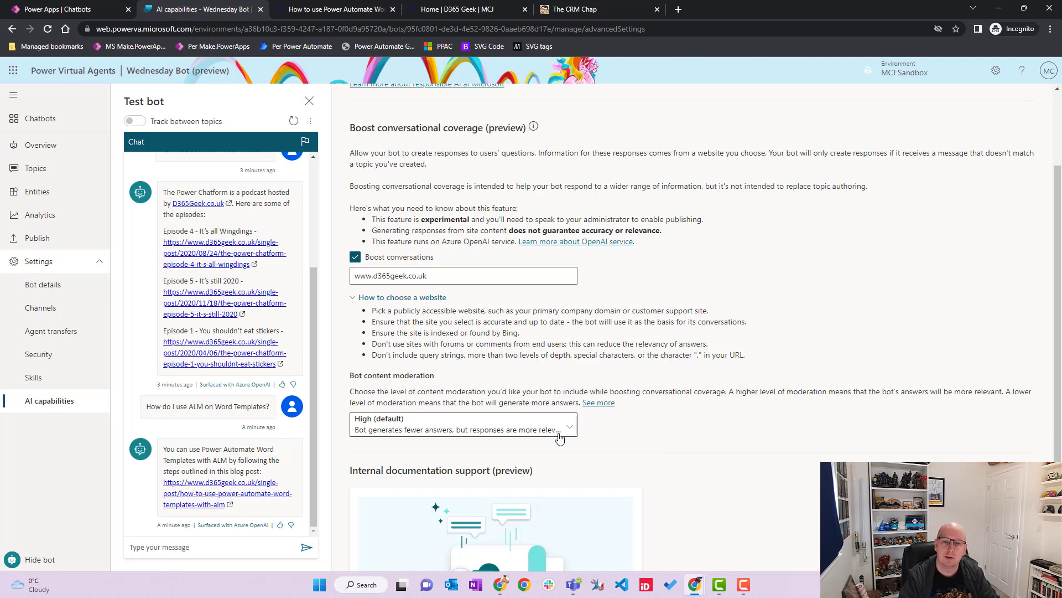
left_click(464, 425)
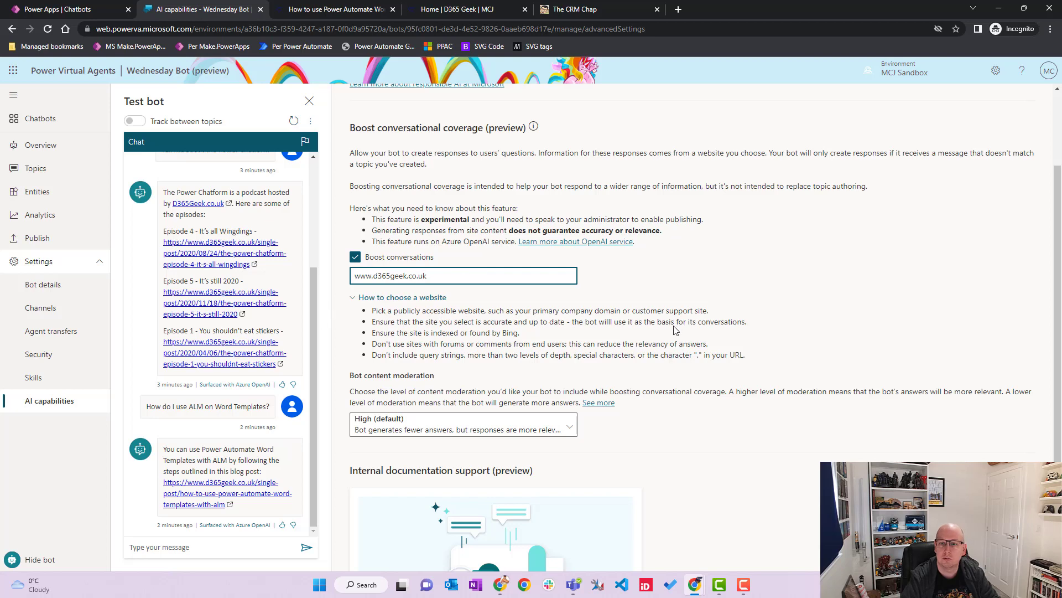
left_click(462, 275)
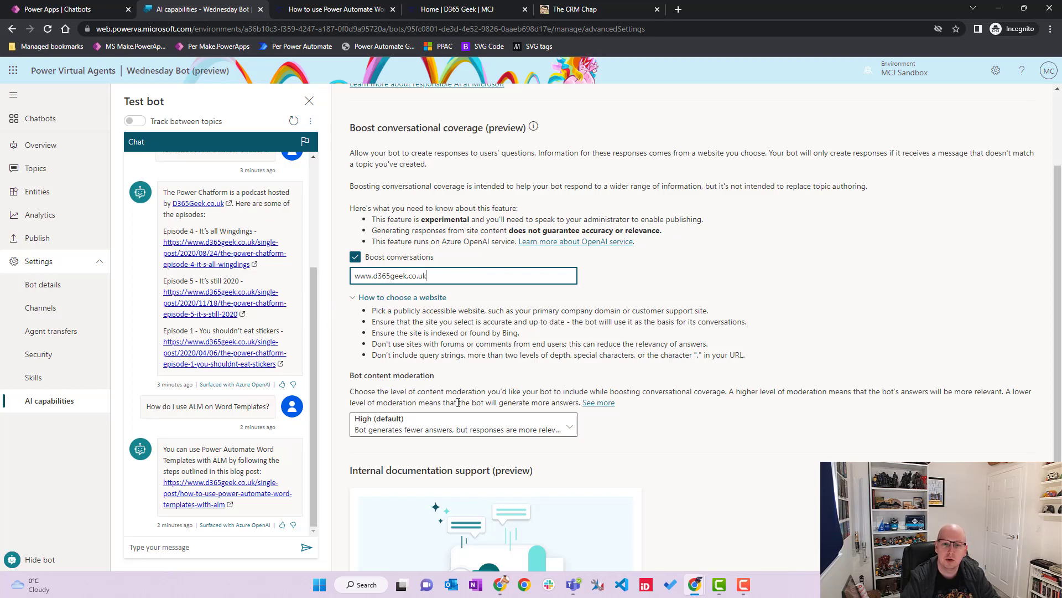
mouse_move(785, 363)
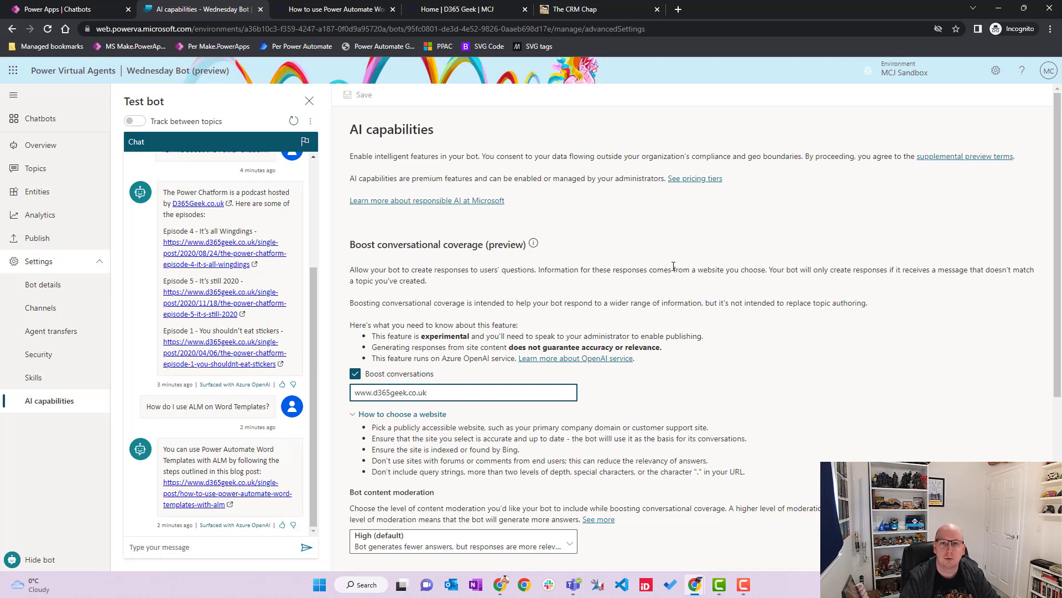
left_click(576, 9)
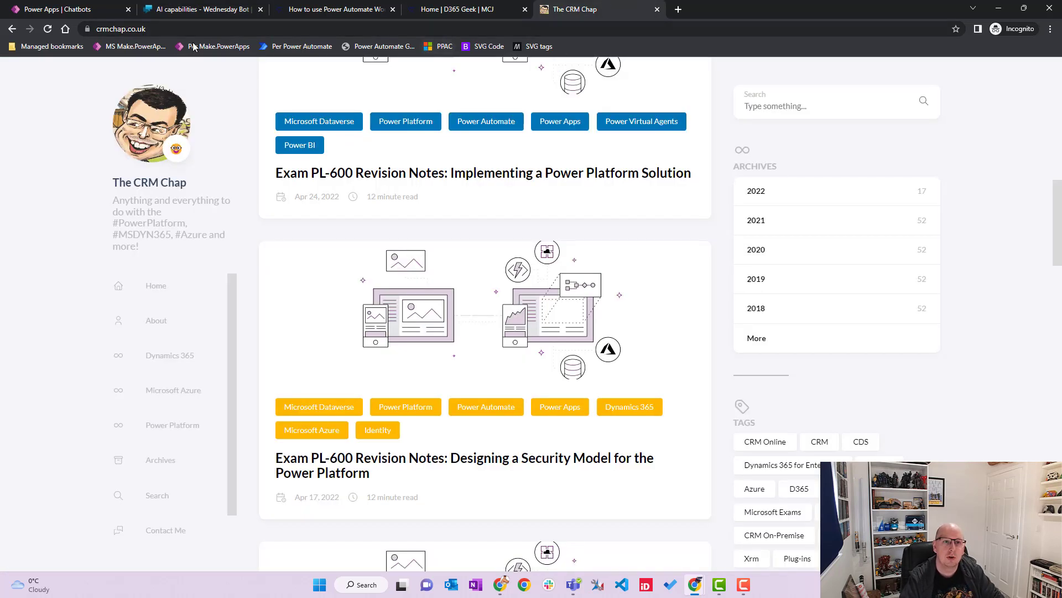
left_click(136, 28)
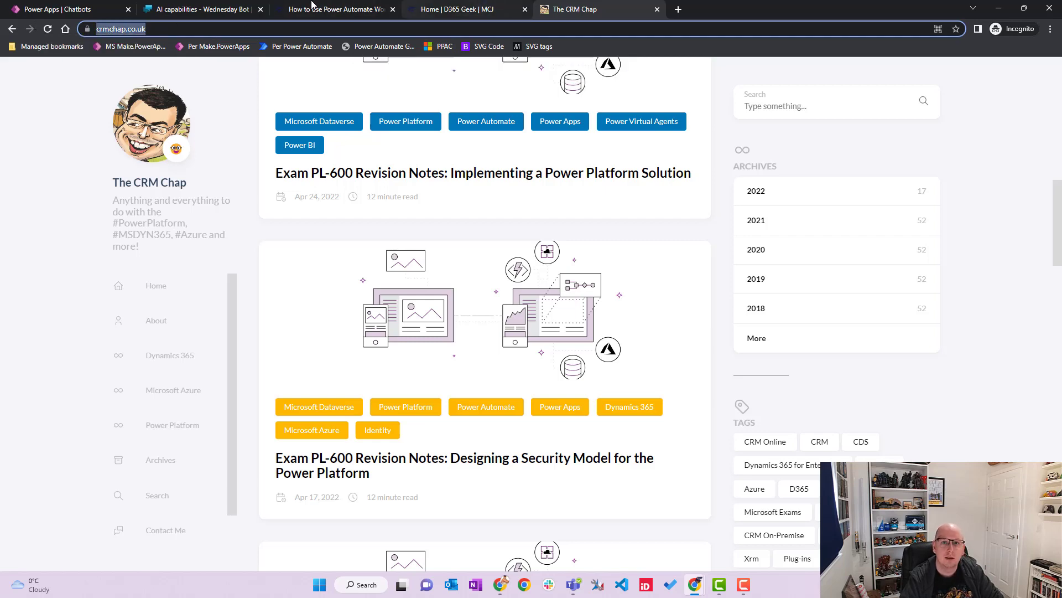
left_click(196, 9)
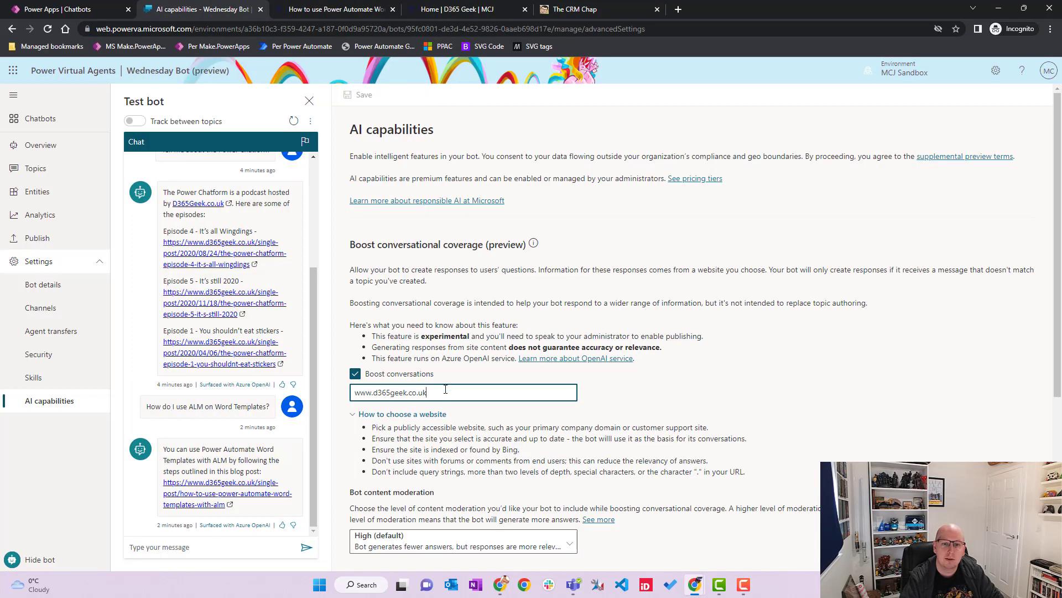
type("crmchap.co.uk/")
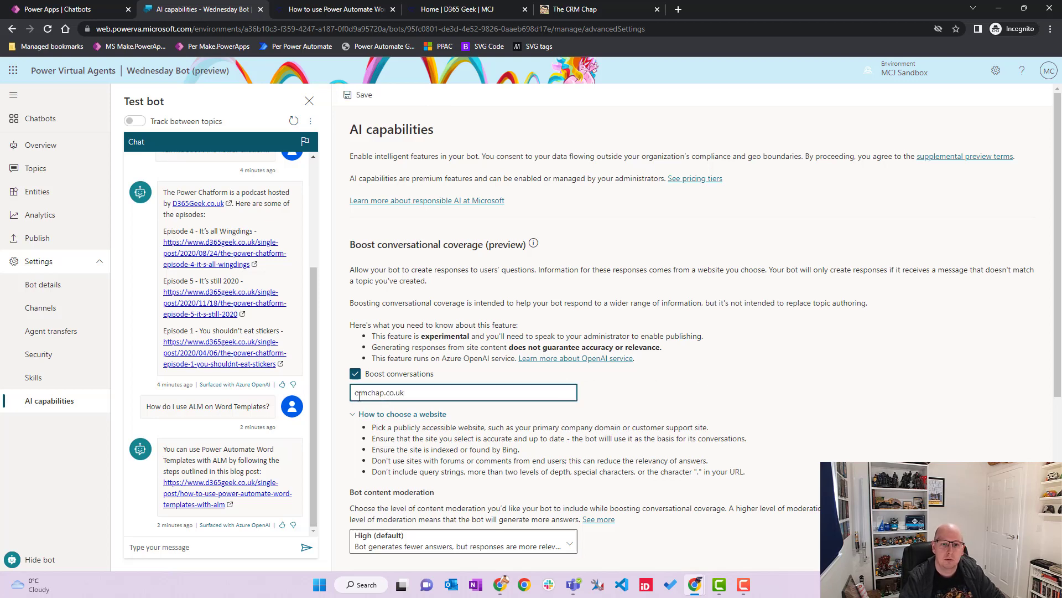
type("www.")
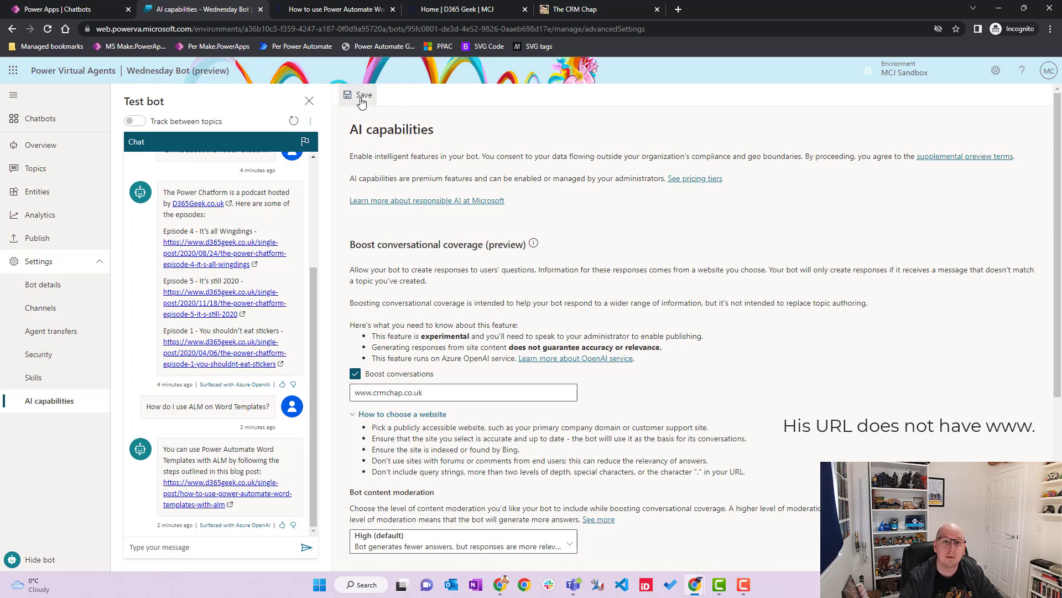
left_click(361, 94)
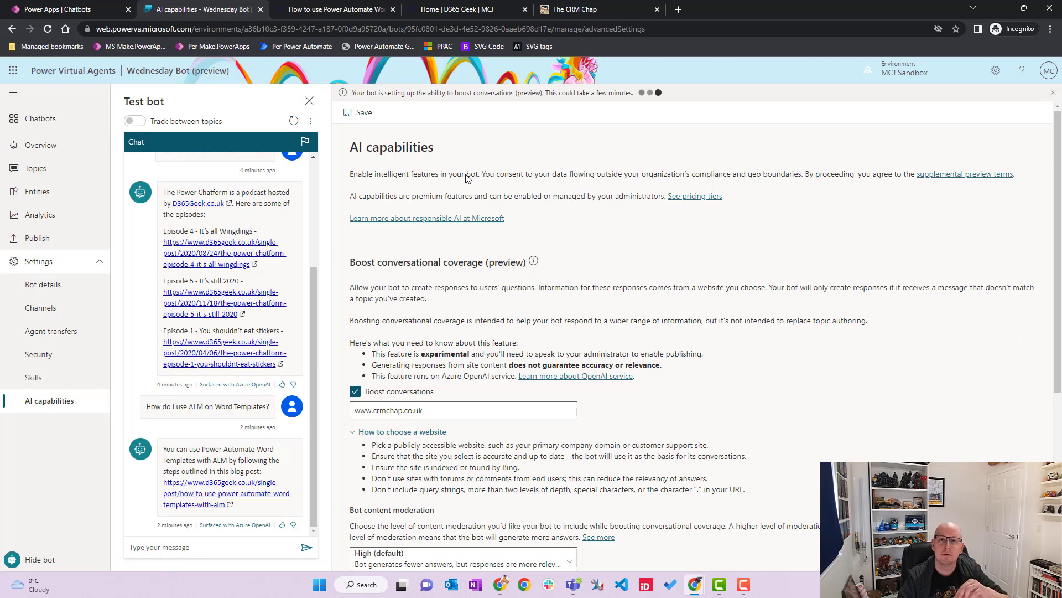
mouse_move(670, 316)
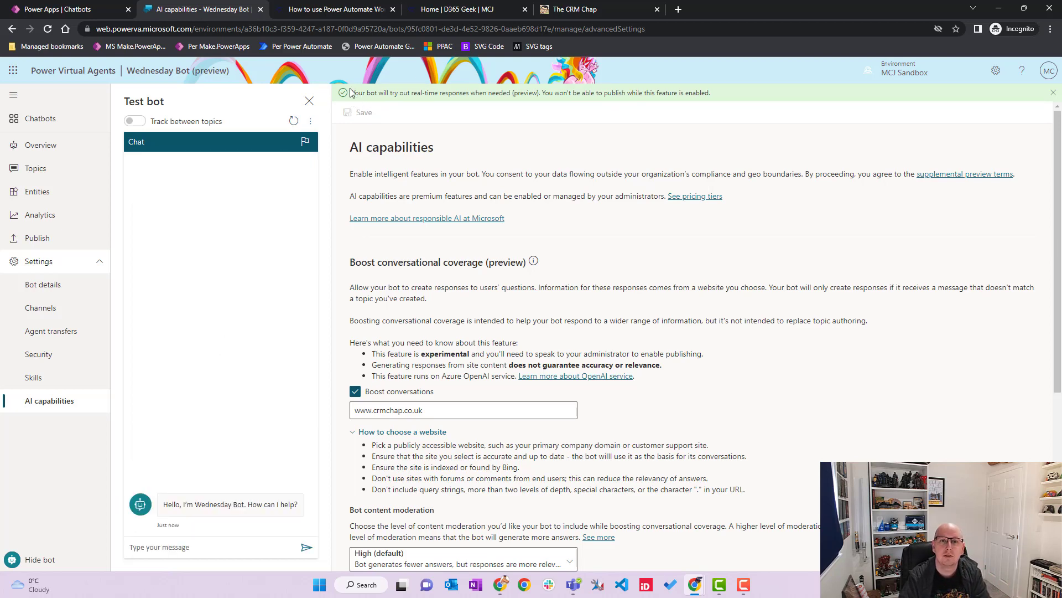
mouse_move(592, 116)
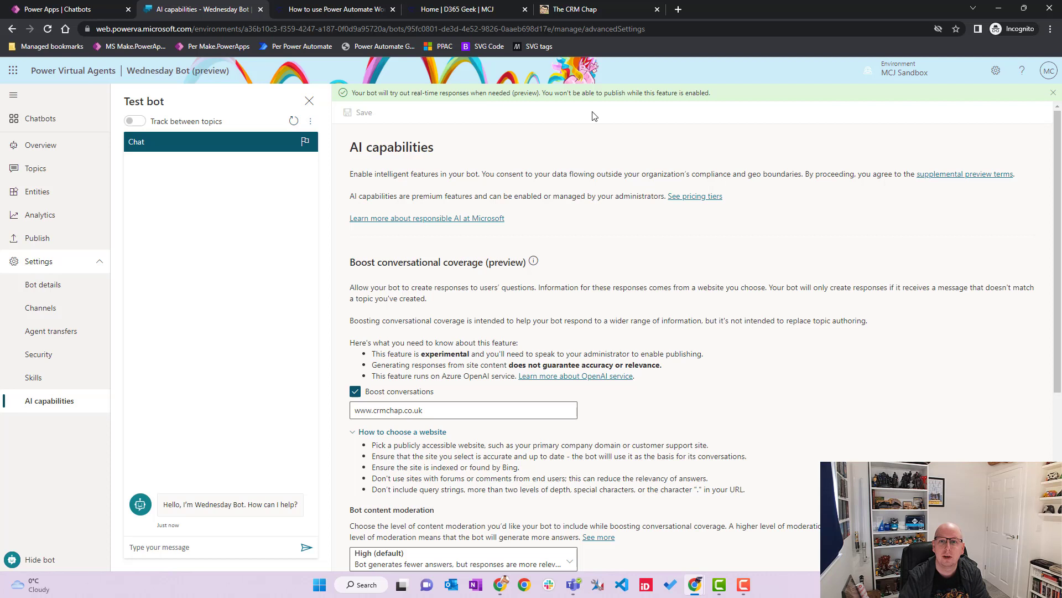
mouse_move(796, 220)
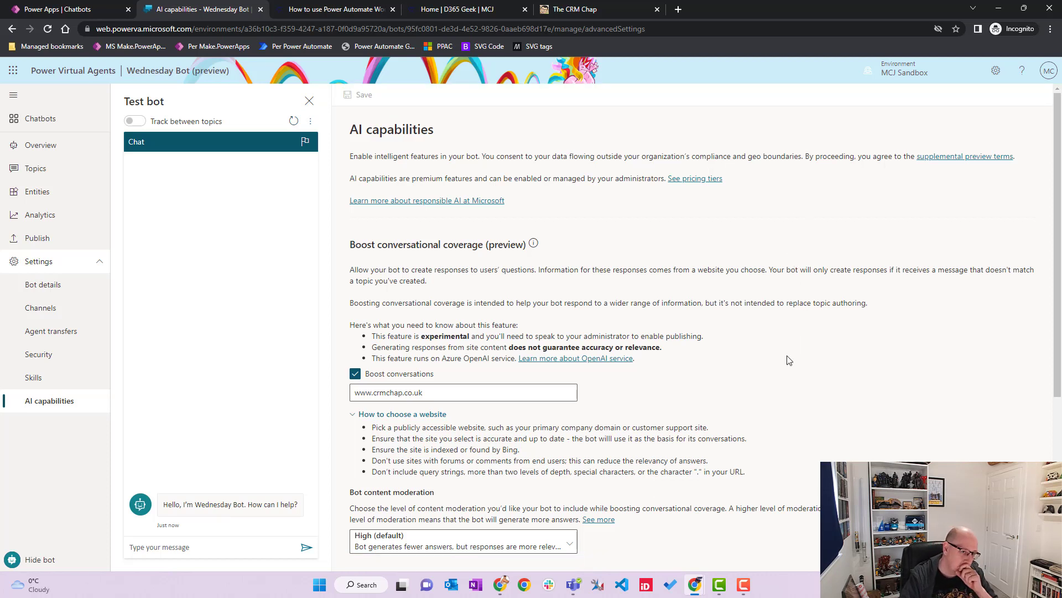
mouse_move(254, 411)
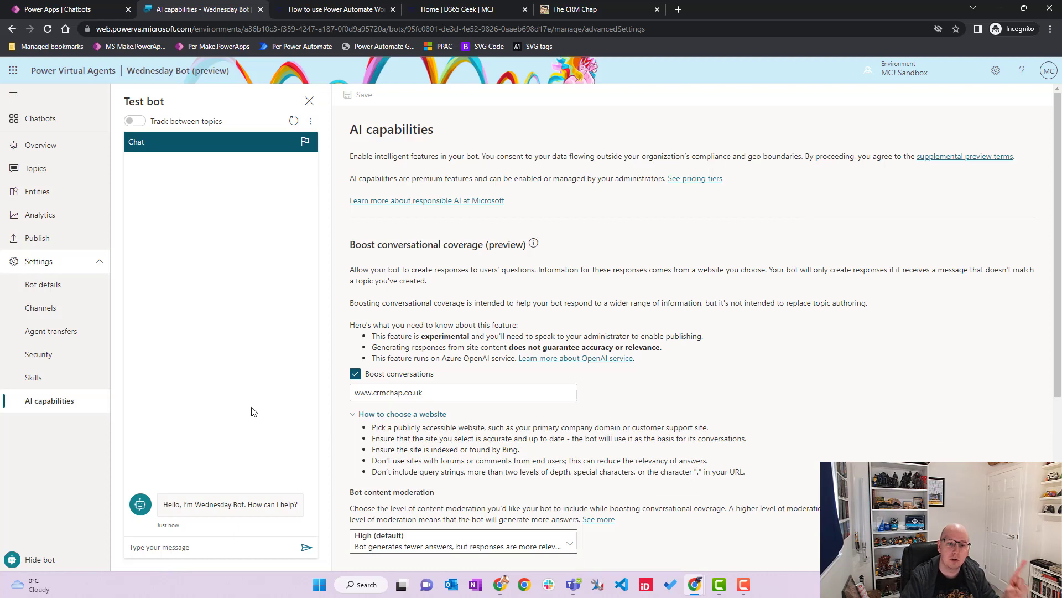
mouse_move(268, 215)
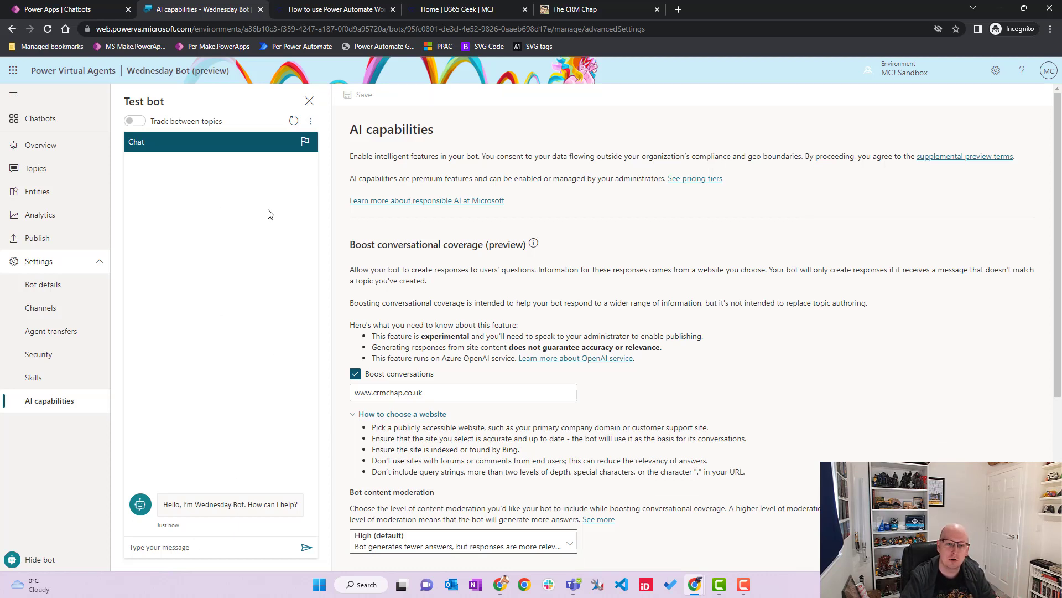
mouse_move(278, 353)
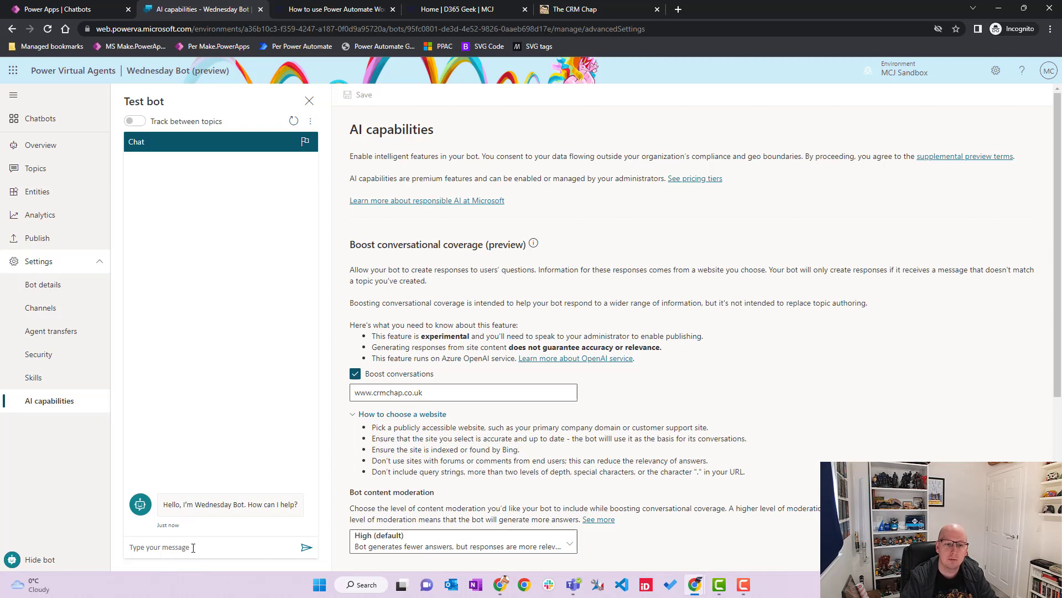
Send 'Study guide' and PL-600 questions to the test bot.
left_click(220, 547)
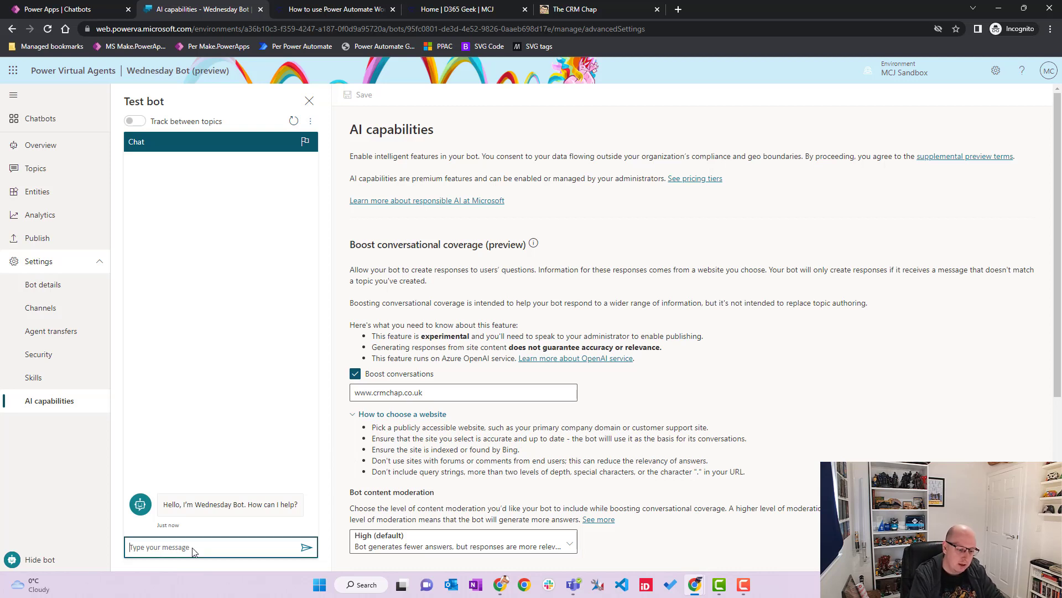
type("Study guide")
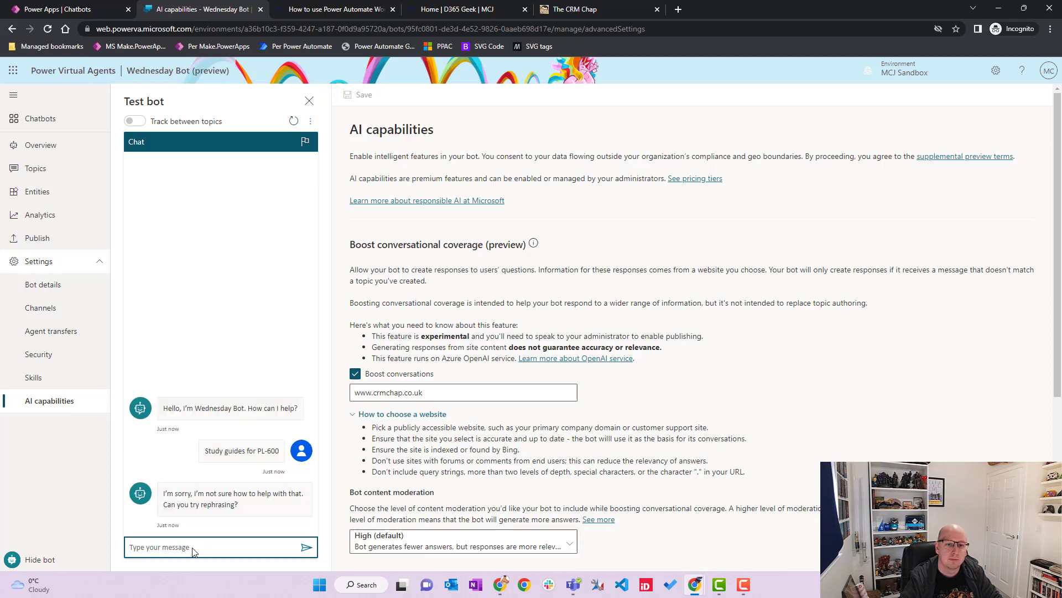
left_click(220, 547)
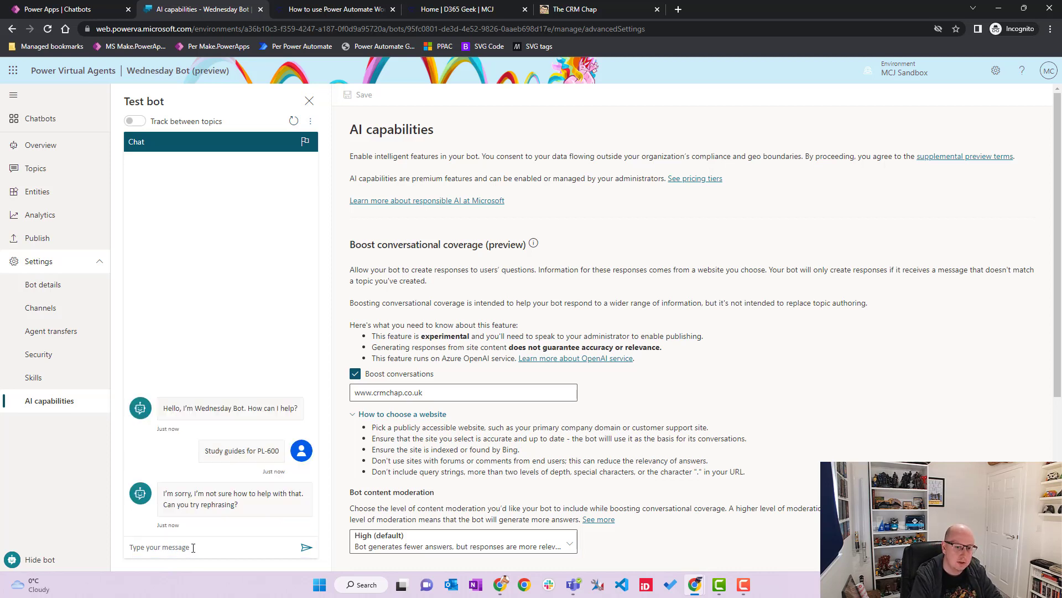
type("P")
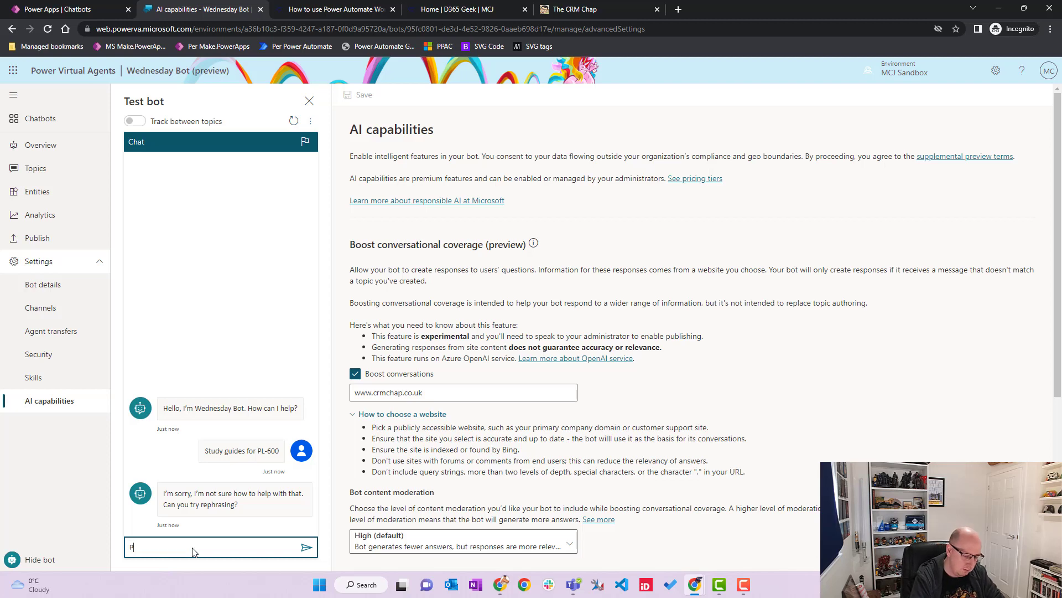
key("enter")
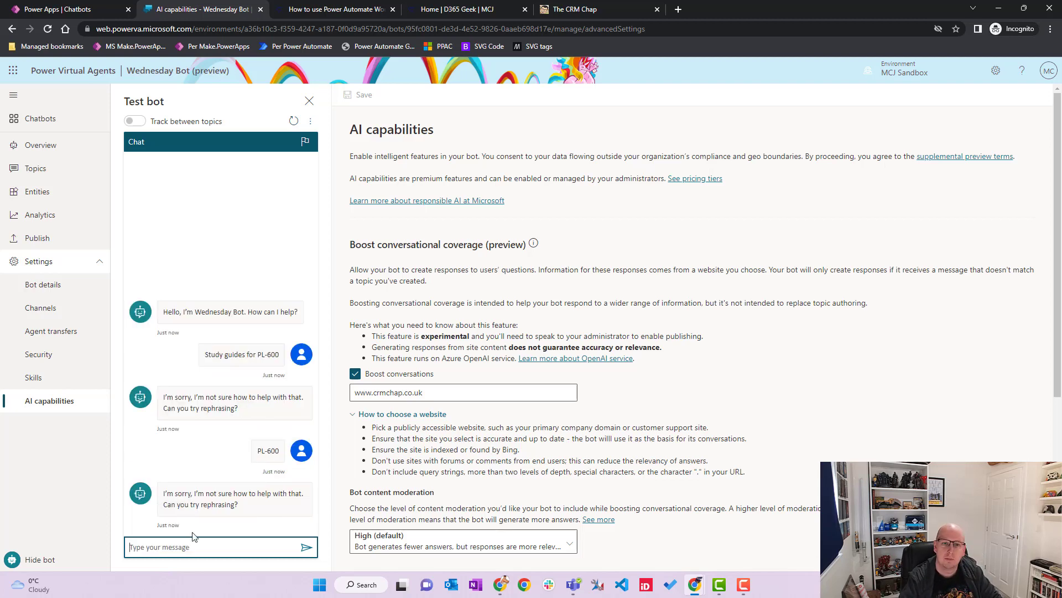
mouse_move(294, 120)
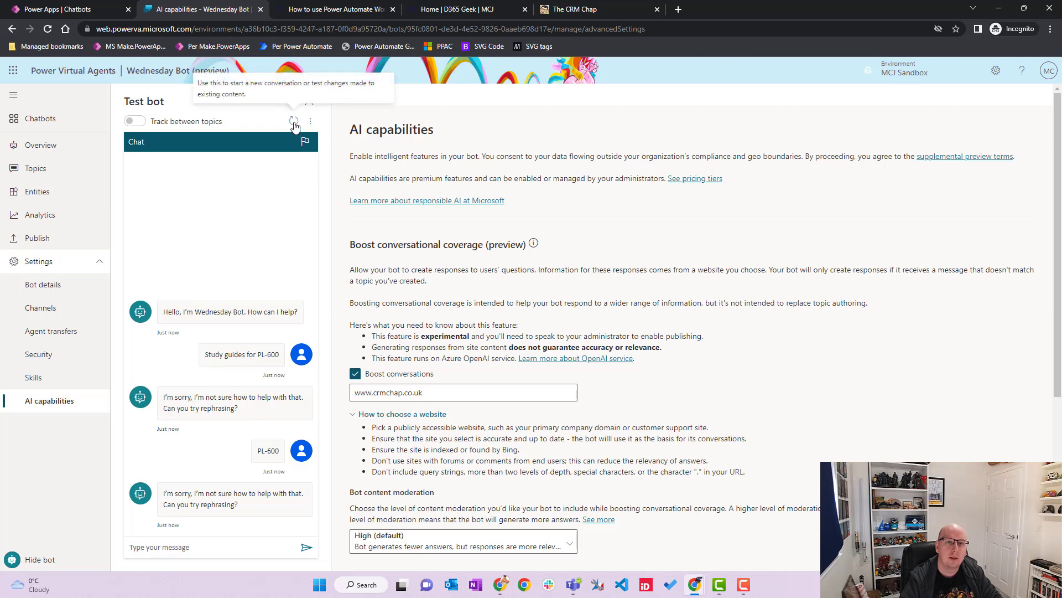
Reset the test conversation twice and begin retyping the PL-600 question.
left_click(294, 121)
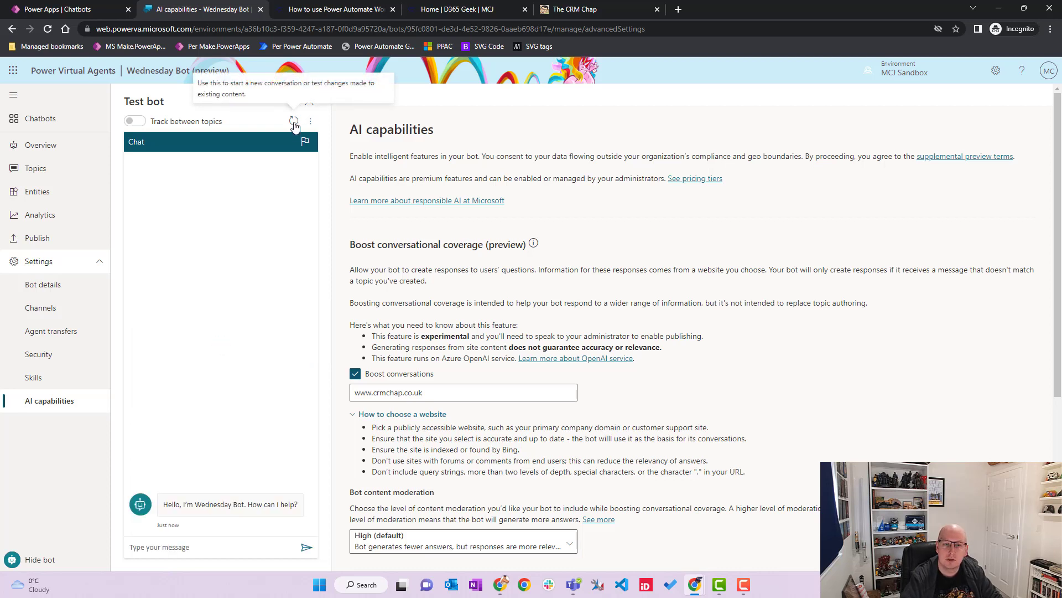
mouse_move(293, 123)
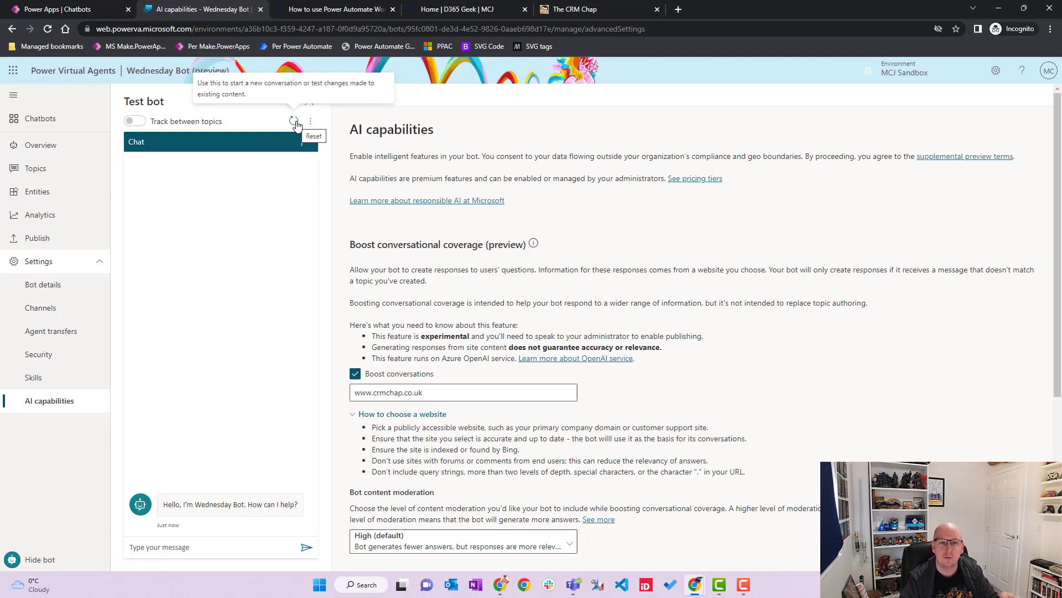
left_click(293, 120)
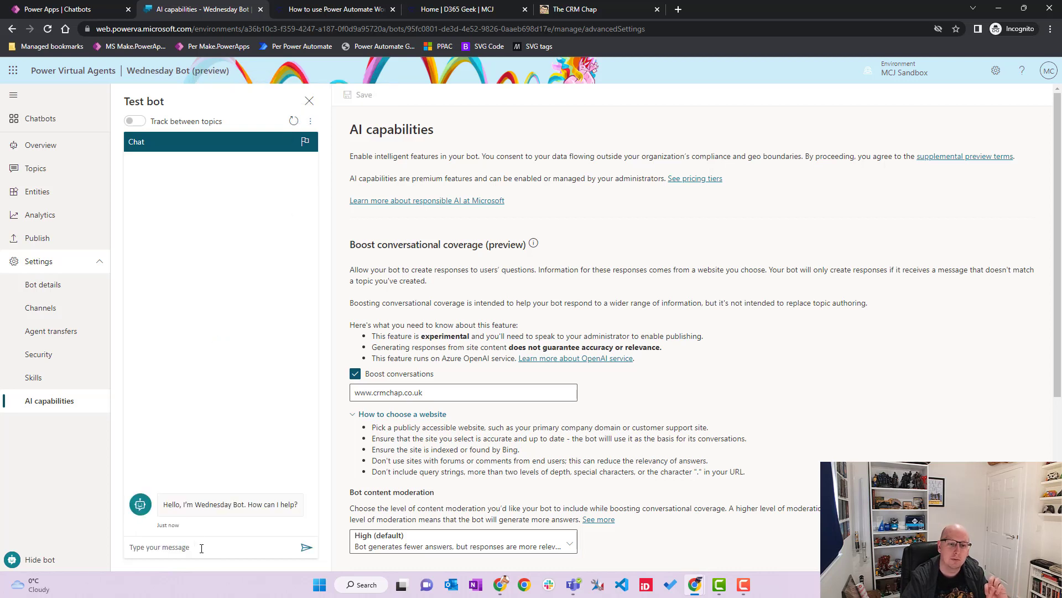
type("P")
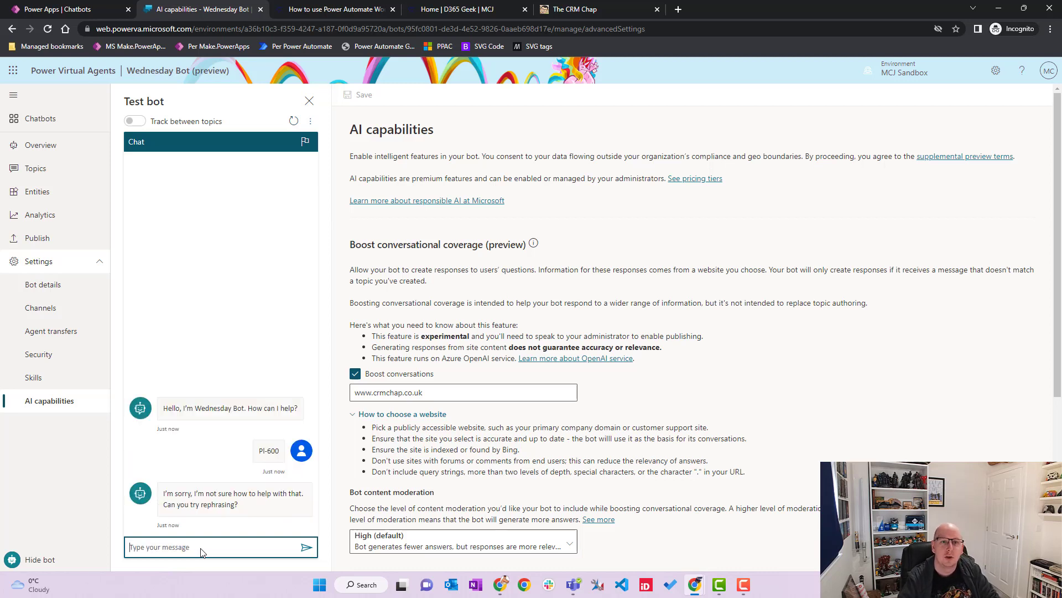
mouse_move(294, 121)
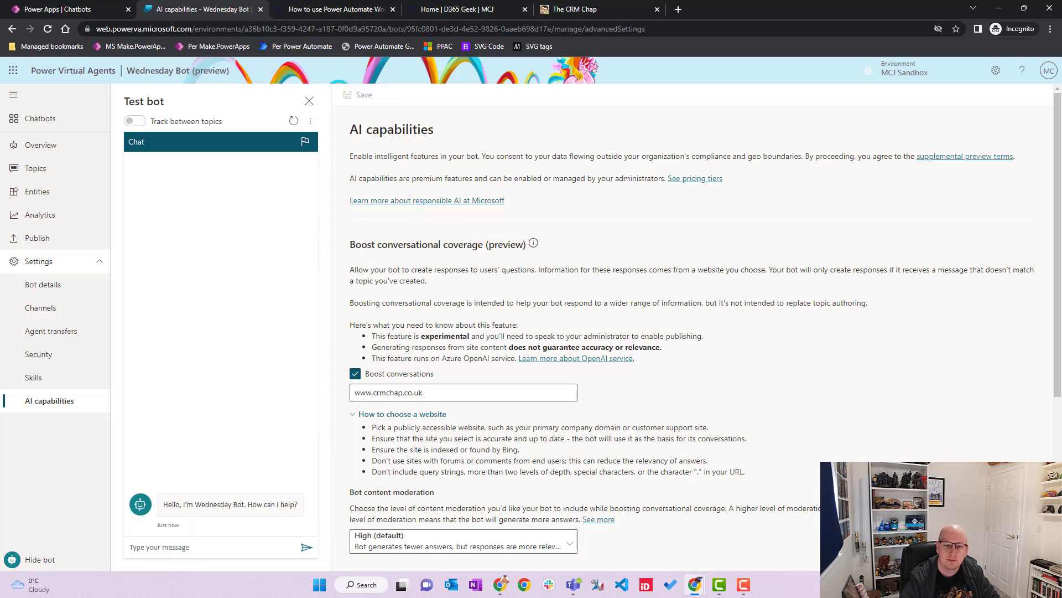
left_click(464, 392)
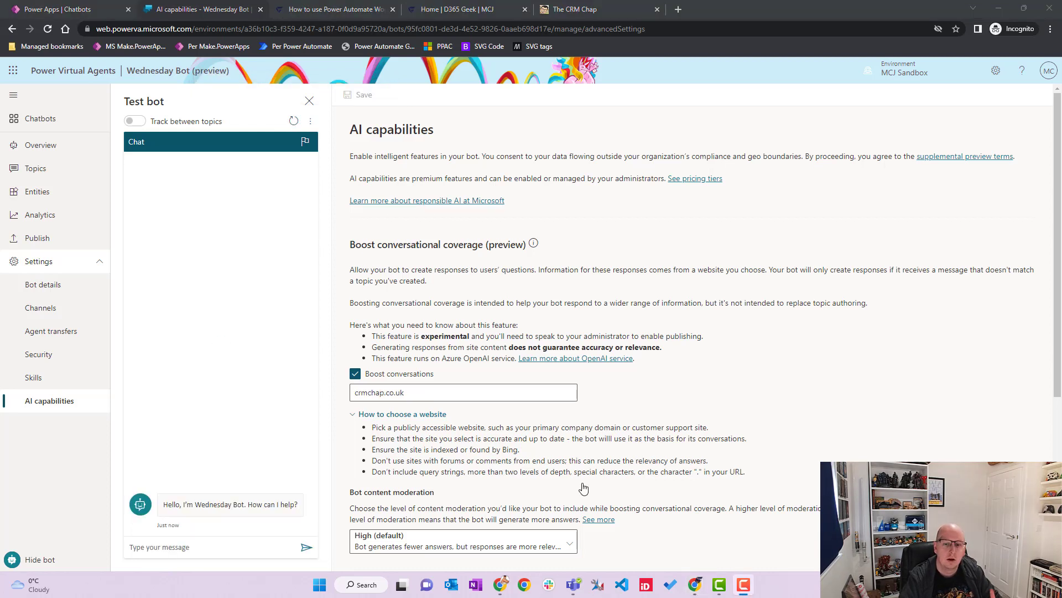
left_click(464, 392)
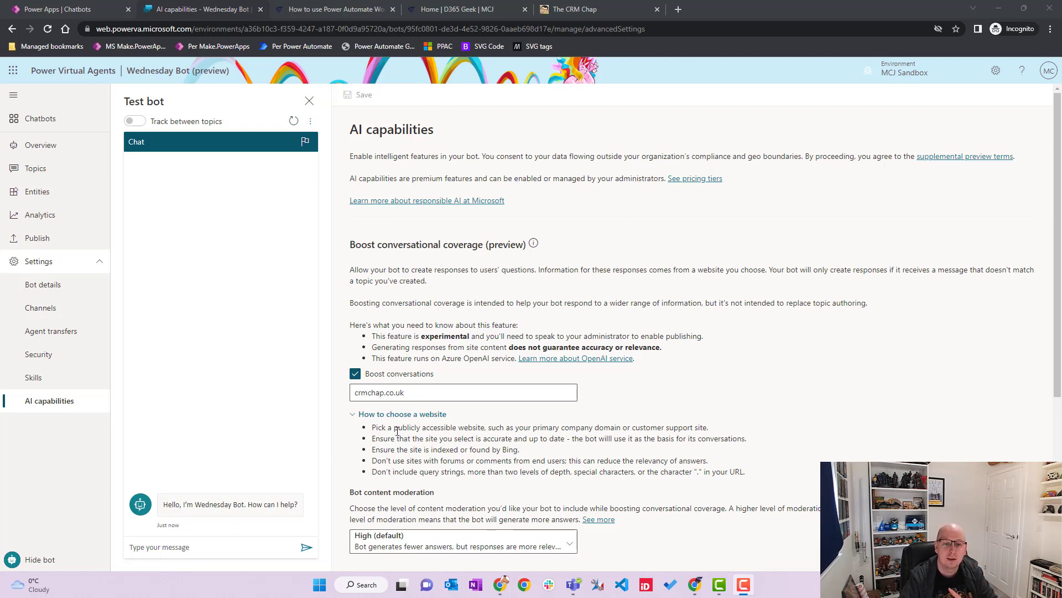
left_click(220, 547)
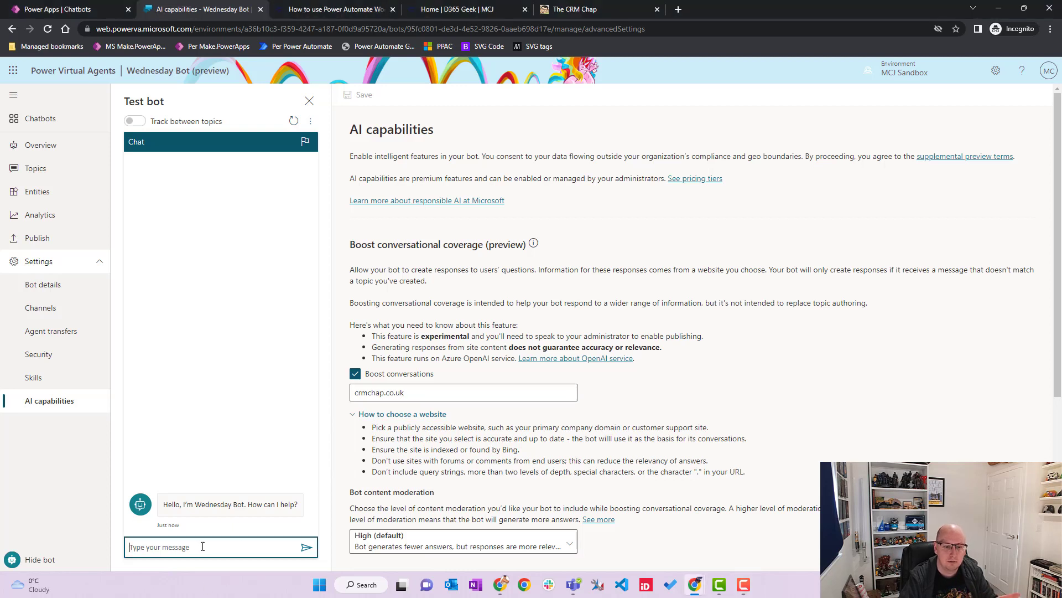
Ask the test bot 'Study guide for PL-600 exam?'.
type("s")
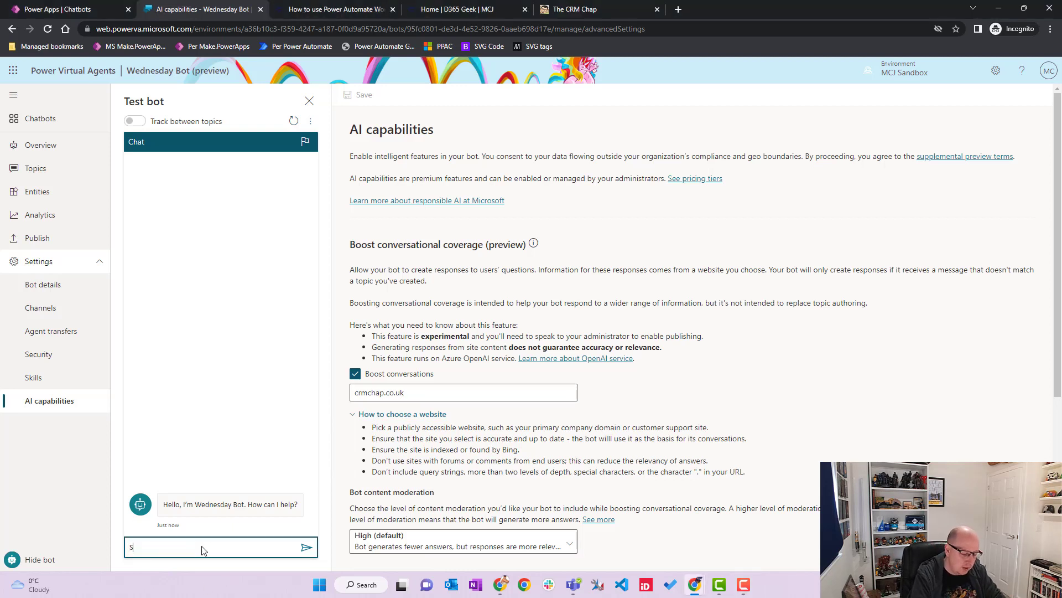
type("Study guy")
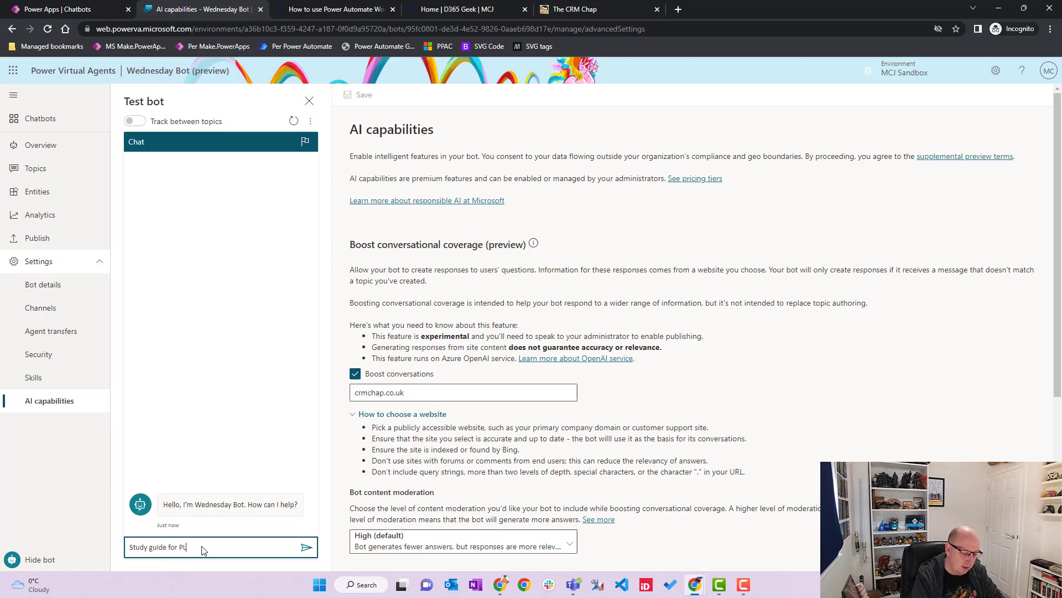
type("-600 exam")
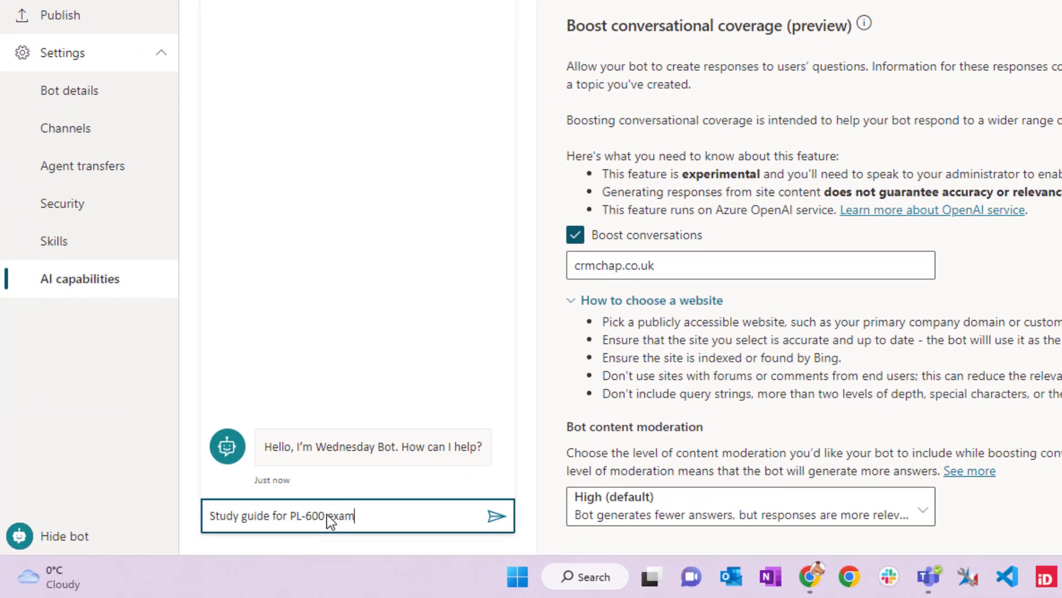
left_click(497, 516)
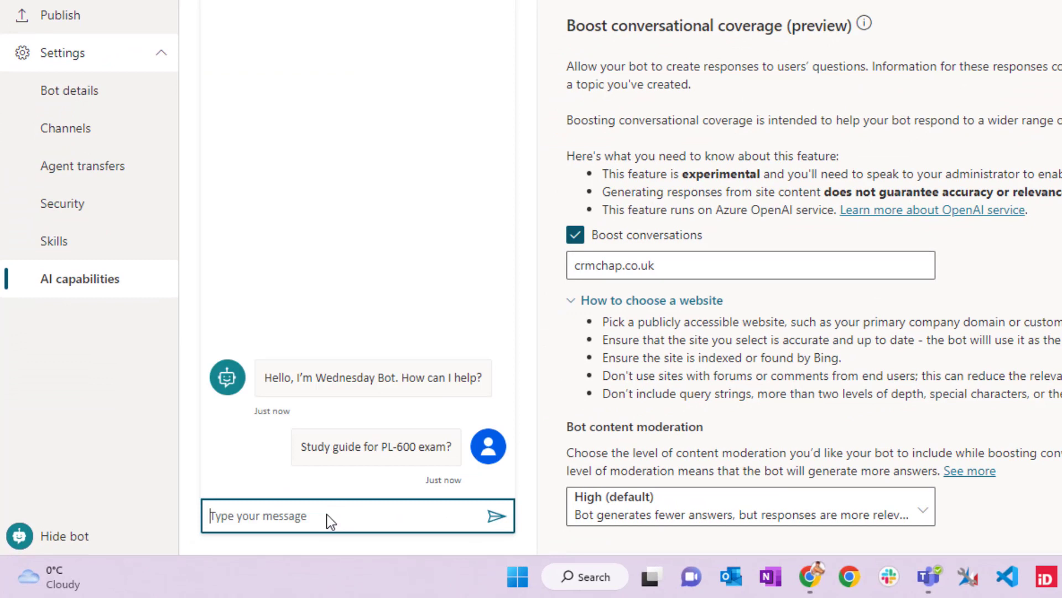
mouse_move(446, 303)
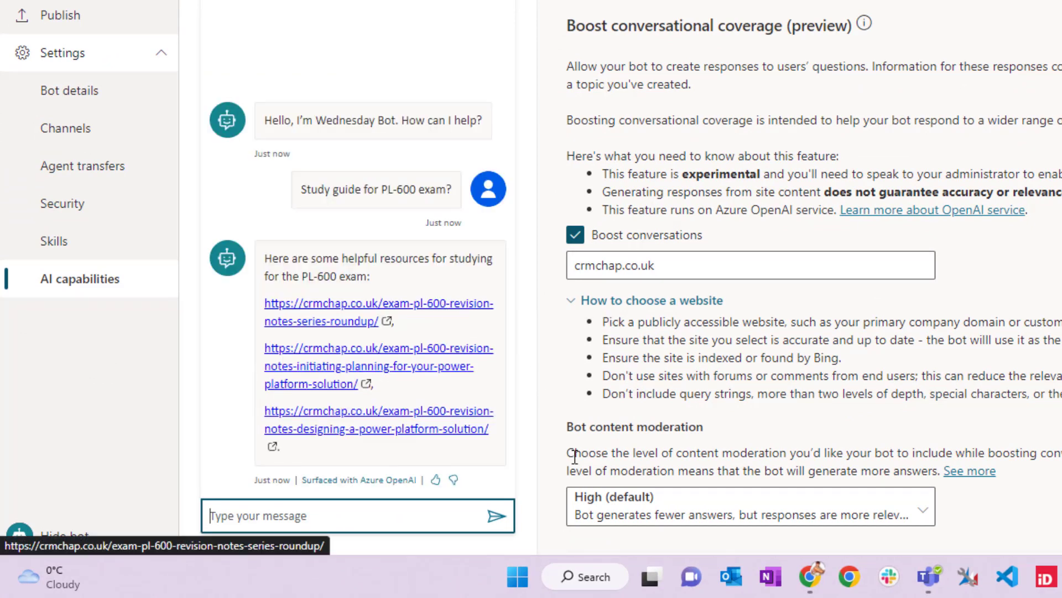
mouse_move(500, 292)
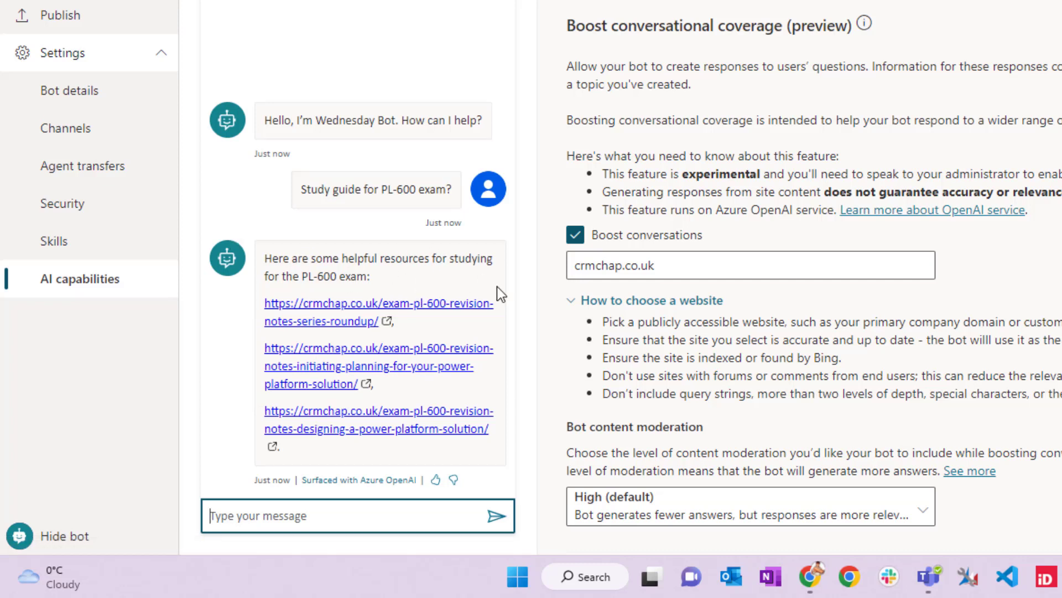
mouse_move(422, 349)
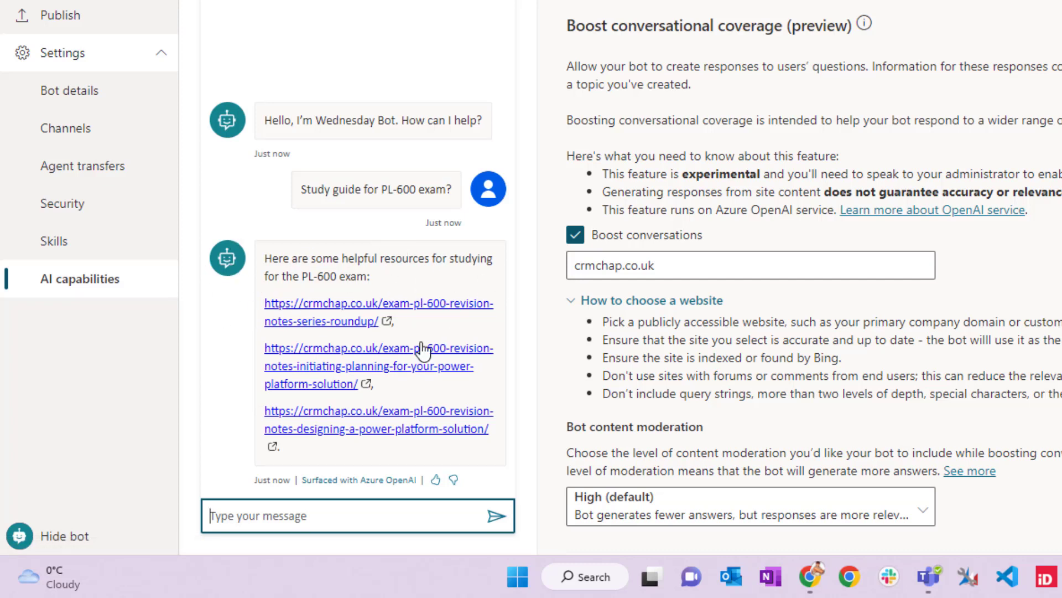
mouse_move(313, 428)
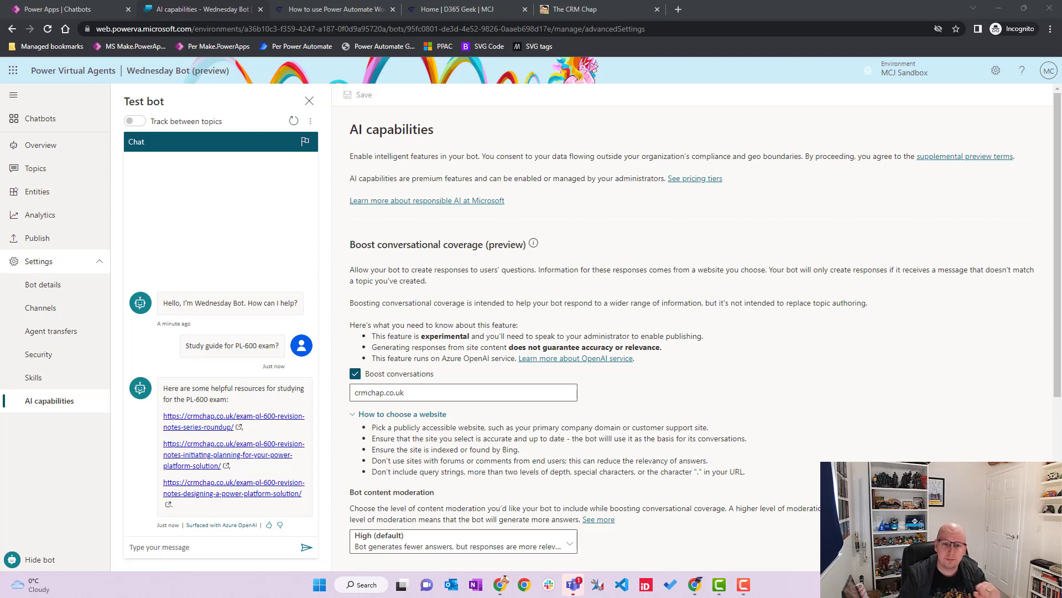
mouse_move(351, 342)
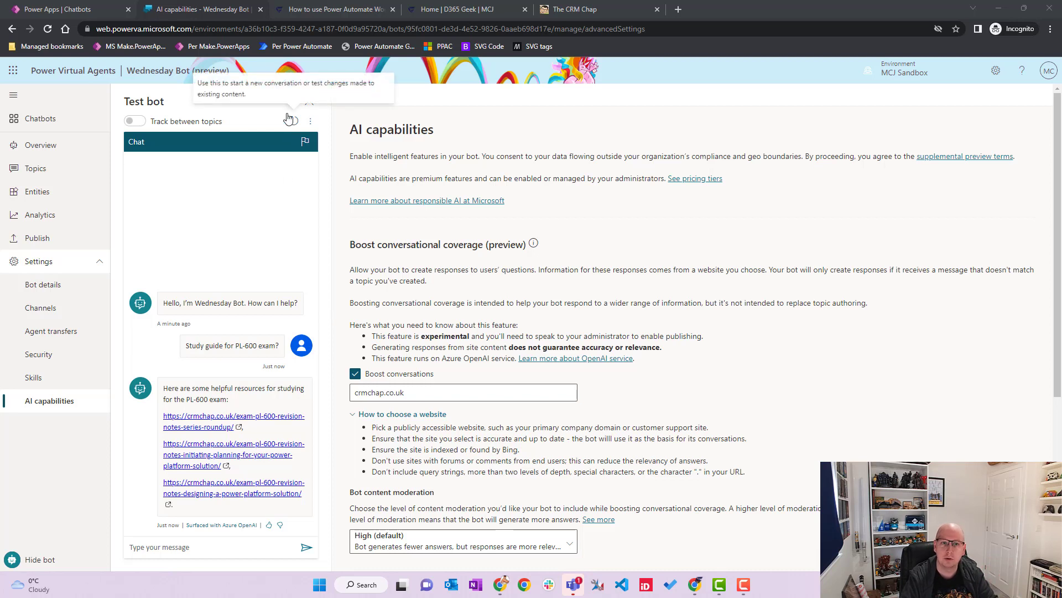
mouse_move(293, 122)
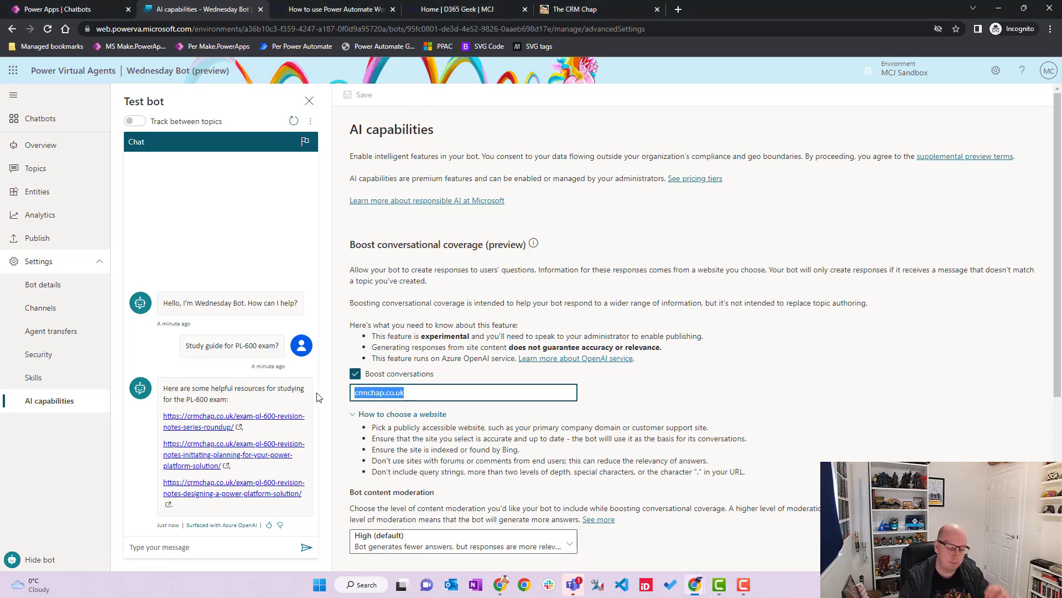
type("www.d365geek.co.uk")
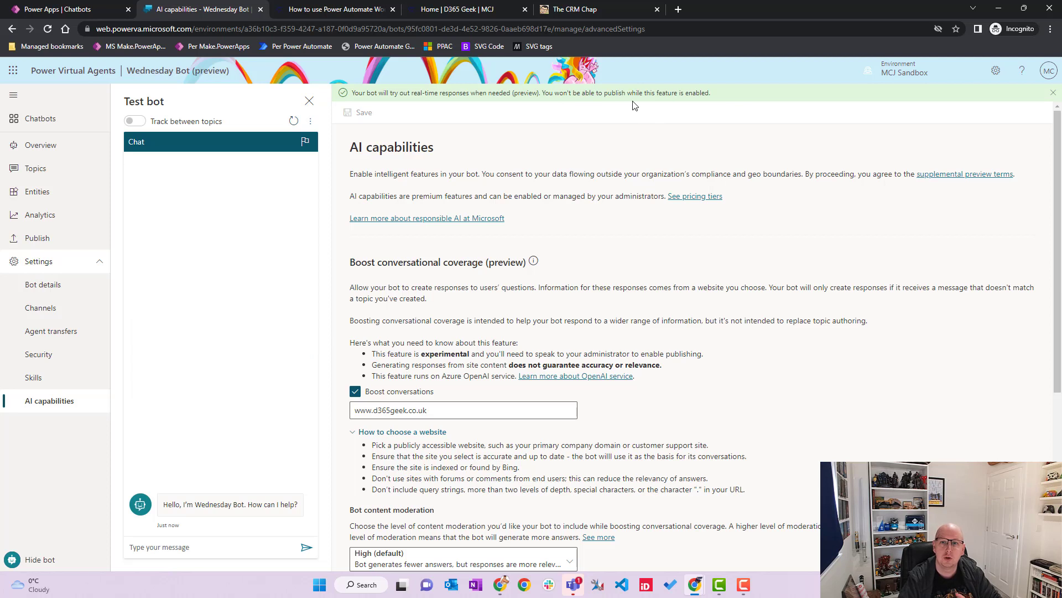
mouse_move(702, 211)
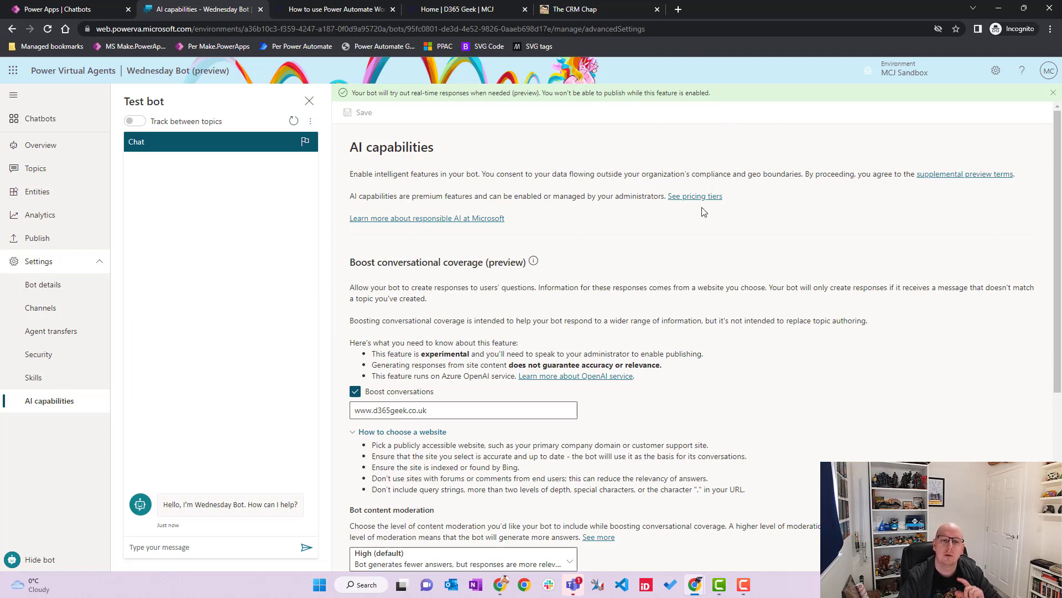
mouse_move(669, 120)
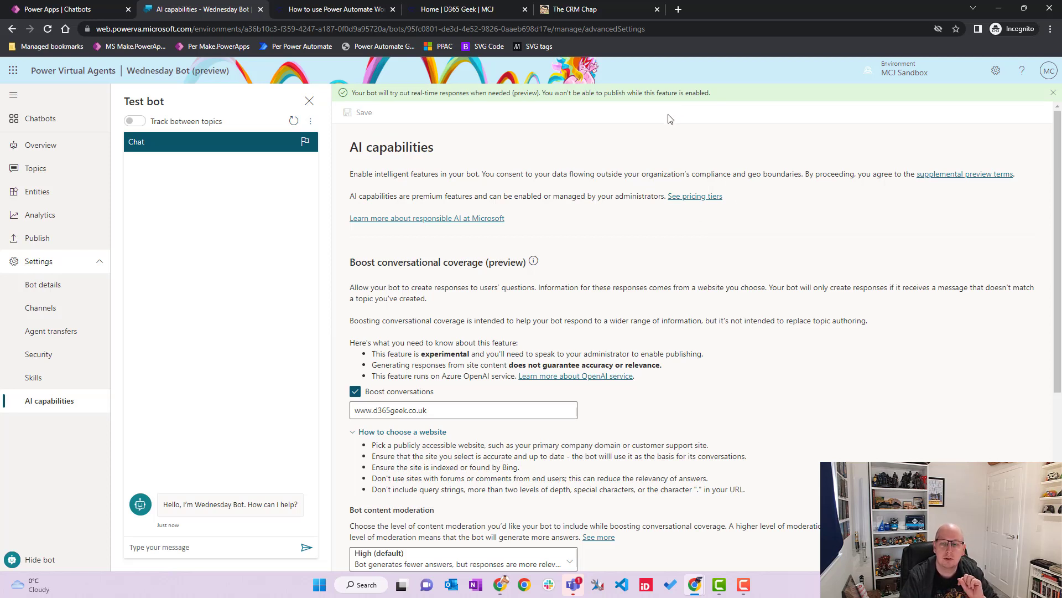
mouse_move(676, 115)
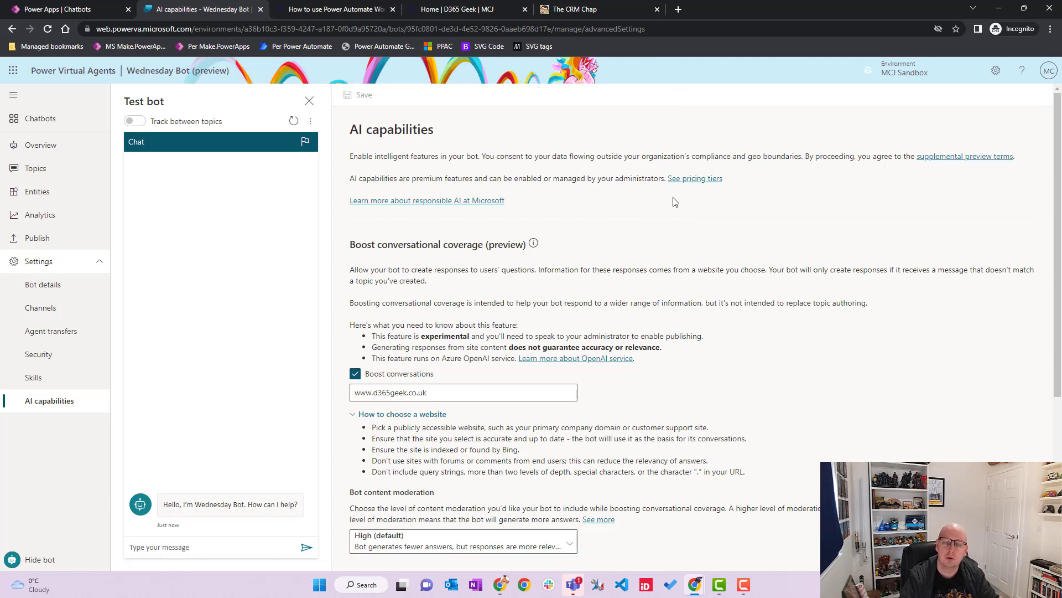
mouse_move(677, 206)
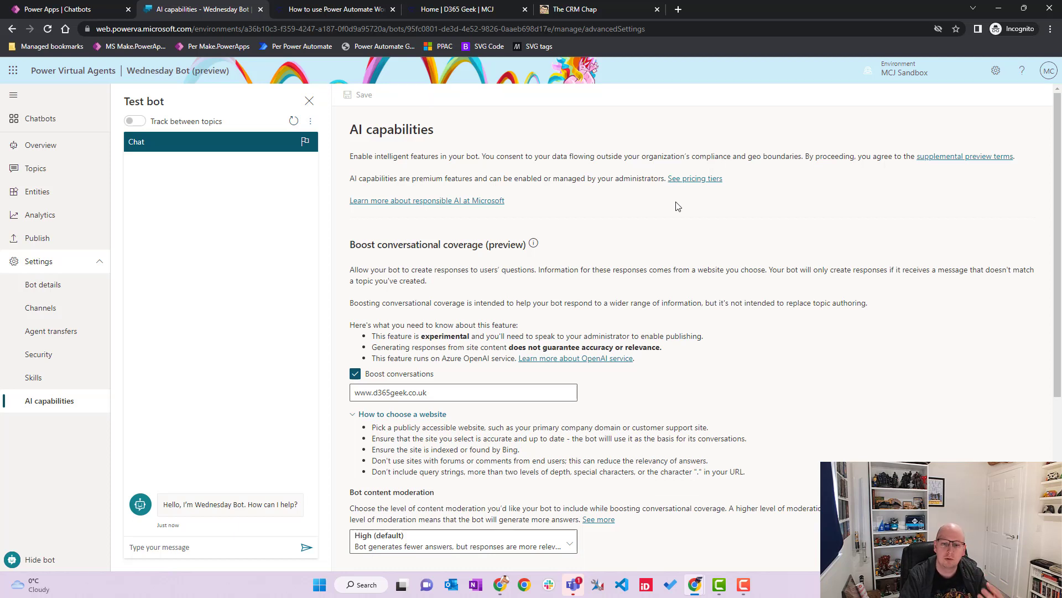